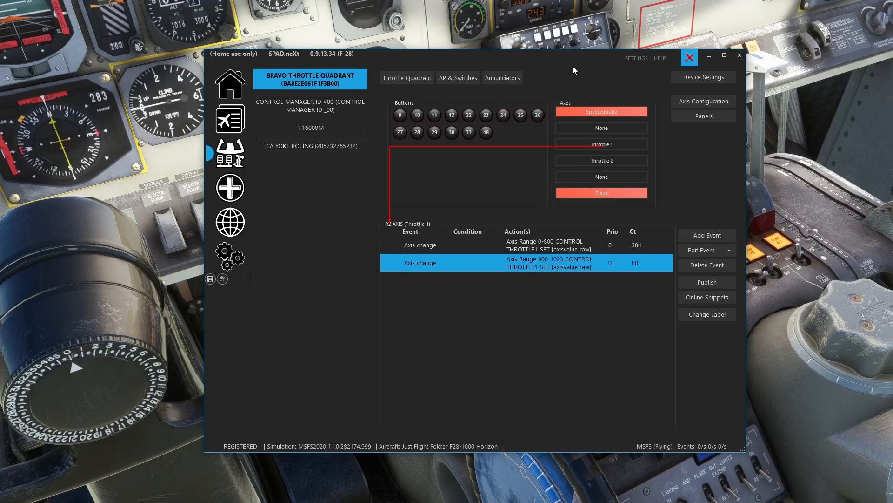
mouse_move(530, 285)
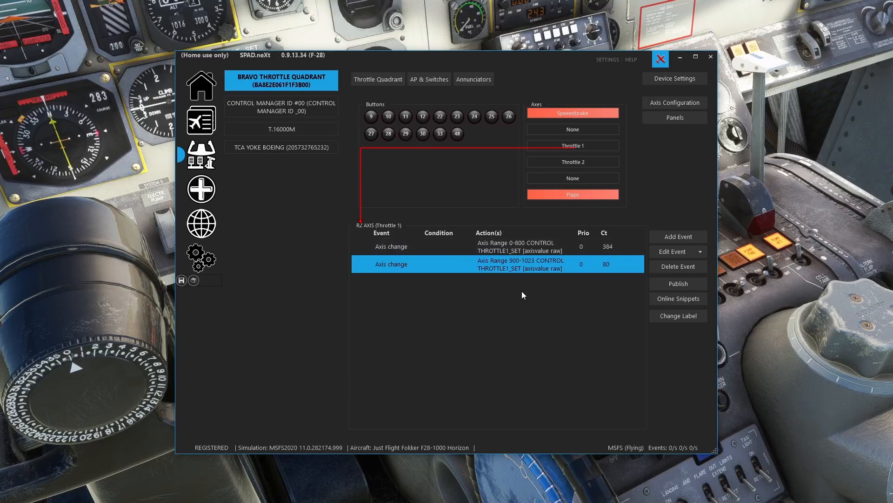
mouse_move(516, 301)
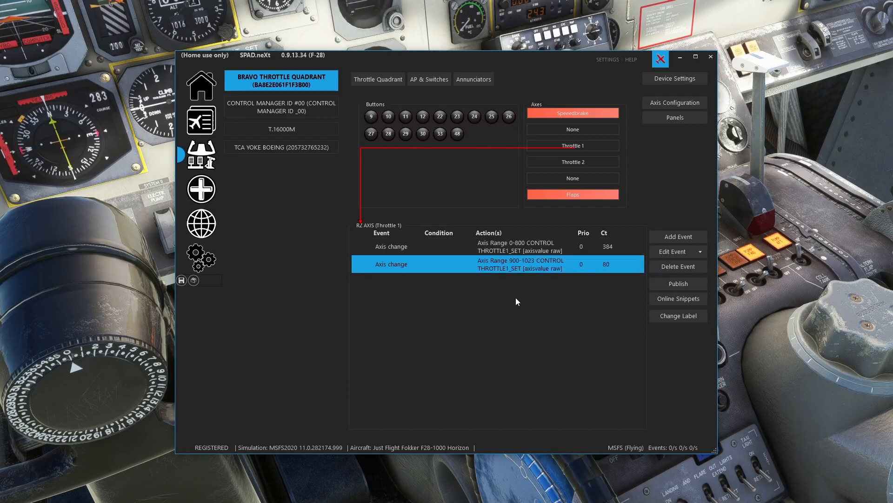
mouse_move(521, 291)
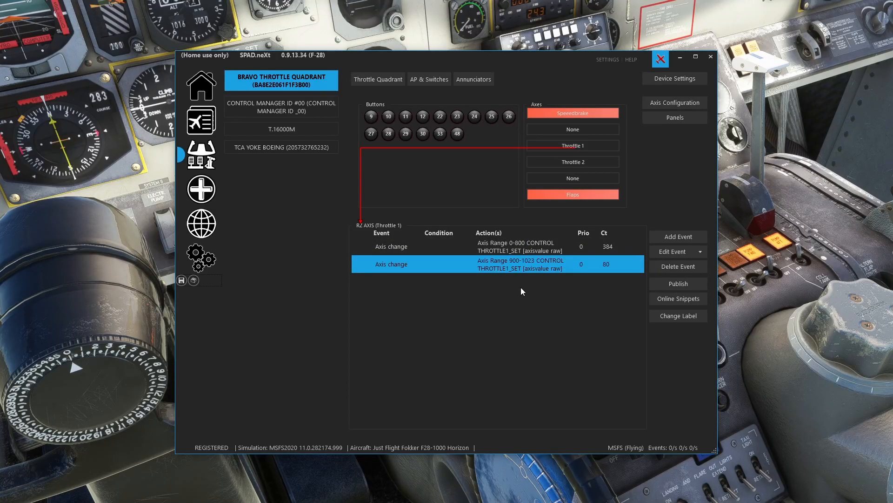
mouse_move(507, 292)
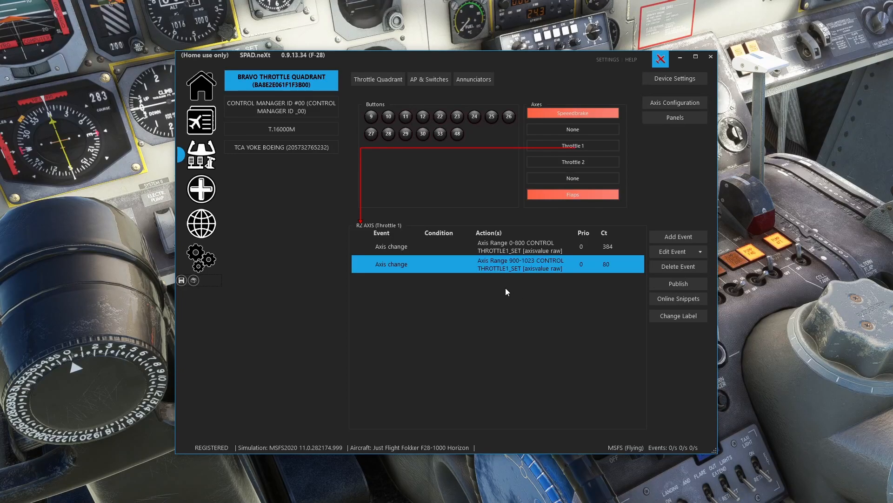
mouse_move(472, 227)
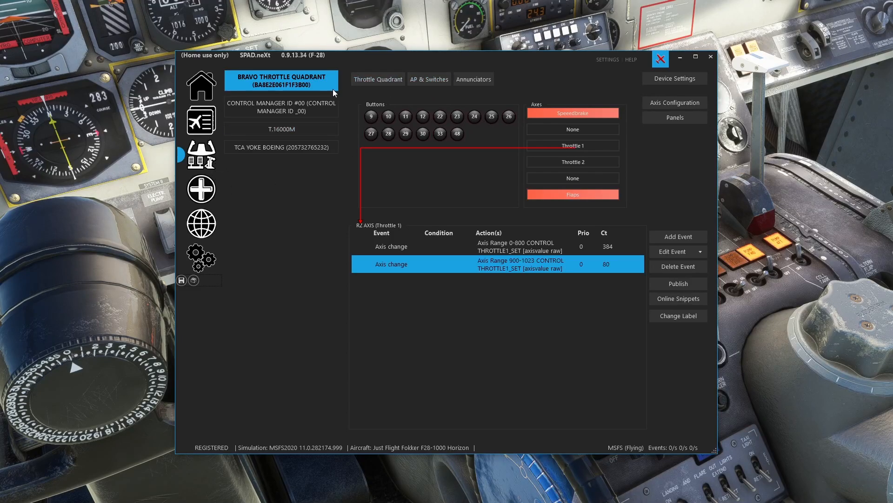
Check the Throttle 1 axis events, then select the unassigned X axis with no events
left_click(572, 145)
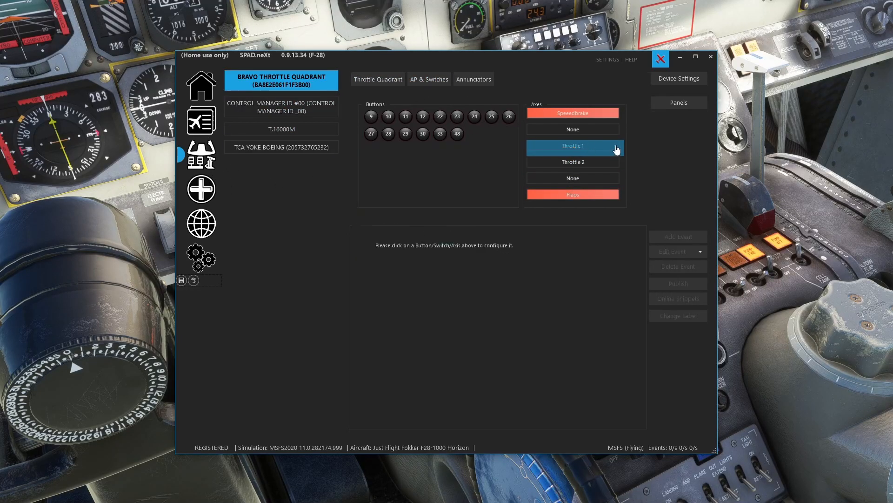
left_click(572, 145)
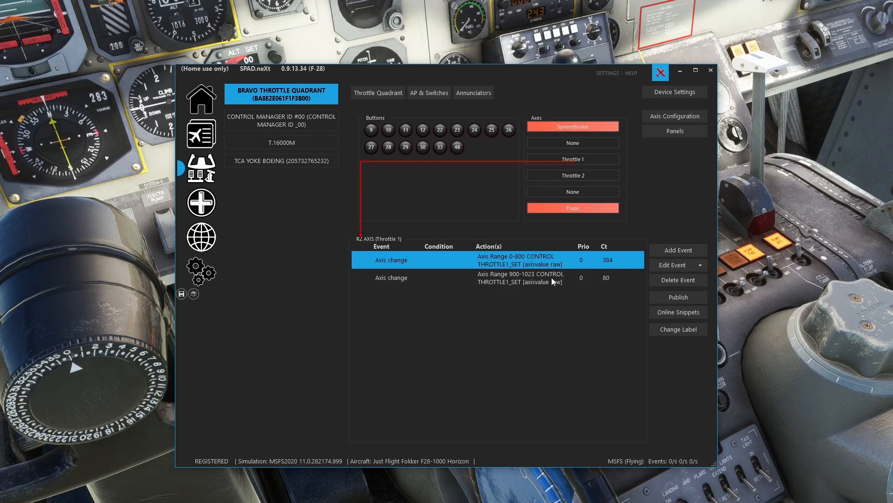
mouse_move(541, 126)
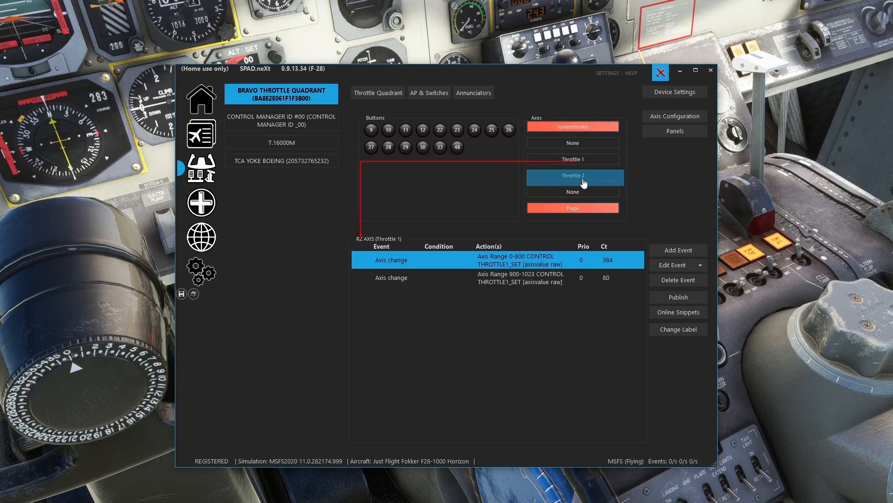
mouse_move(588, 180)
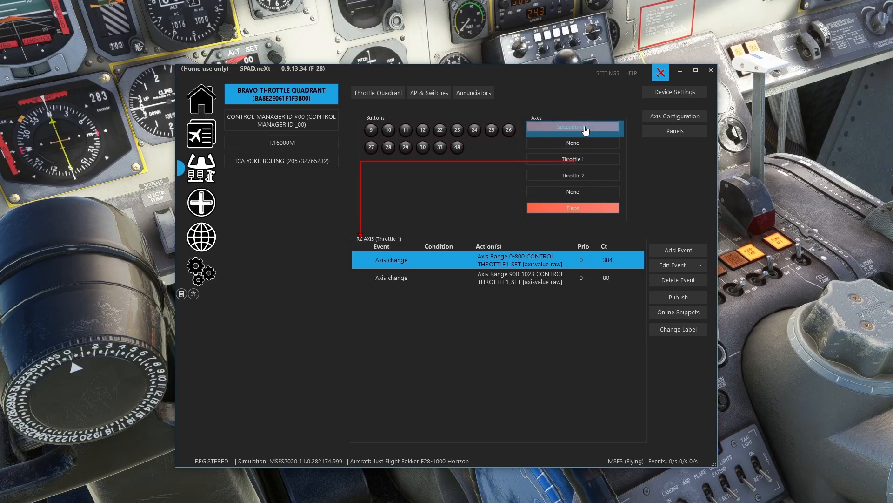
left_click(574, 207)
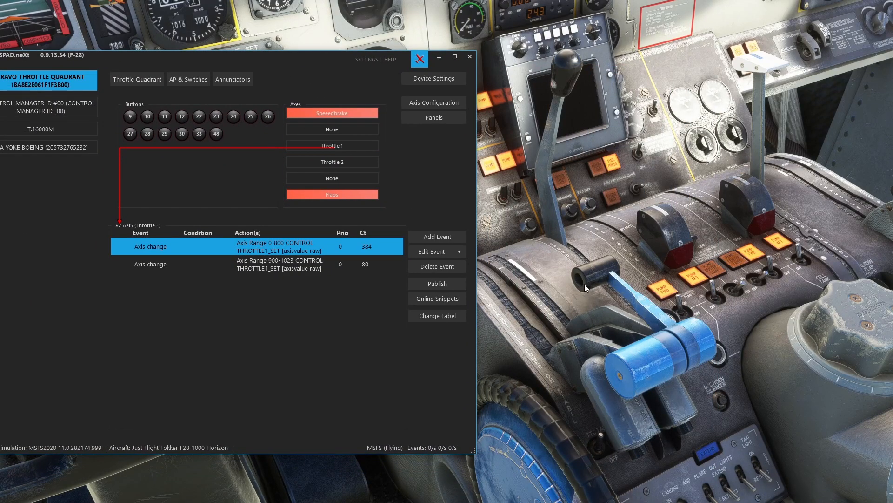
mouse_move(625, 319)
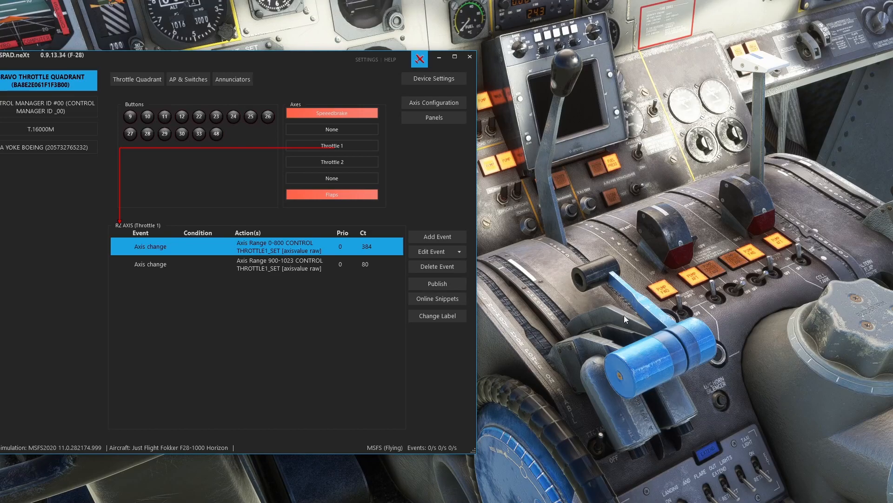
mouse_move(625, 343)
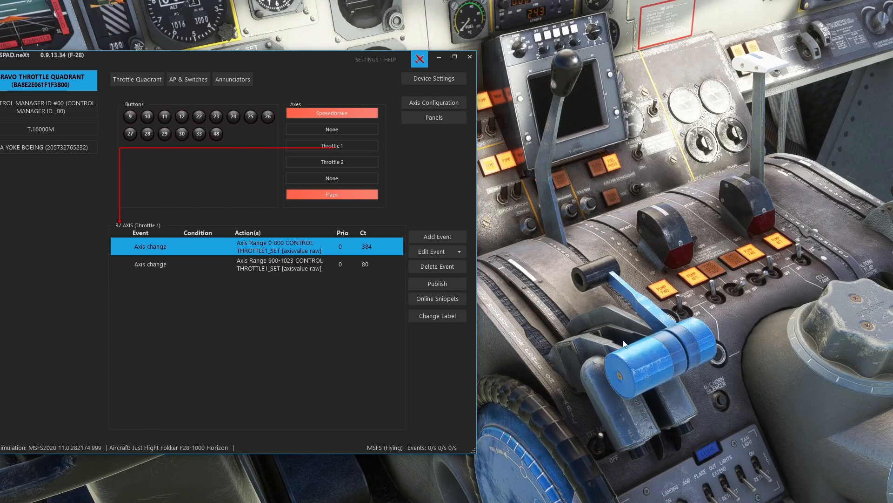
mouse_move(532, 289)
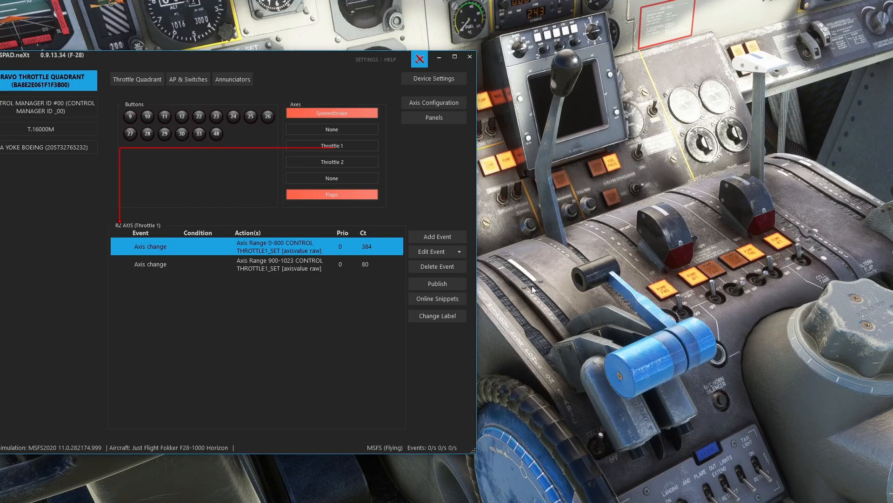
mouse_move(307, 65)
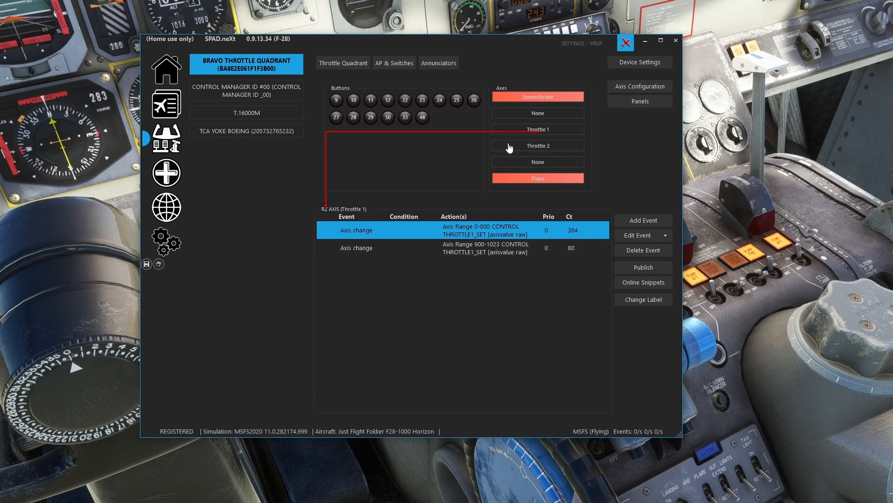
left_click(537, 178)
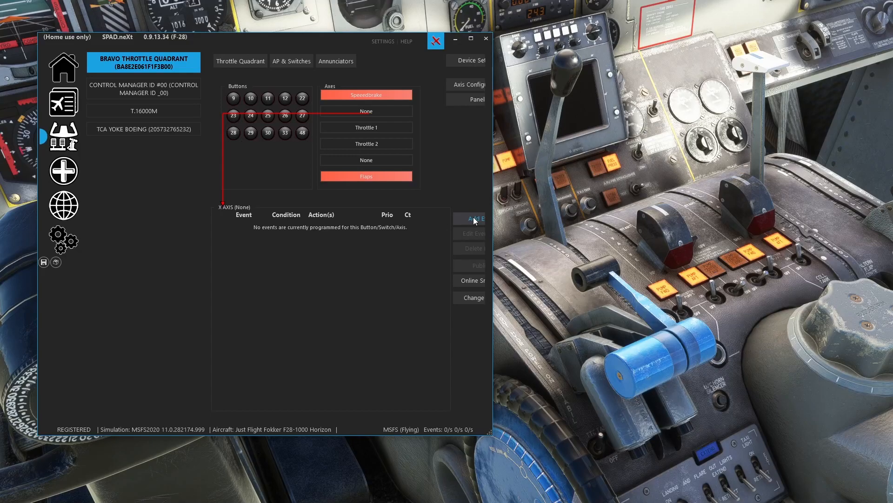
Bring up the Add Event dropdown listing Standard Axis and Custom Axis types
left_click(475, 218)
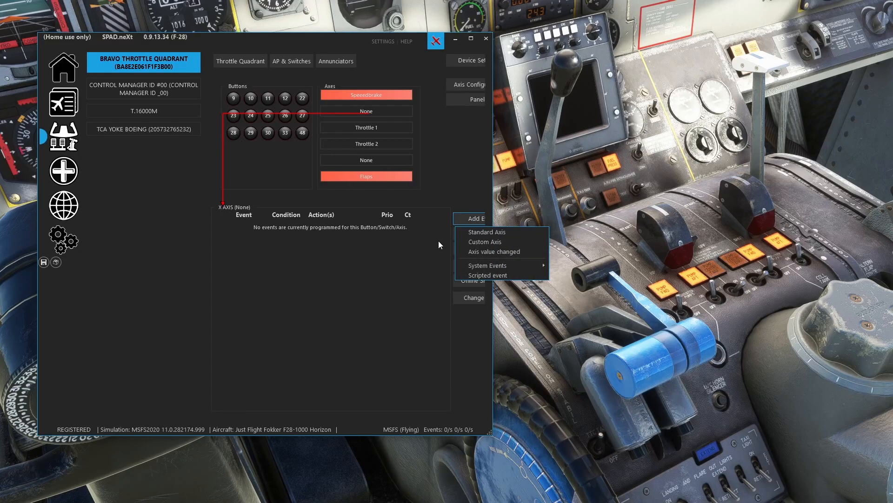
mouse_move(487, 265)
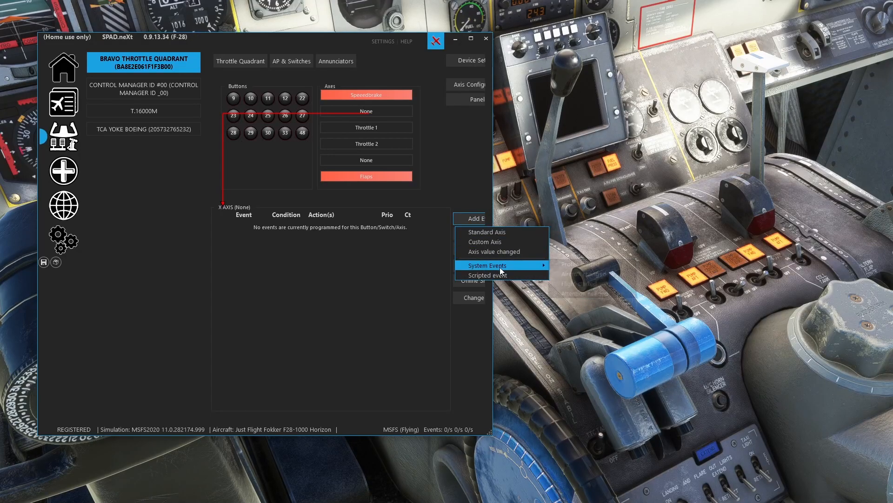
mouse_move(499, 231)
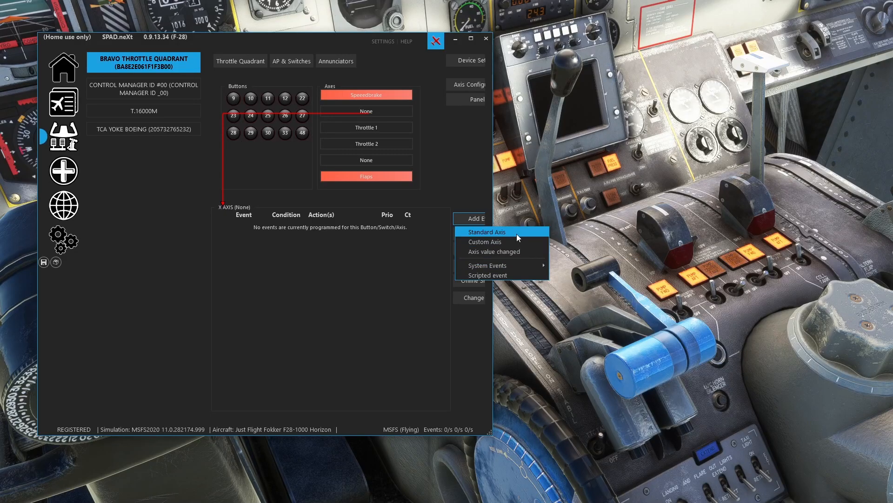
mouse_move(485, 241)
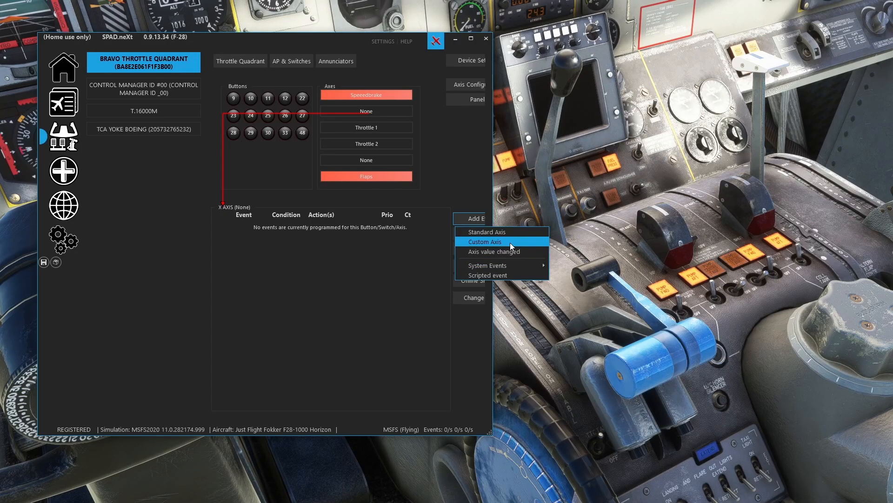
Add a Custom Axis event to the X axis driving Throttle without Reverser on Engine 1
left_click(484, 241)
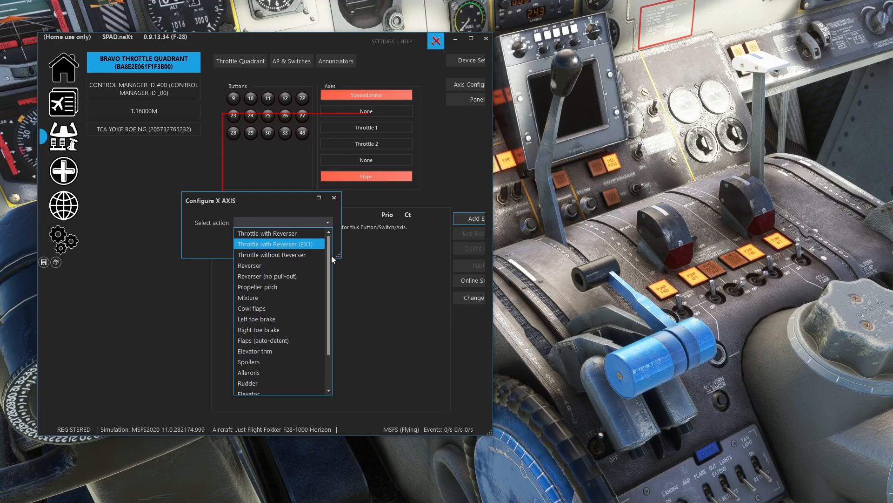
scroll("down", 3)
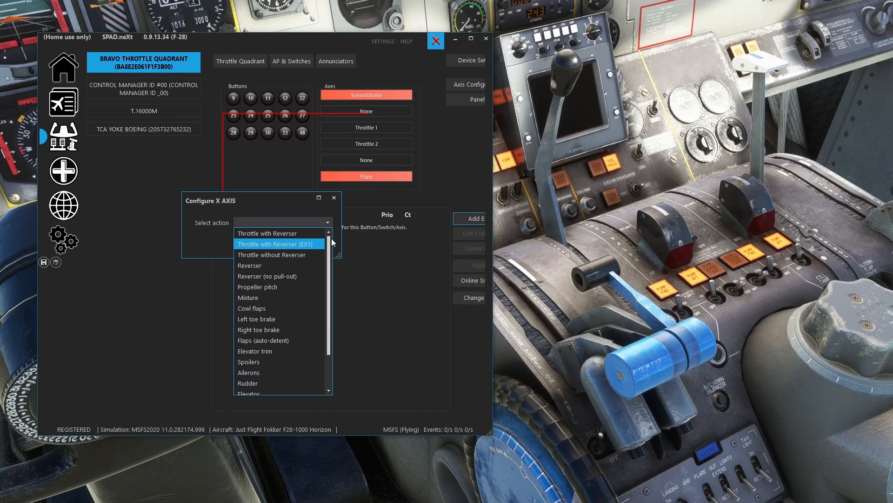
mouse_move(296, 262)
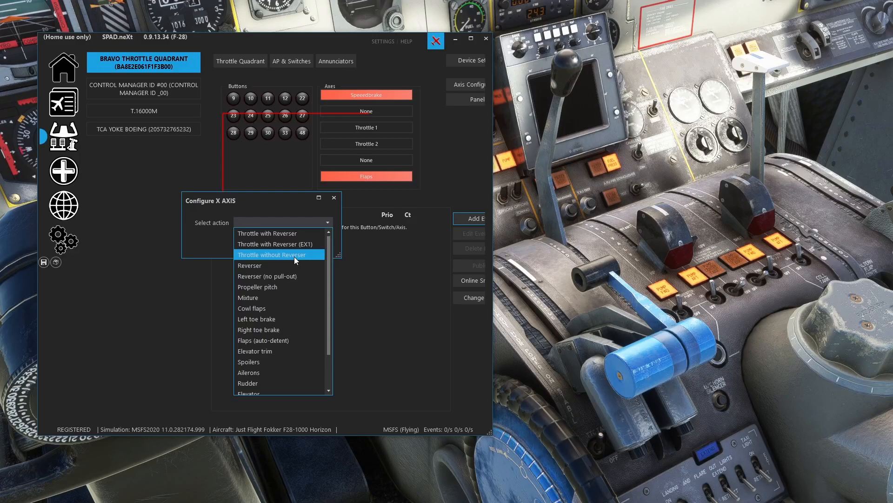
mouse_move(275, 259)
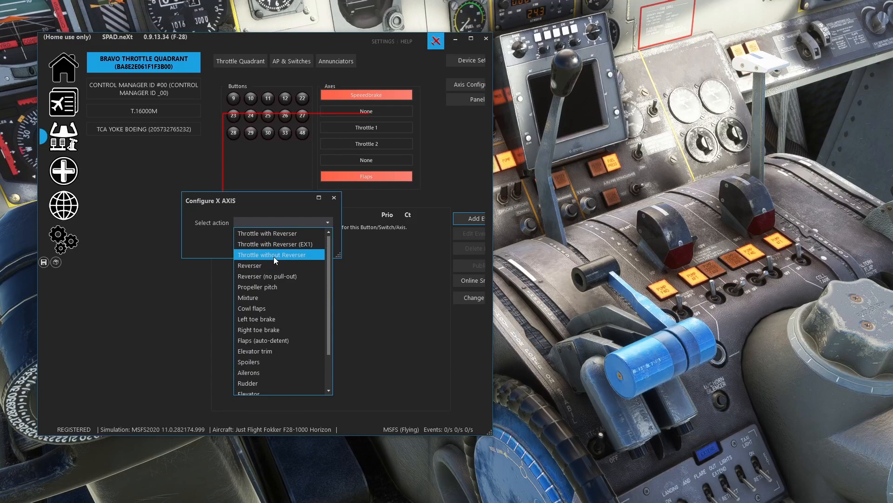
left_click(272, 254)
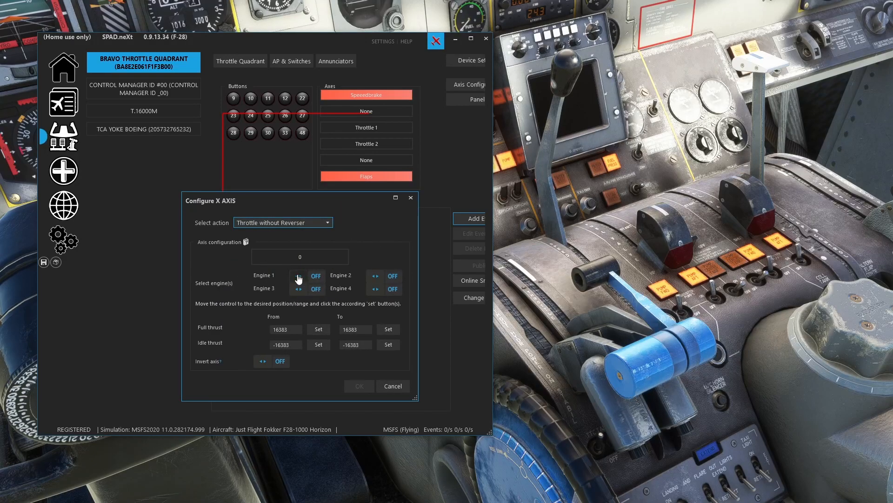
left_click(299, 276)
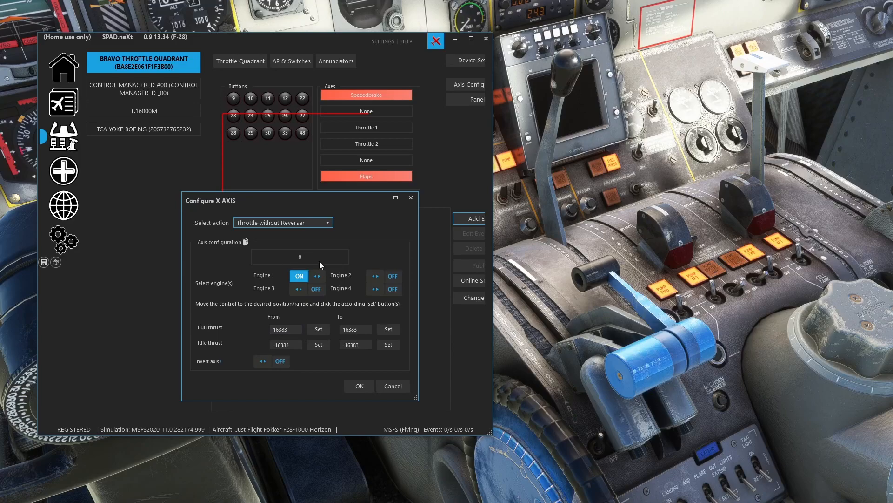
left_click(358, 385)
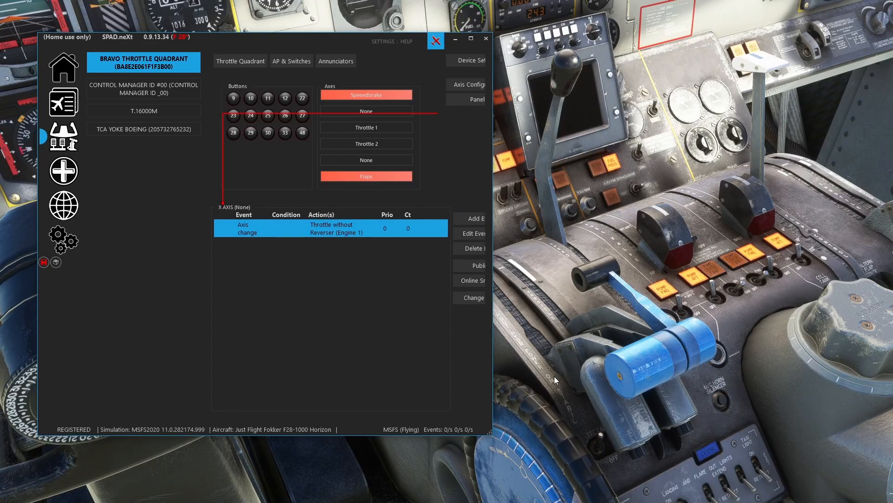
Select the Bravo Throttle Quadrant device to view the Engine 1 X axis events
left_click(366, 111)
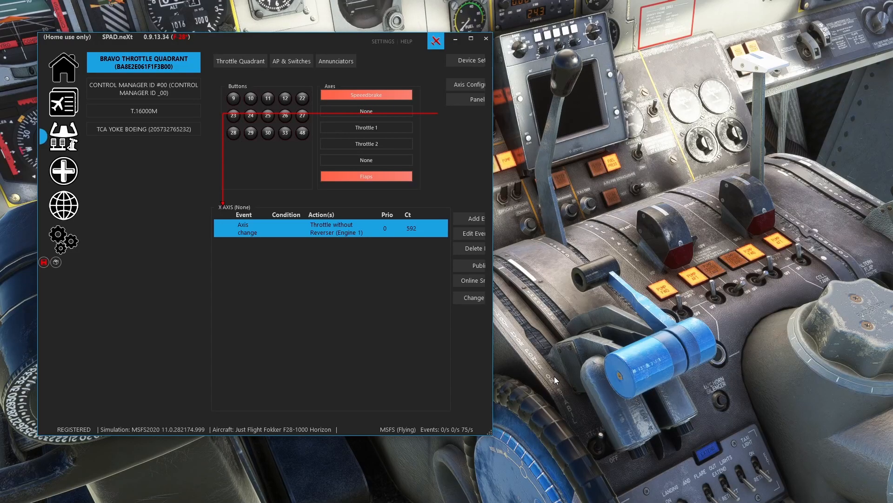
mouse_move(359, 219)
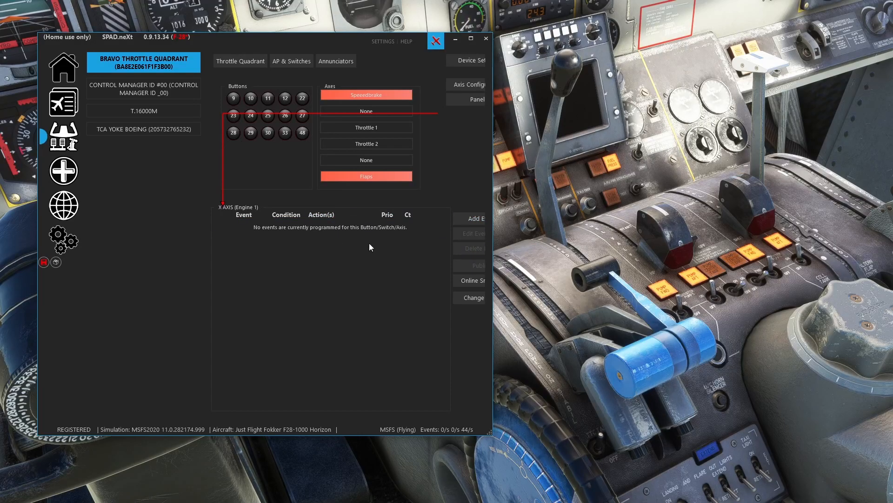
Start a new Custom Axis event on the Engine 1 X axis
left_click(473, 218)
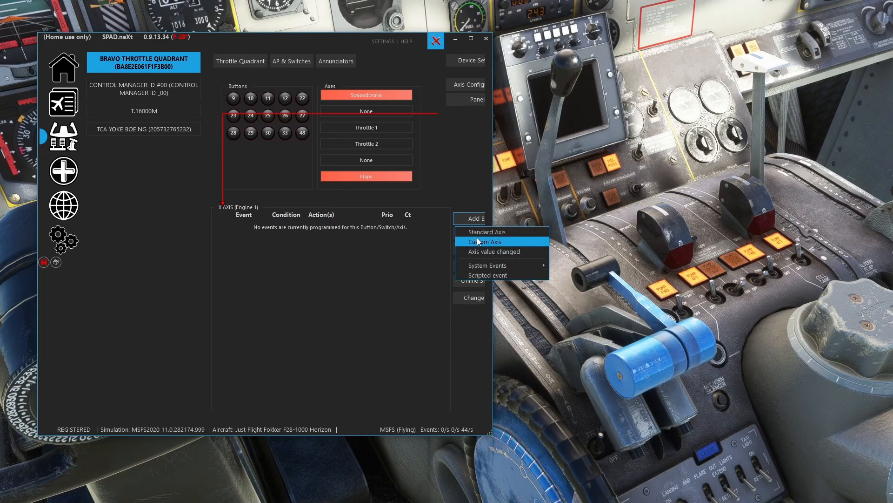
left_click(484, 242)
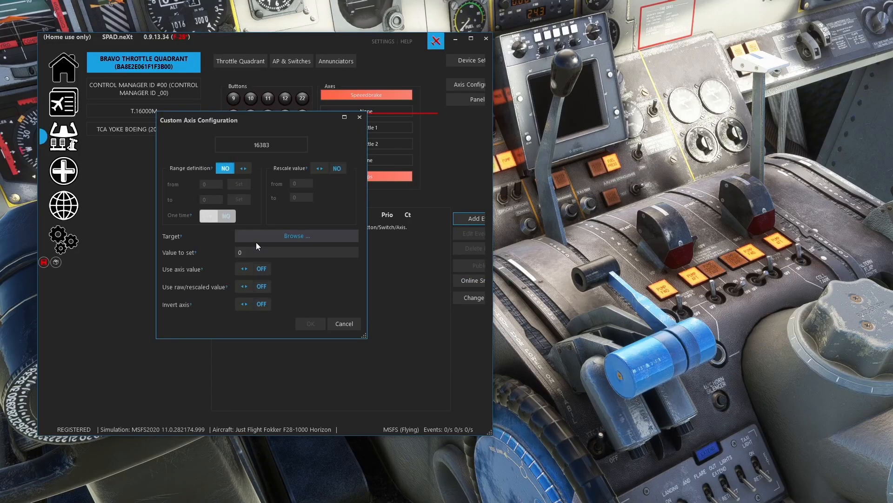
mouse_move(268, 277)
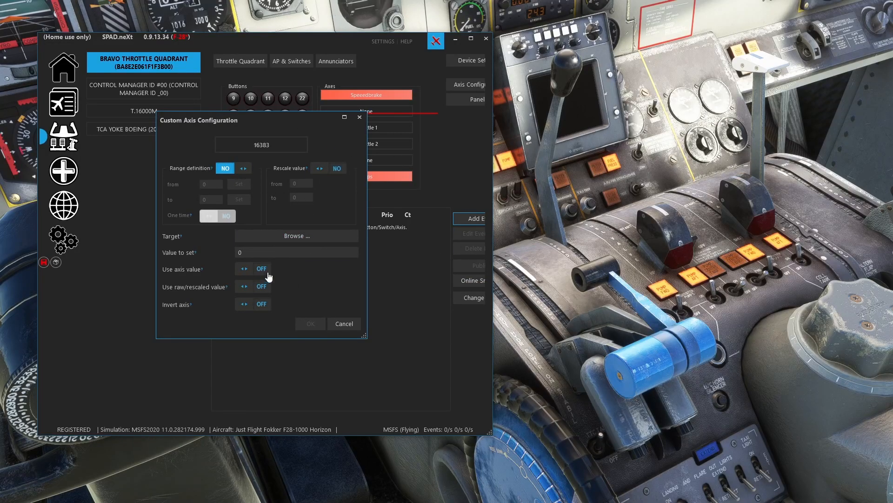
mouse_move(295, 228)
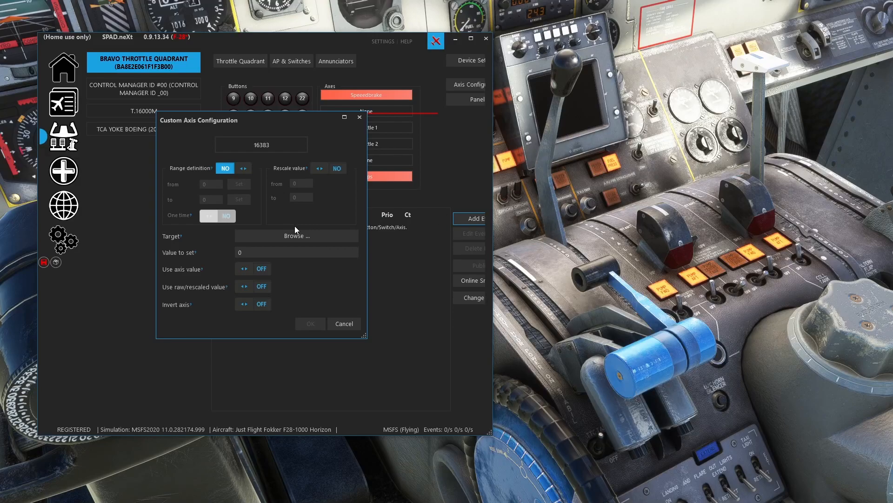
mouse_move(284, 162)
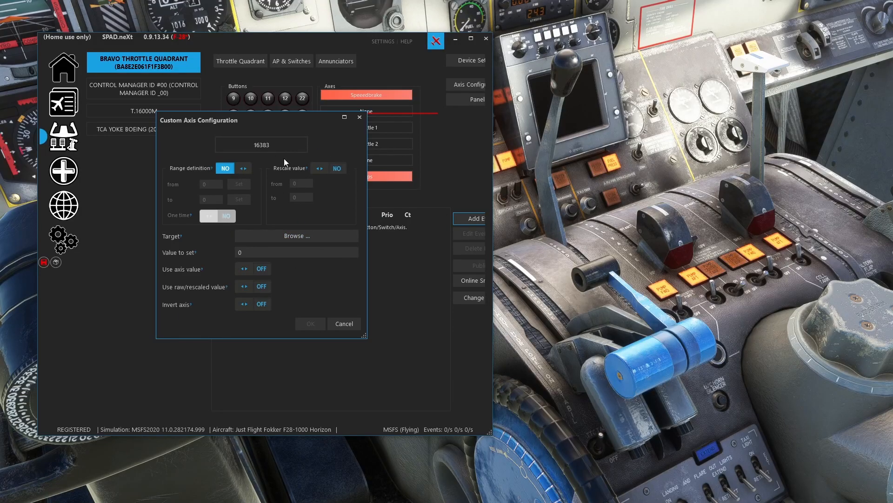
mouse_move(350, 146)
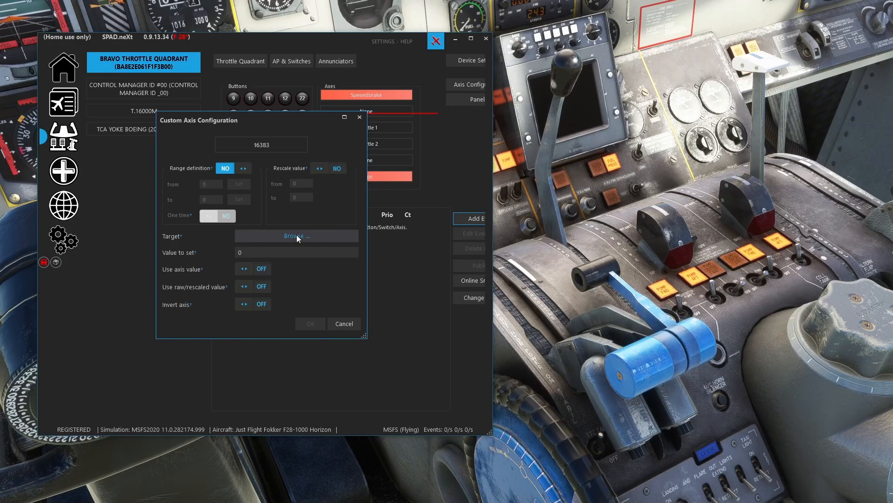
Search the Select target events list and set SIMCONNECT THROTTLE1_SET as the target
left_click(296, 235)
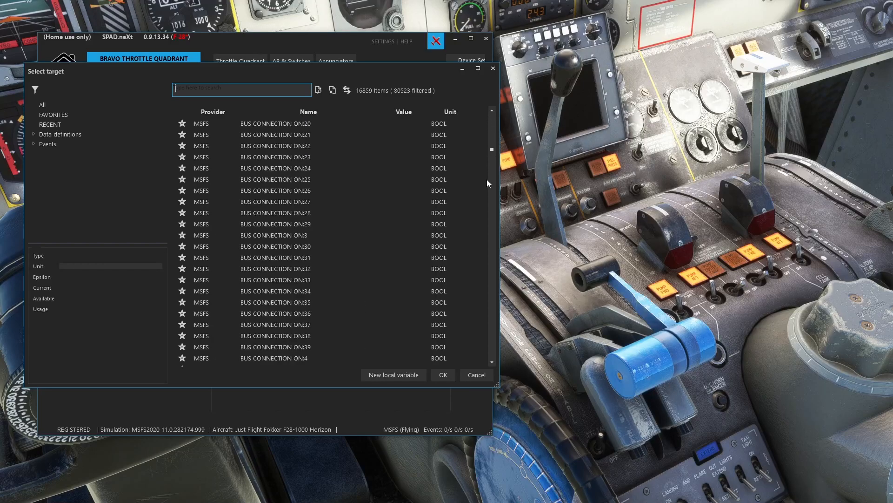
scroll("down", 3)
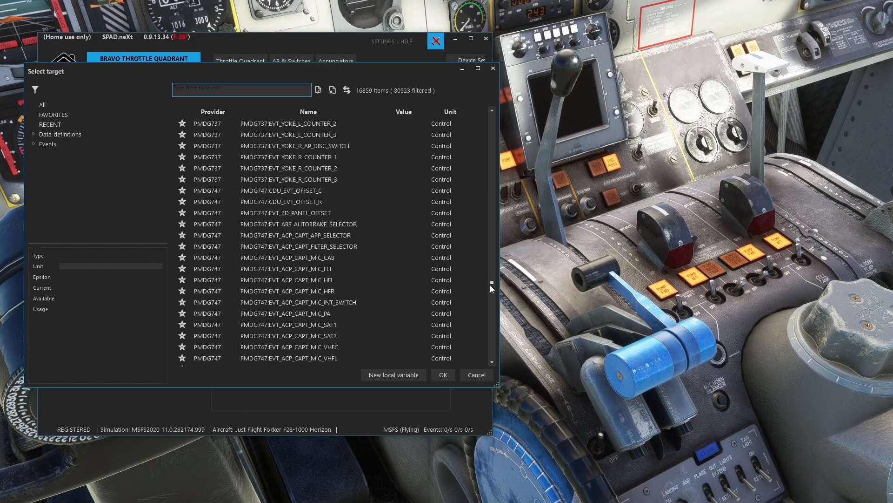
scroll("down", 3)
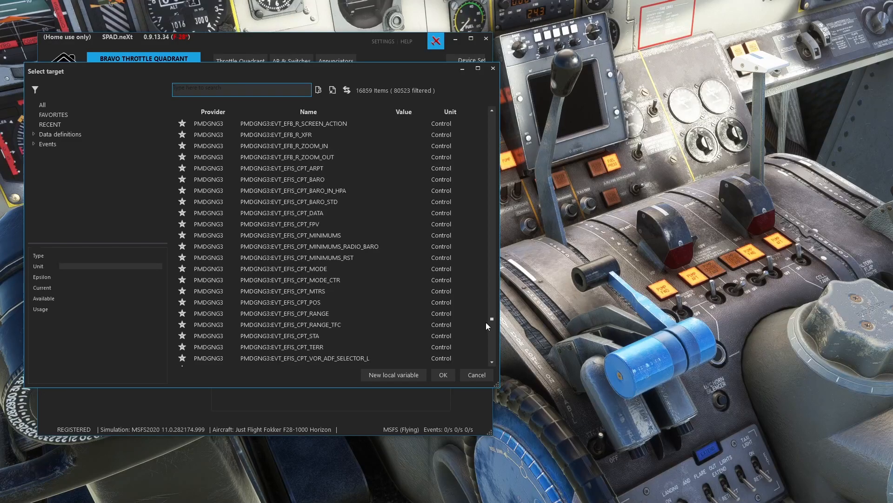
scroll("down", 3)
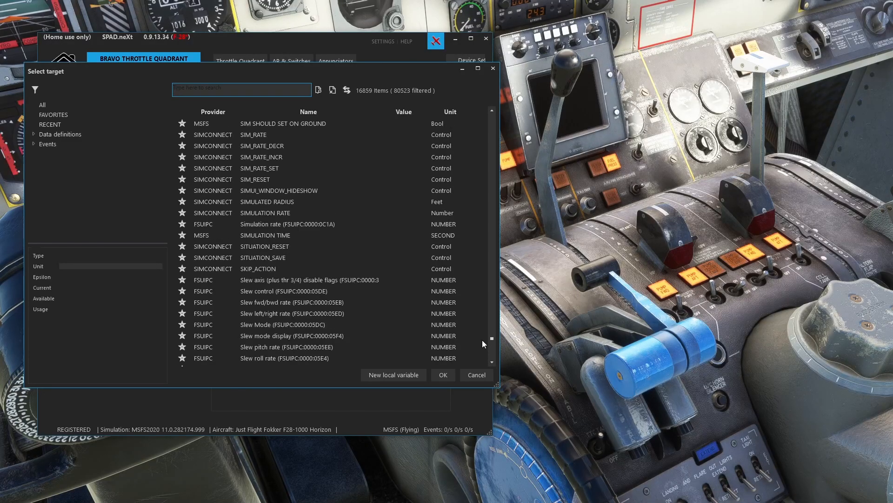
scroll("down", 3)
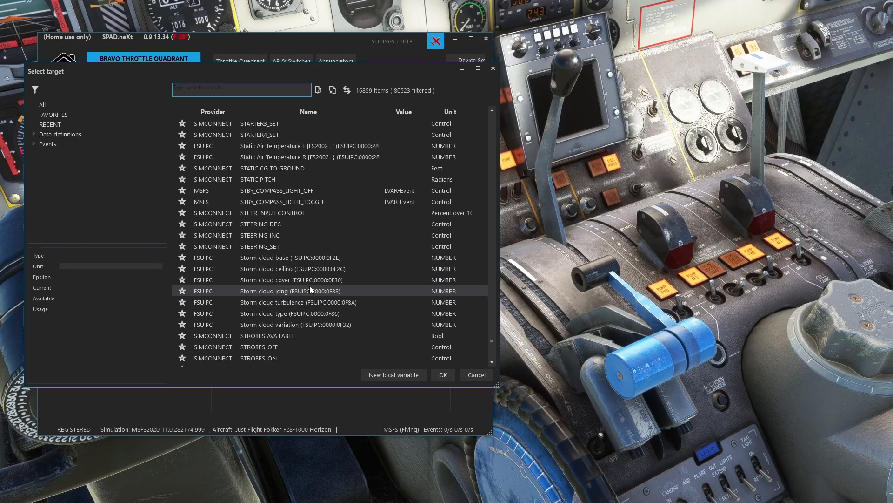
scroll("up", 3)
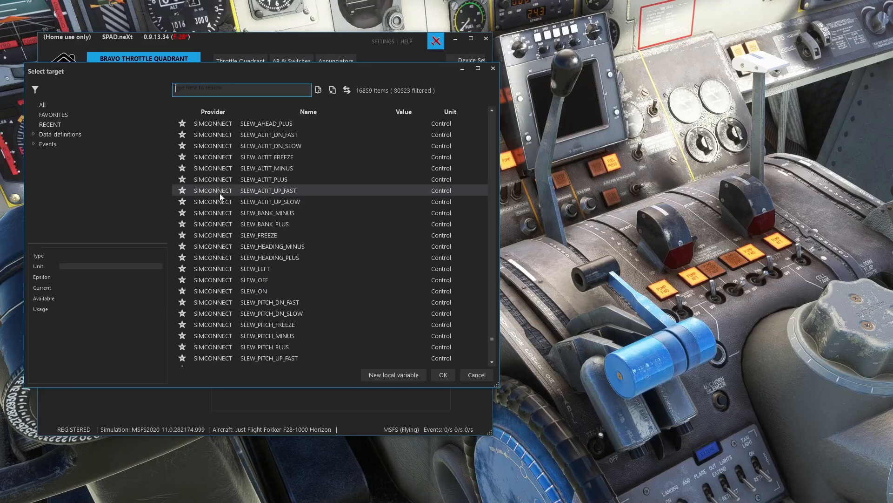
scroll("down", 3)
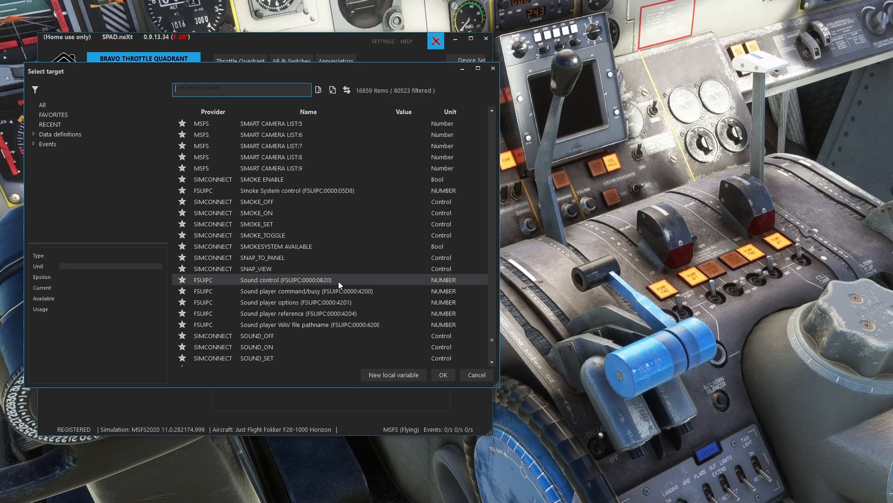
scroll("down", 3)
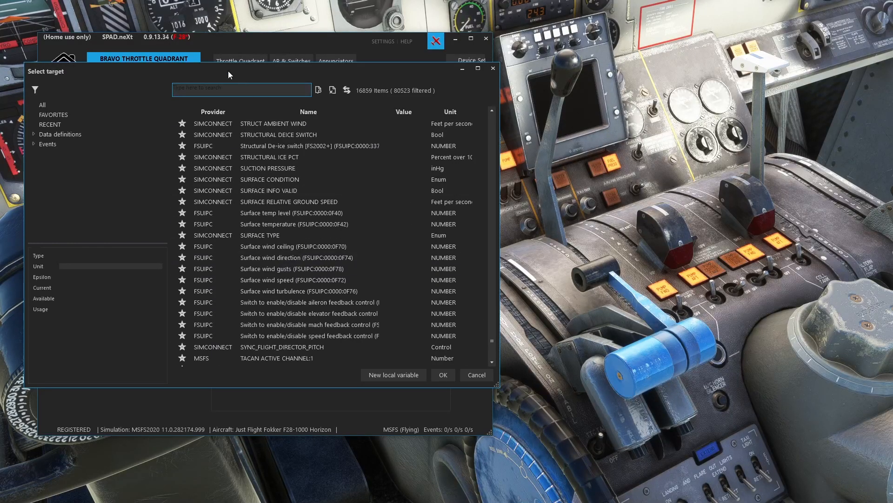
scroll("down", 3)
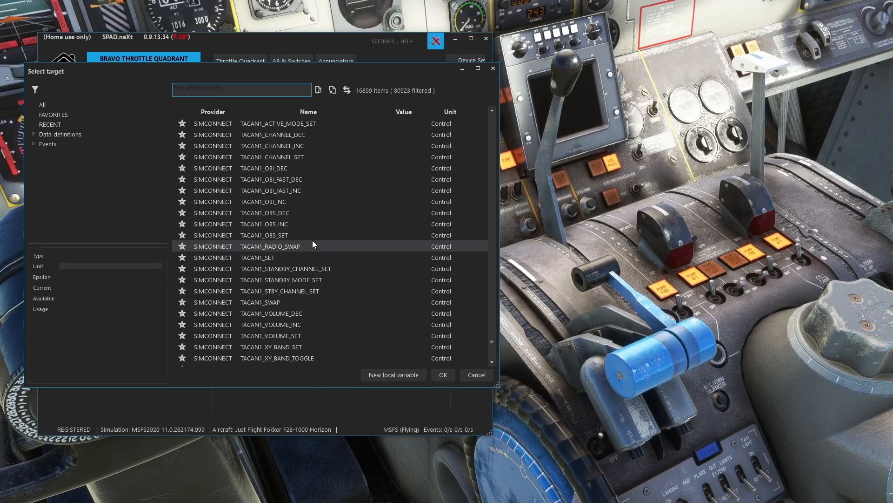
scroll("down", 3)
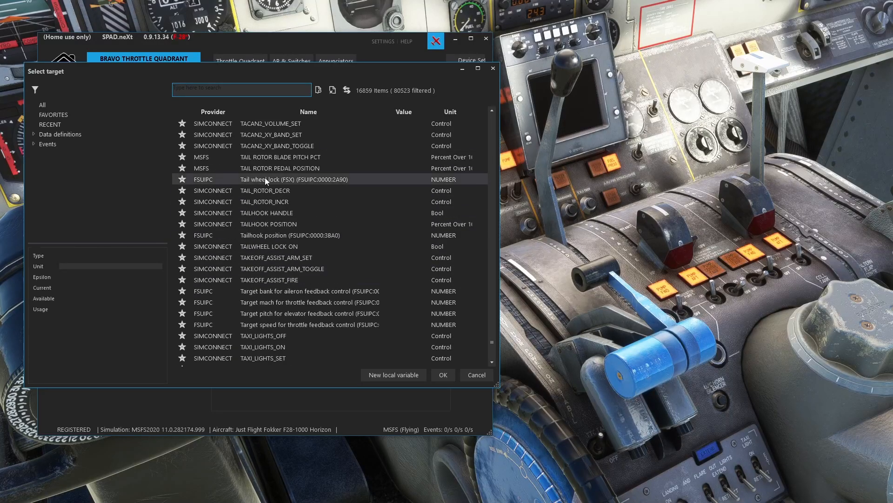
scroll("down", 3)
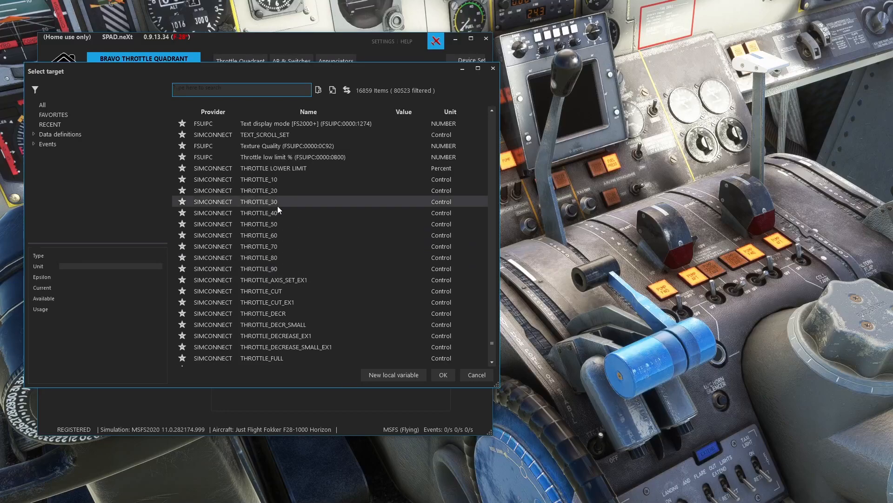
scroll("down", 3)
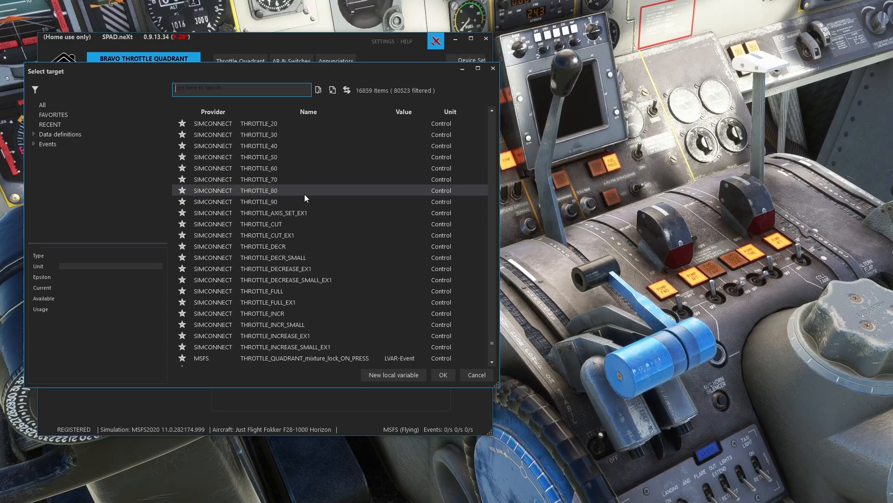
scroll("up", 3)
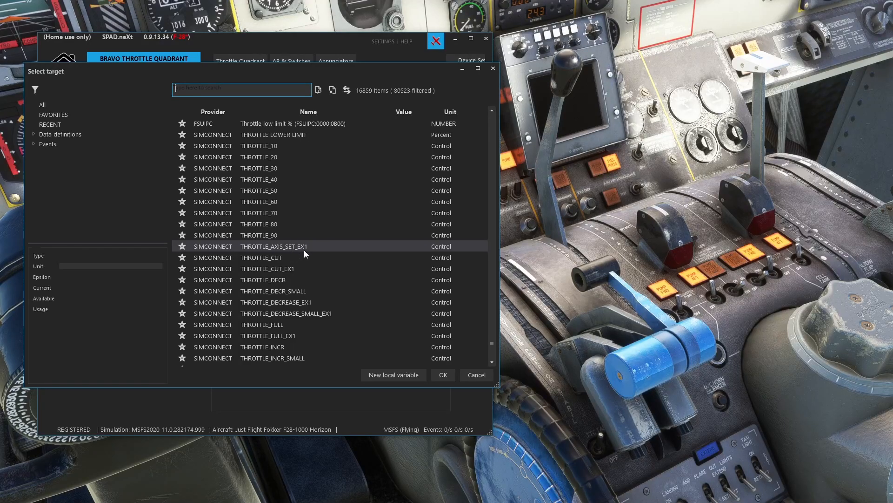
scroll("down", 3)
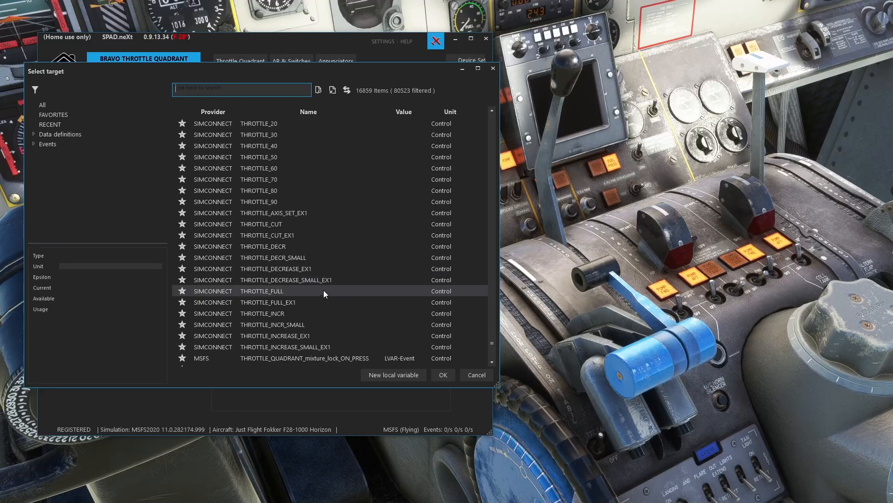
scroll("up", 3)
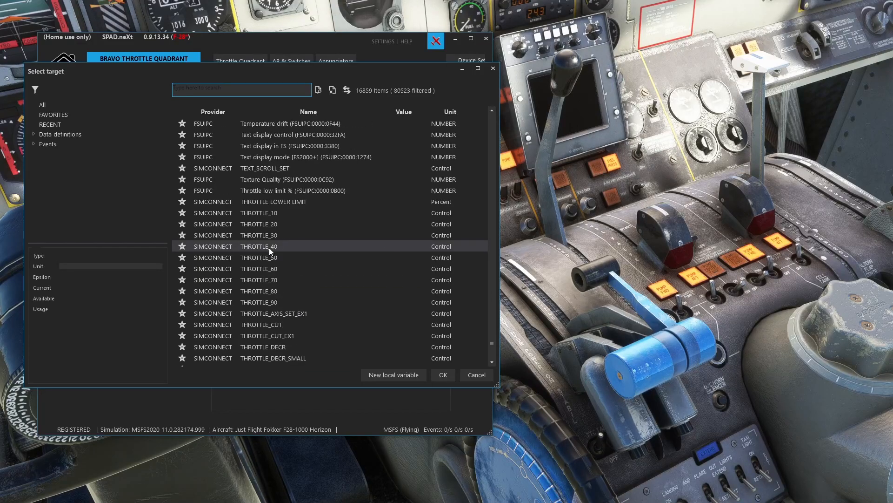
scroll("down", 3)
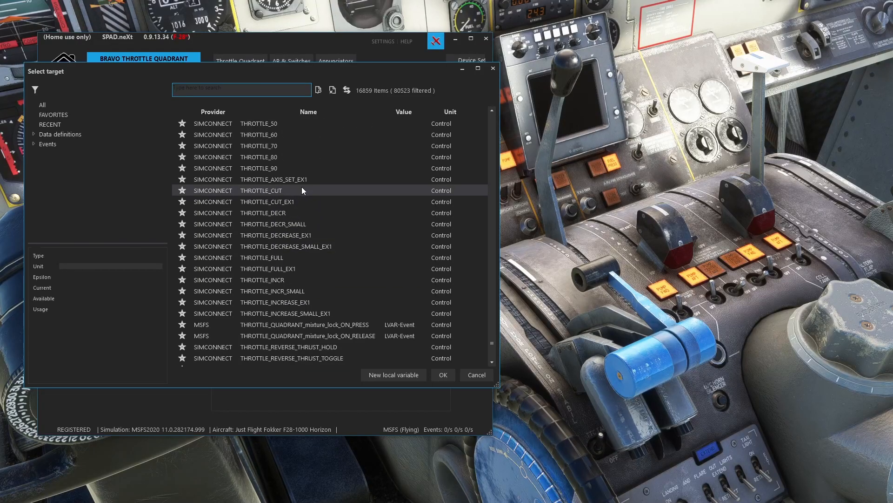
scroll("down", 3)
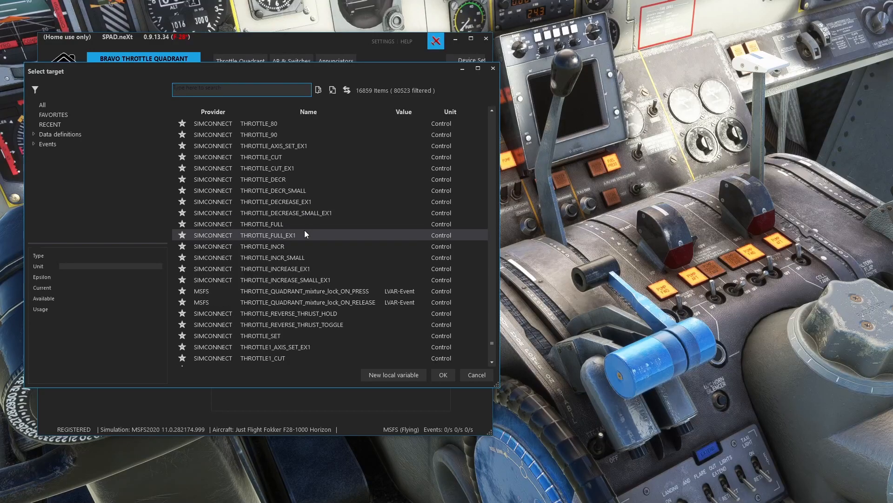
scroll("down", 3)
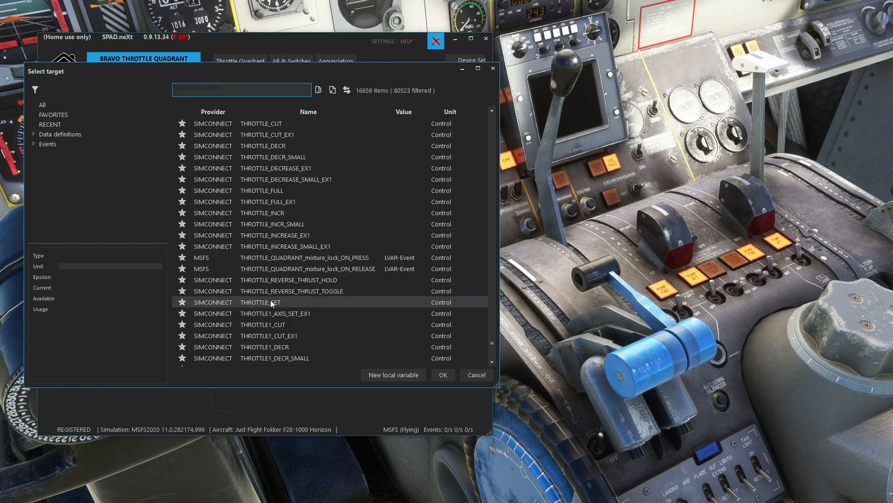
scroll("down", 3)
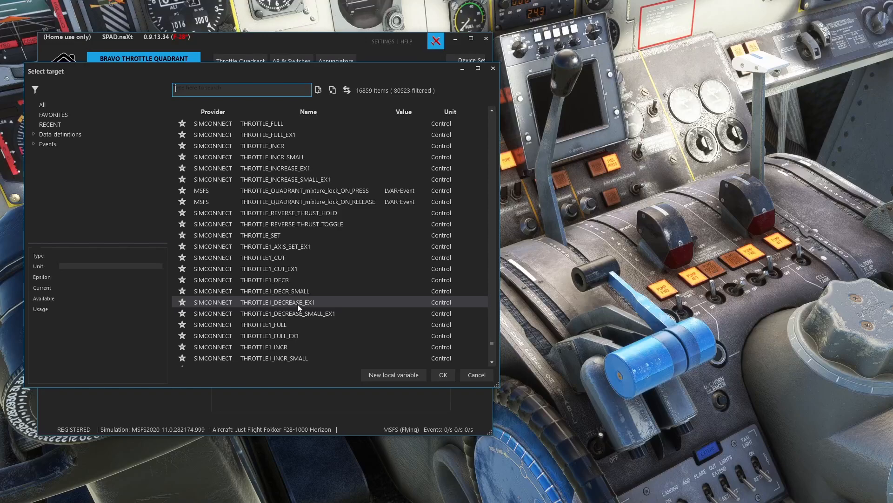
scroll("down", 3)
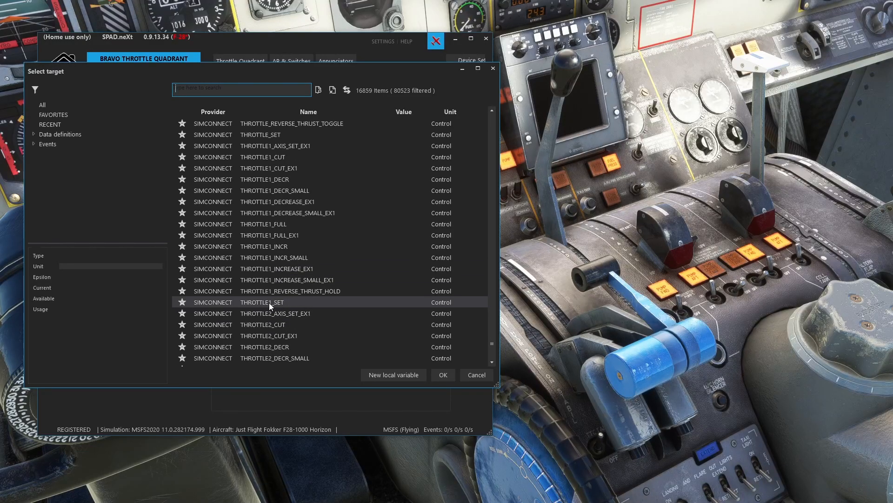
mouse_move(295, 179)
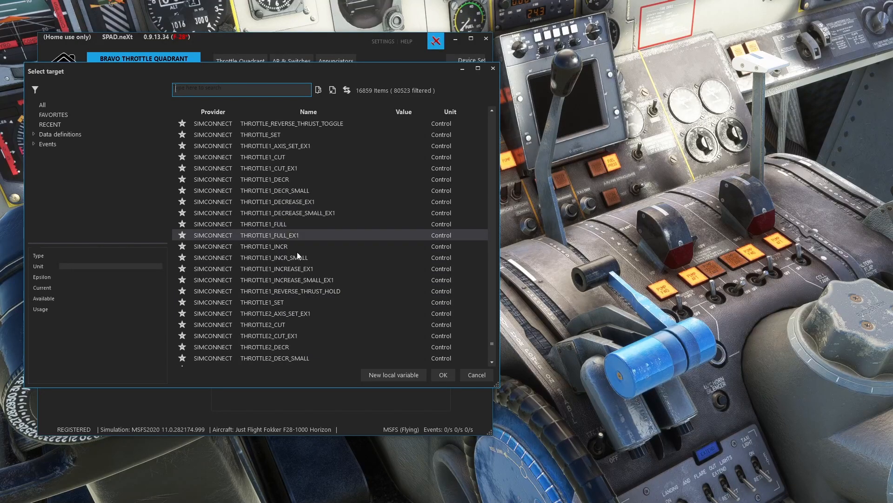
left_click(262, 302)
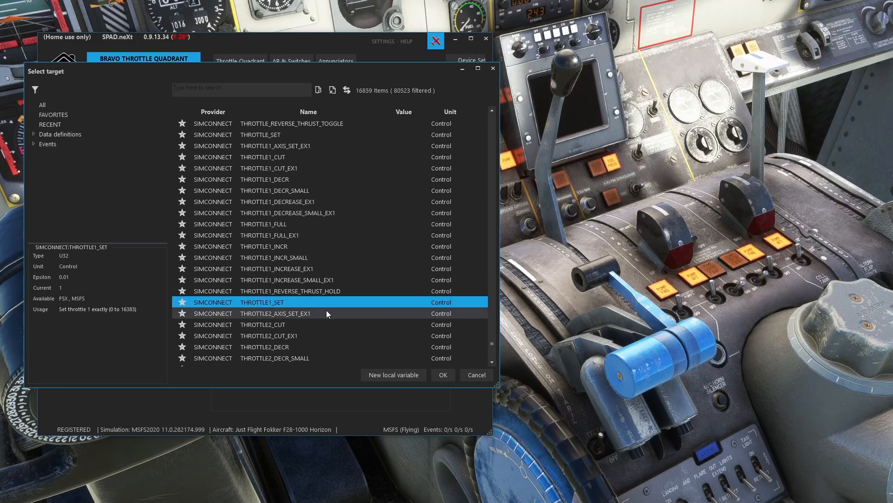
left_click(442, 374)
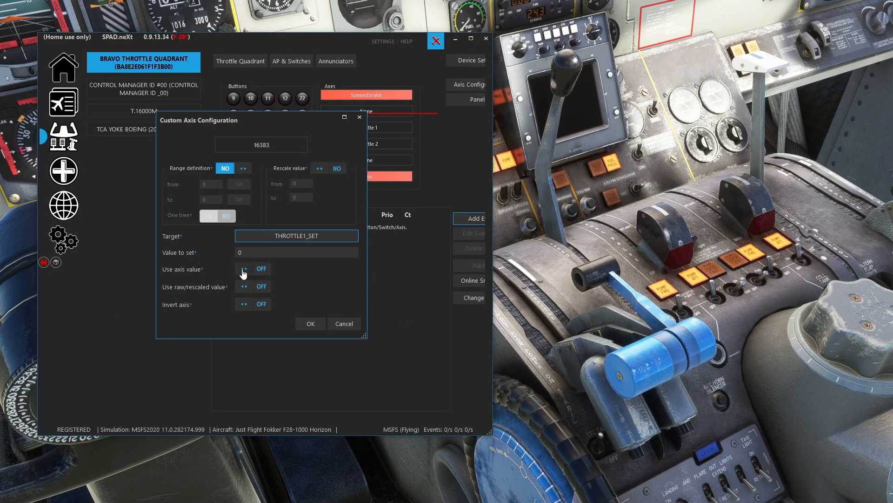
Enable Use axis value with raw value left off, and save the THROTTLE1_SET event
left_click(244, 269)
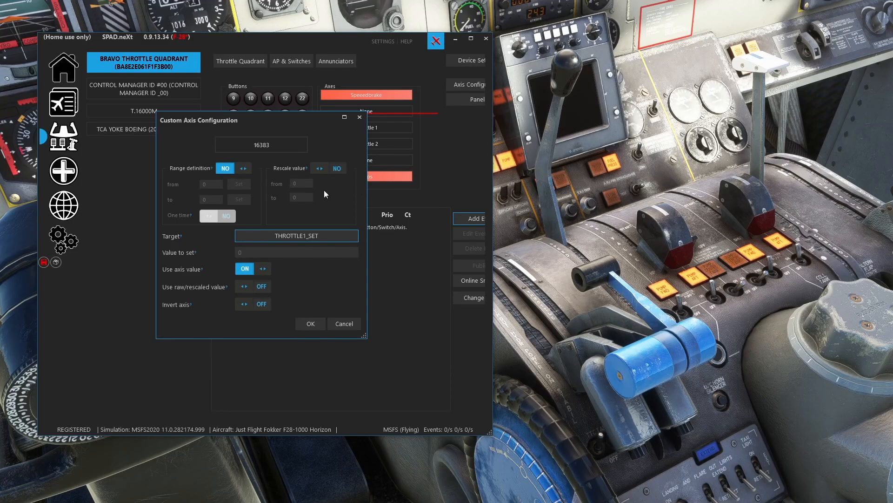
mouse_move(245, 294)
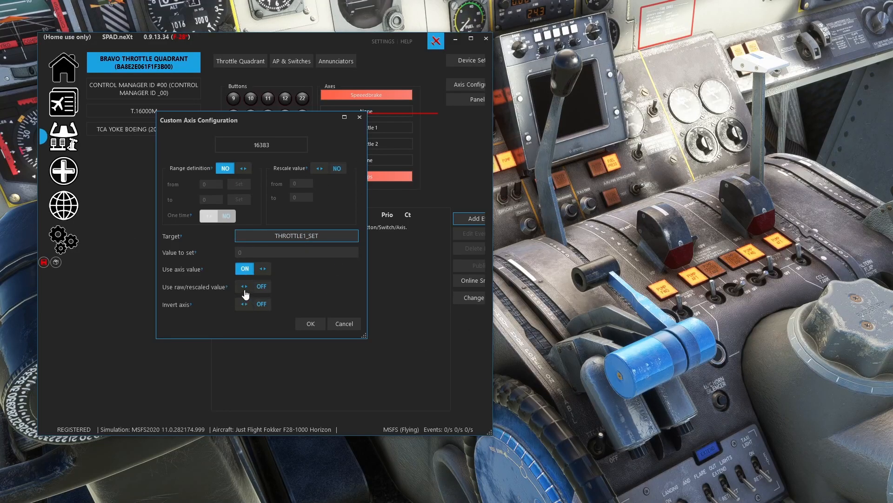
left_click(244, 286)
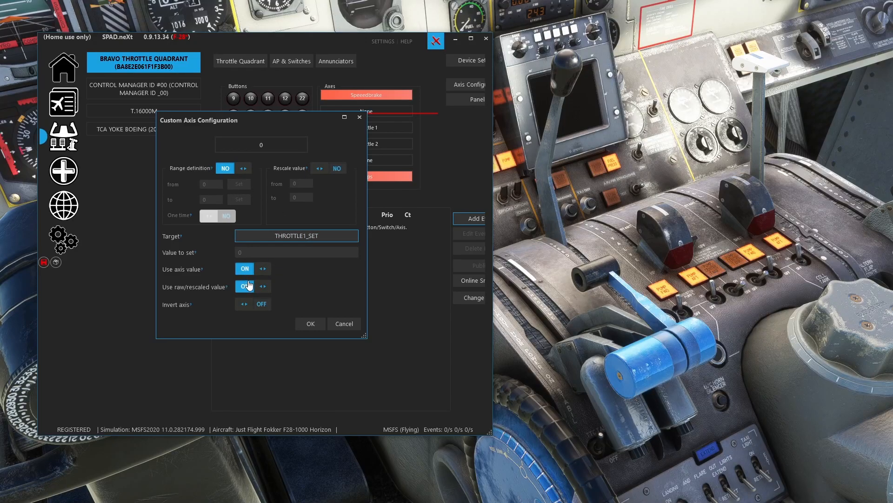
left_click(244, 286)
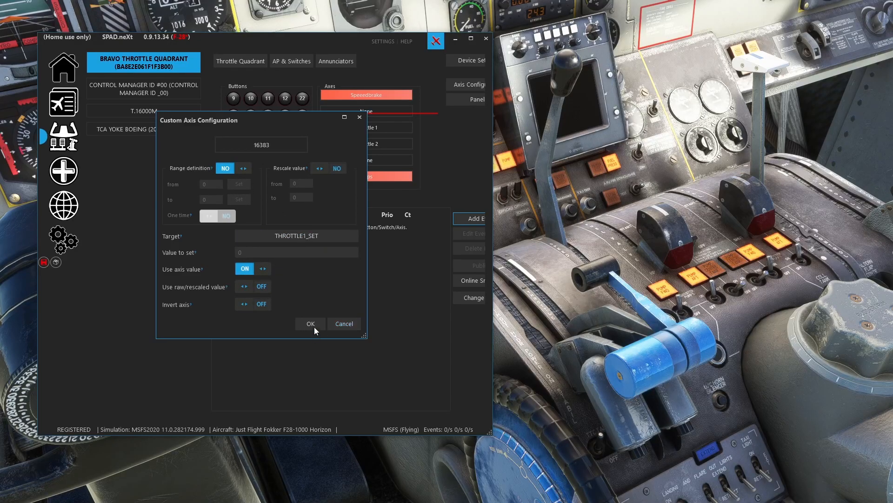
left_click(309, 323)
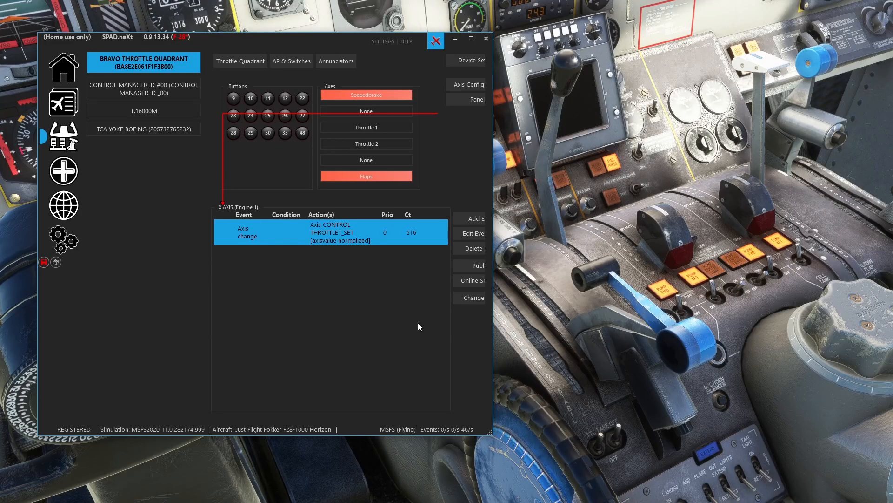
mouse_move(406, 240)
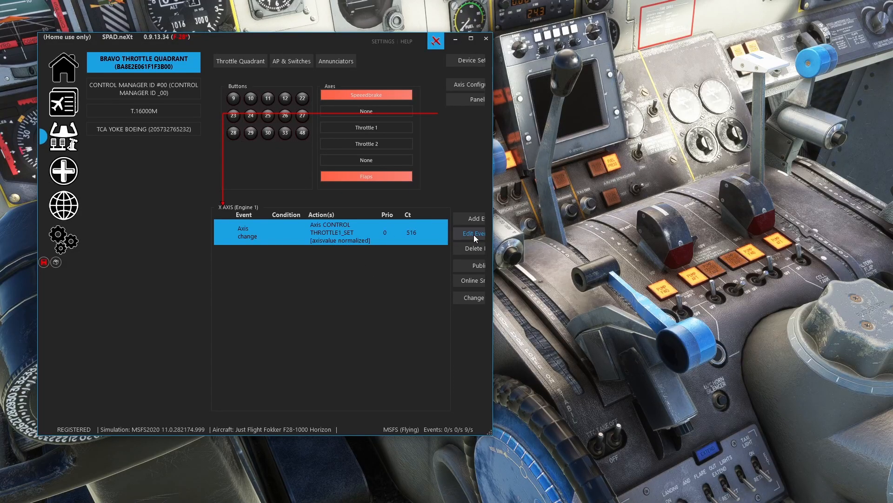
Switch the THROTTLE1_SET event to the raw axis value, then reopen its configuration
left_click(472, 233)
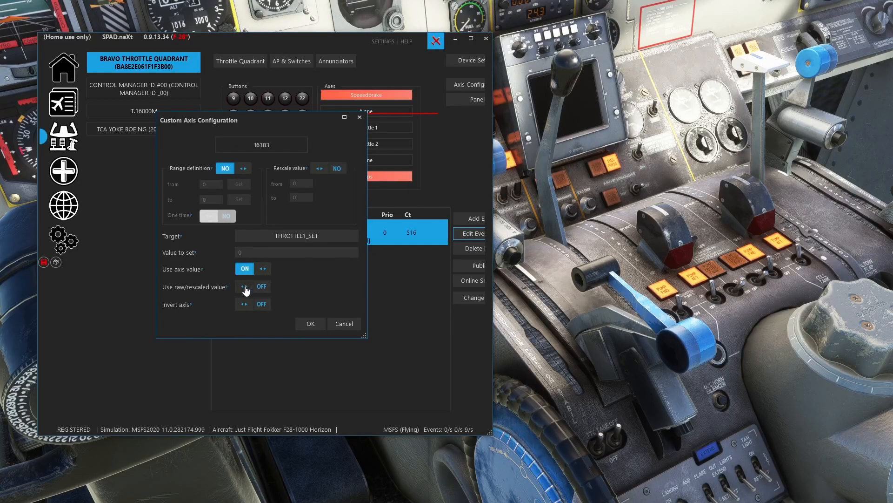
left_click(244, 286)
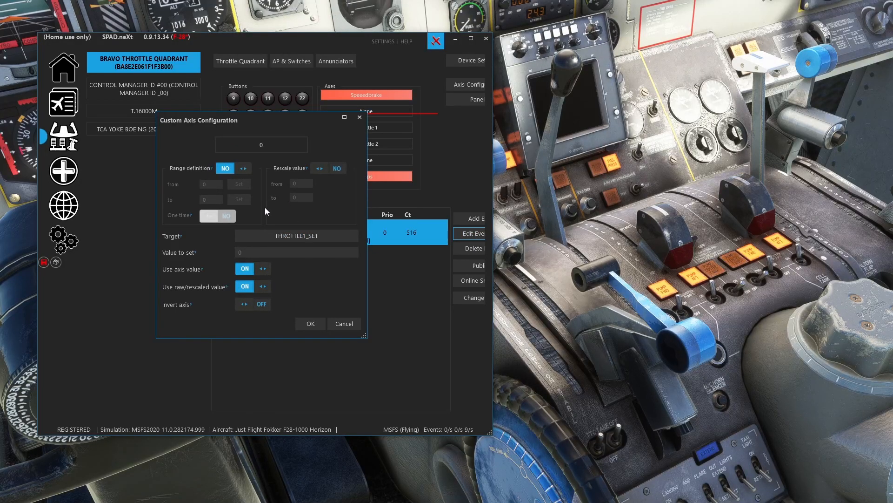
mouse_move(256, 284)
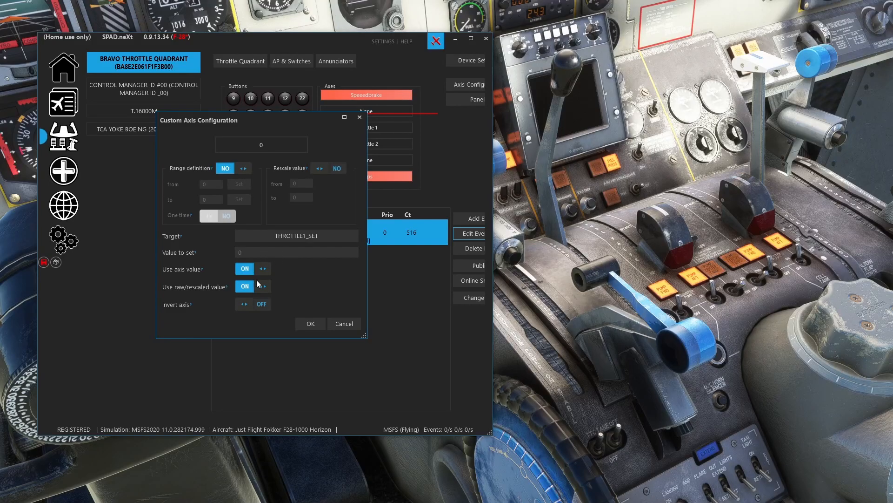
left_click(310, 323)
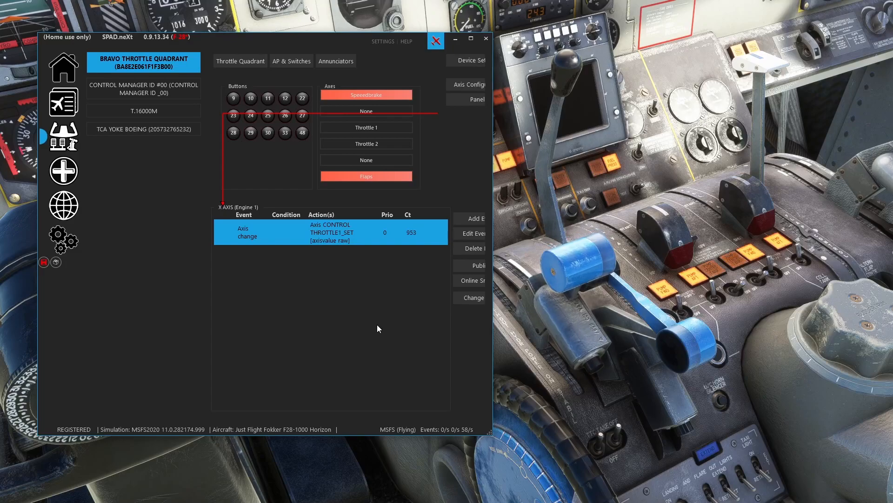
left_click(472, 234)
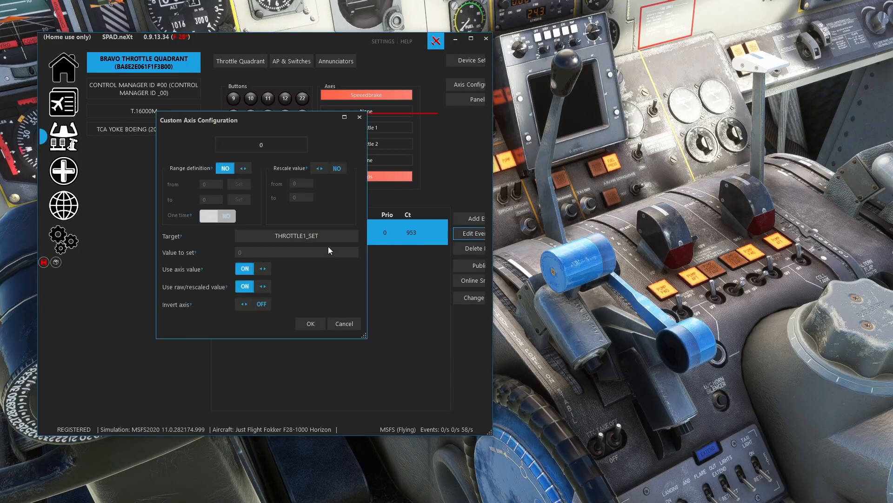
mouse_move(285, 195)
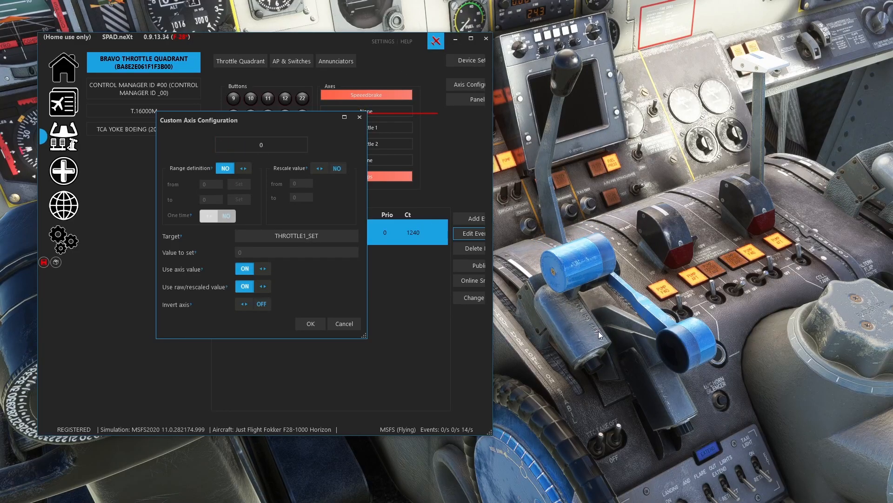
mouse_move(596, 404)
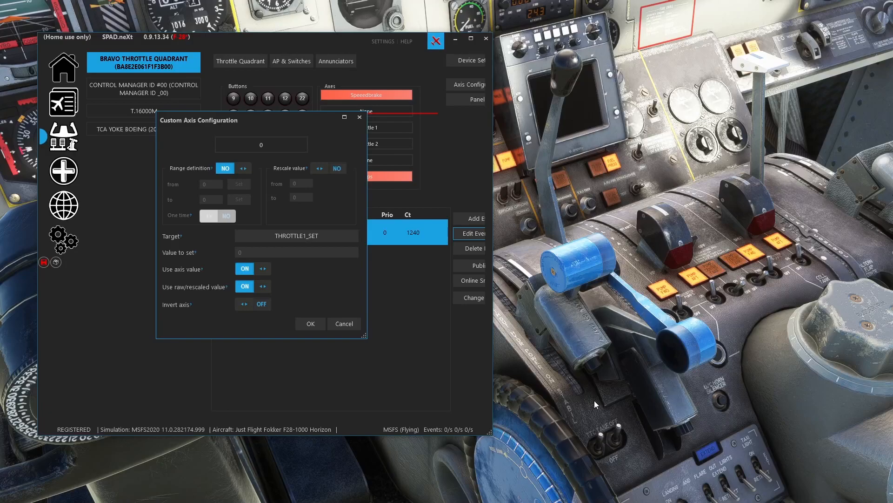
mouse_move(540, 340)
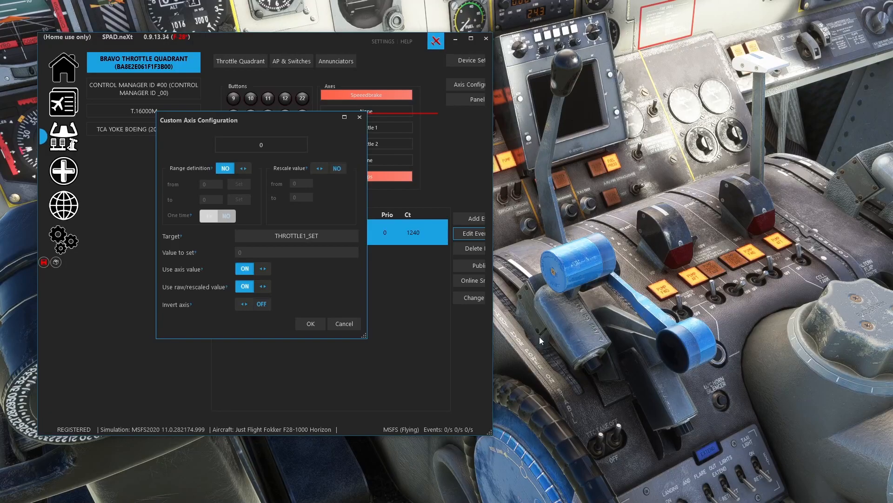
mouse_move(322, 192)
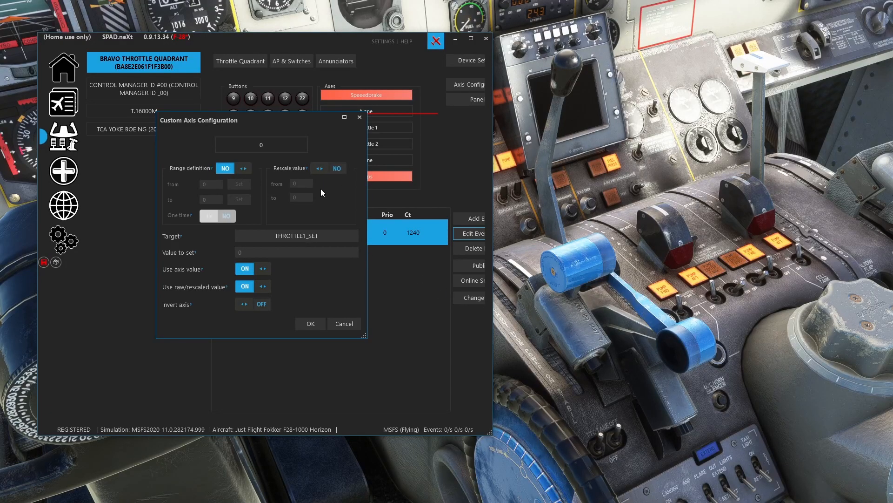
Rescale the THROTTLE1_SET axis to -16383–16383 and bring up the Data Monitor
left_click(320, 168)
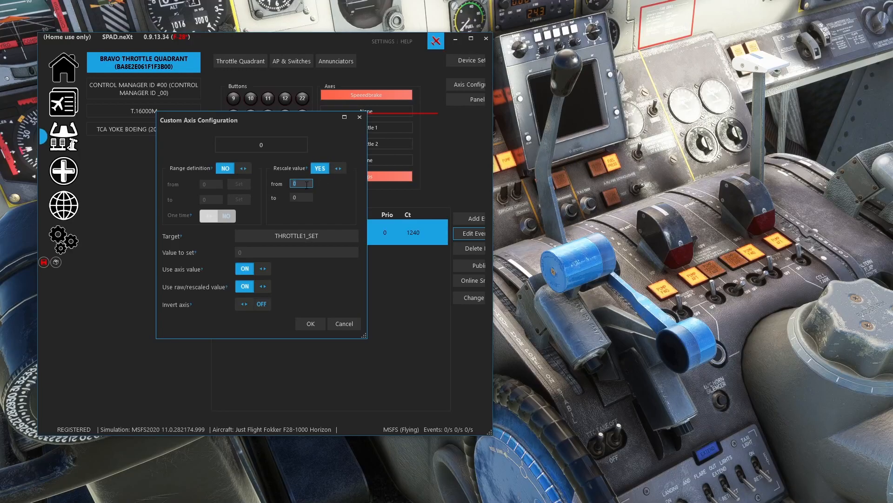
type("-16383")
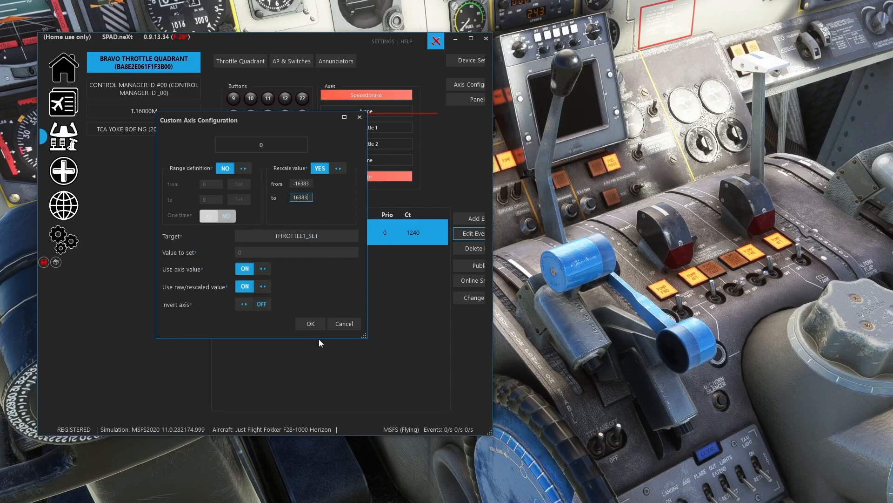
left_click(310, 323)
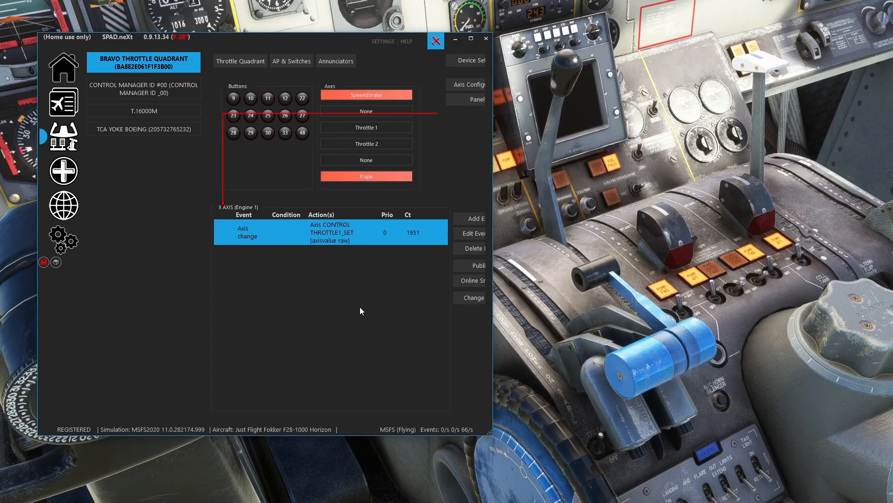
mouse_move(395, 247)
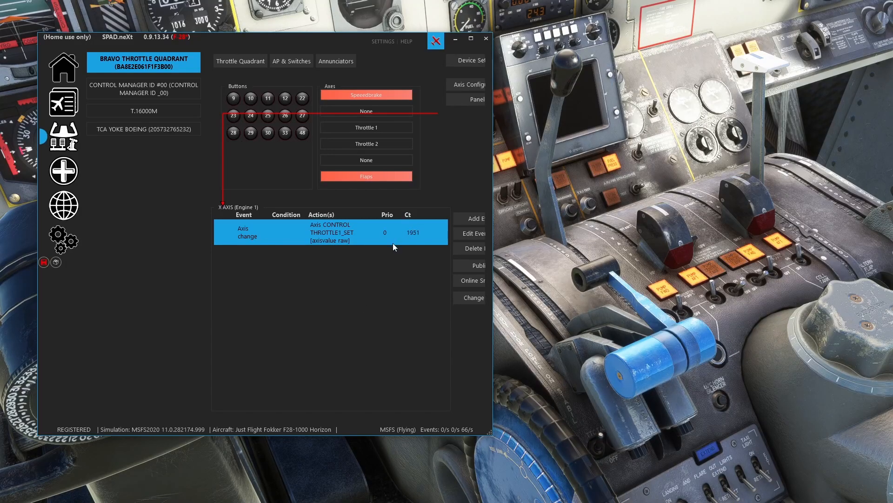
mouse_move(646, 366)
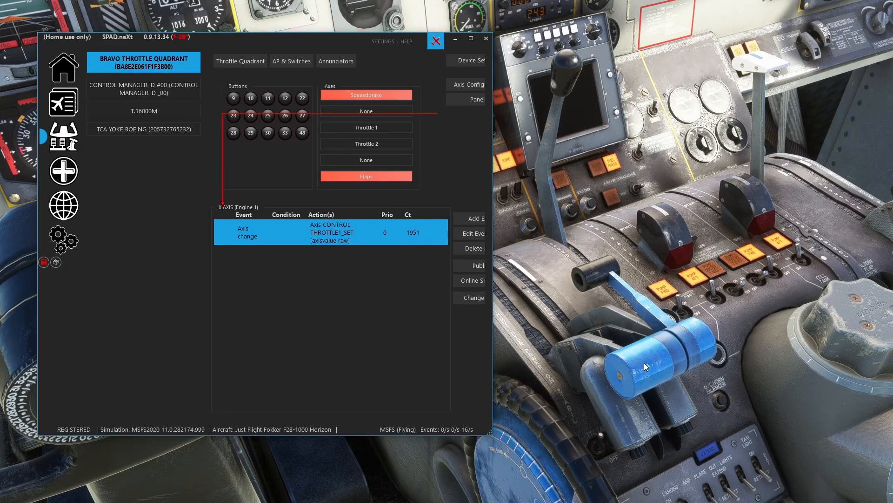
mouse_move(144, 149)
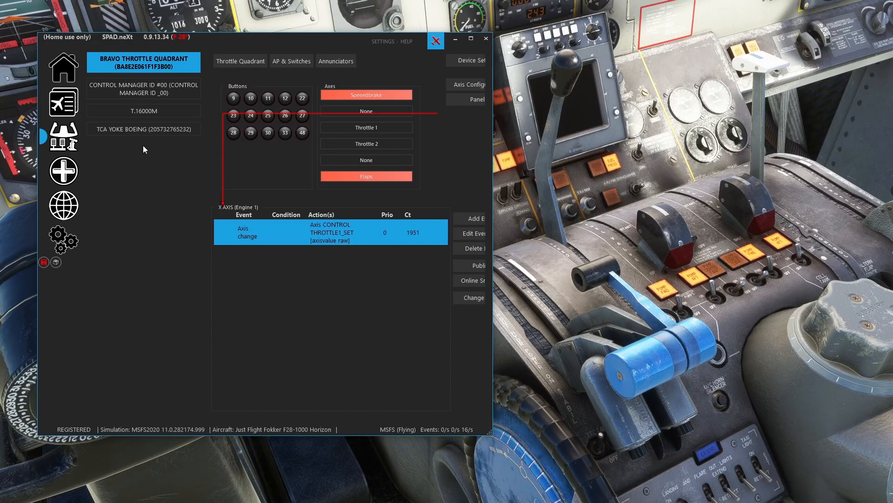
left_click(64, 170)
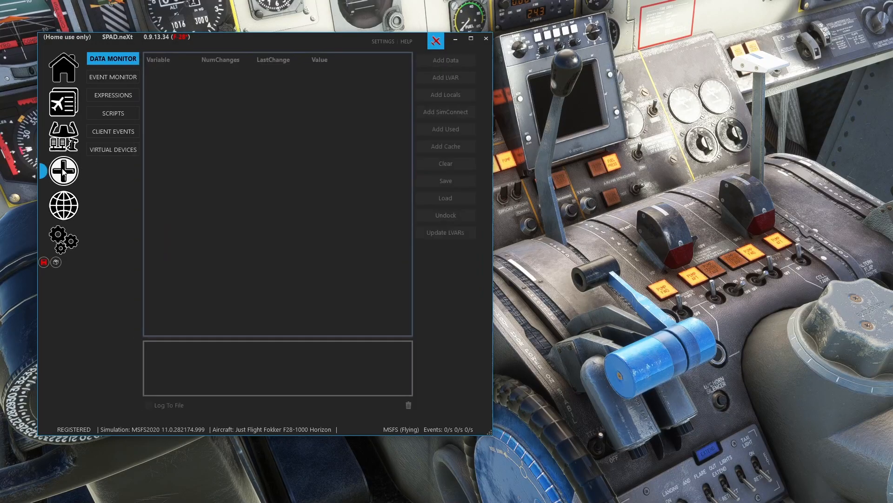
left_click(445, 77)
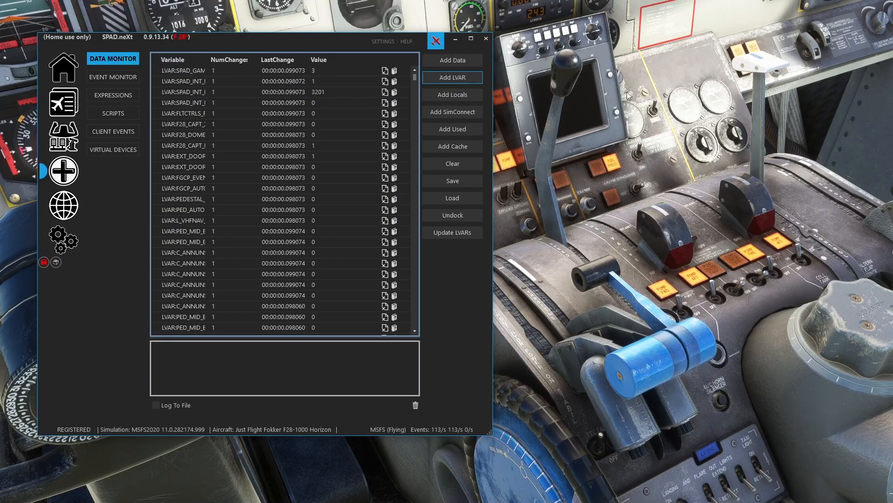
mouse_move(535, 136)
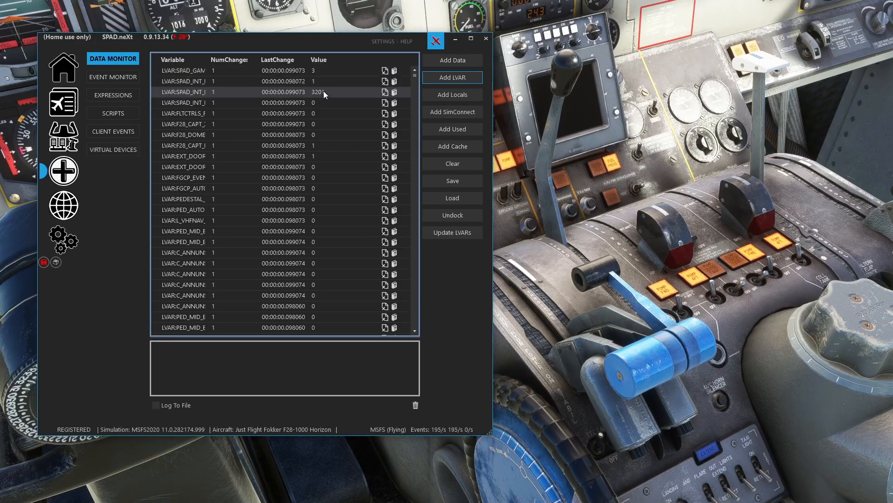
mouse_move(562, 219)
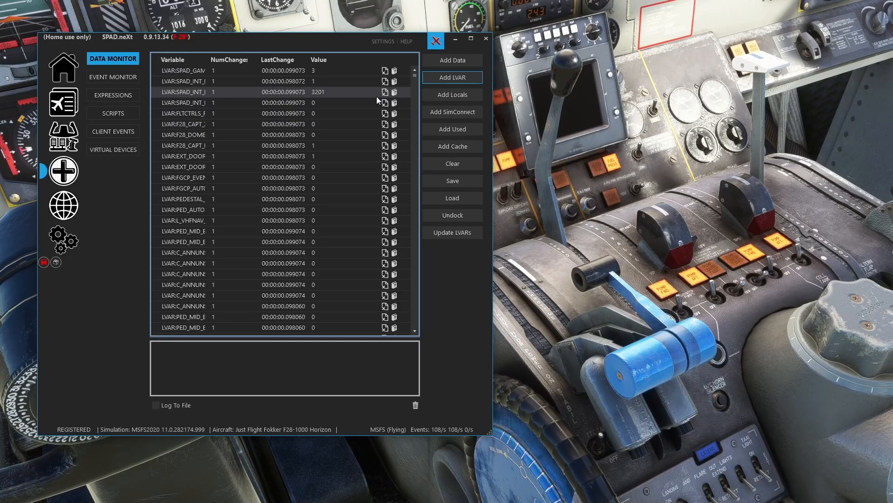
mouse_move(279, 60)
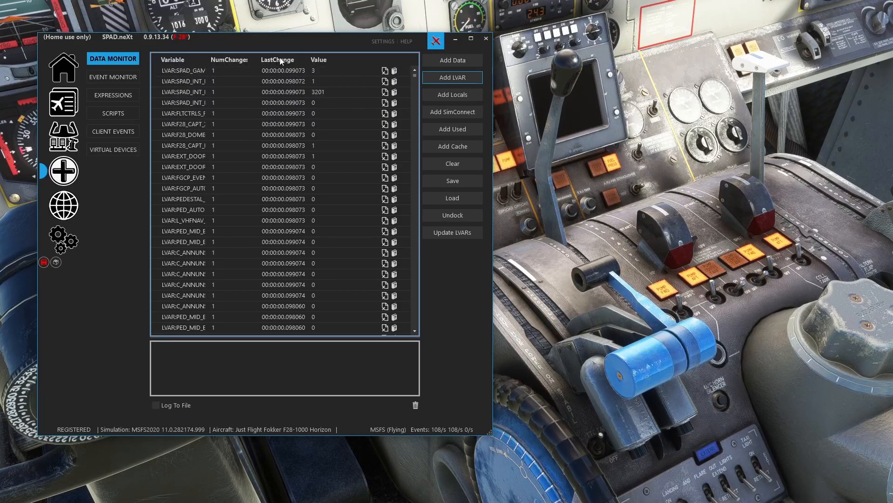
left_click(278, 59)
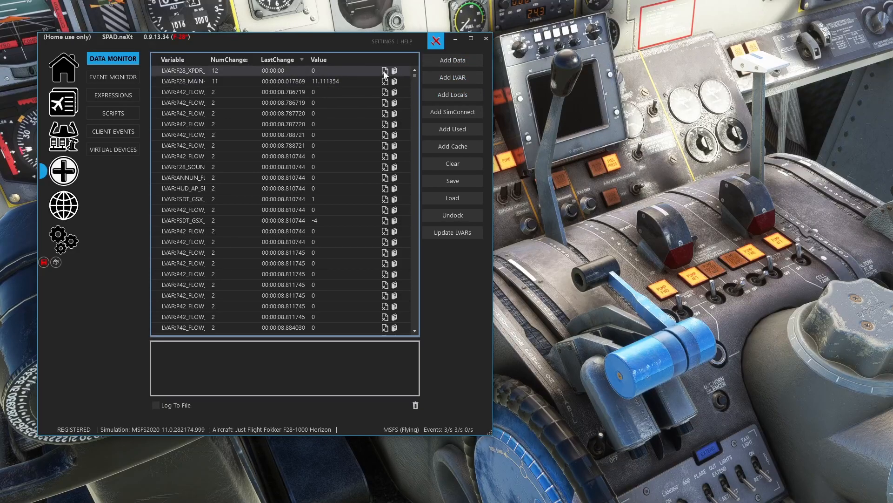
scroll("down", 3)
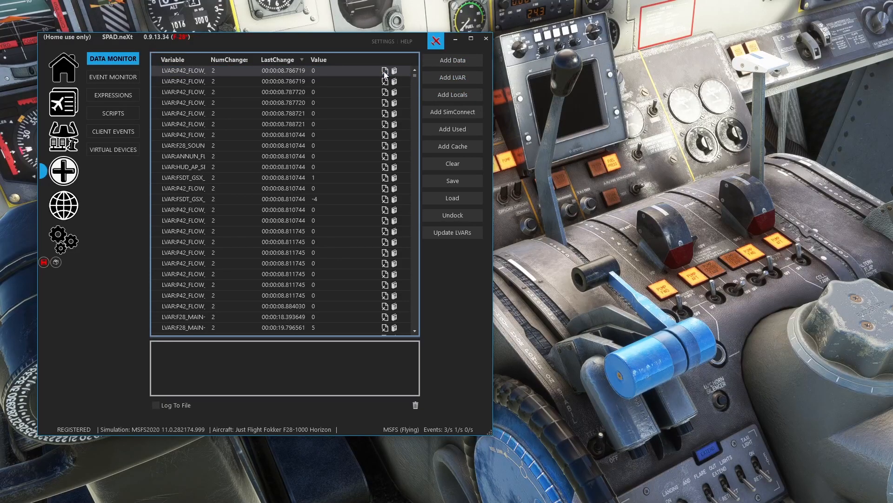
scroll("down", 3)
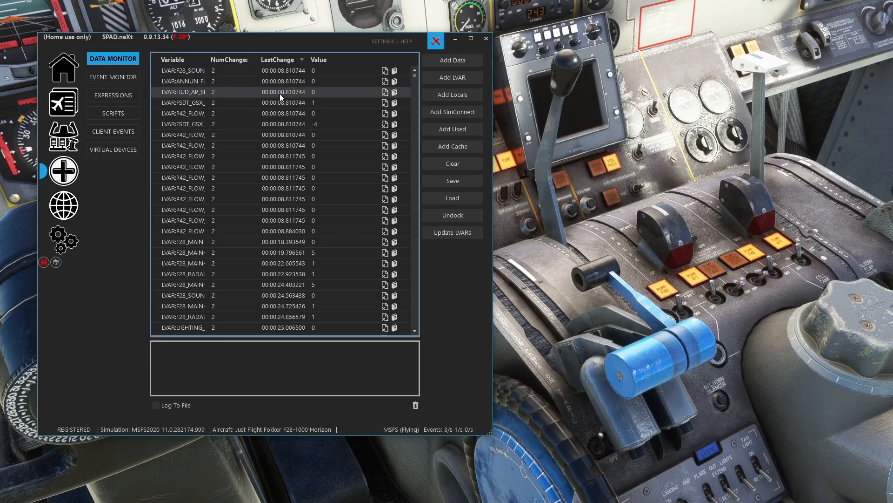
mouse_move(274, 50)
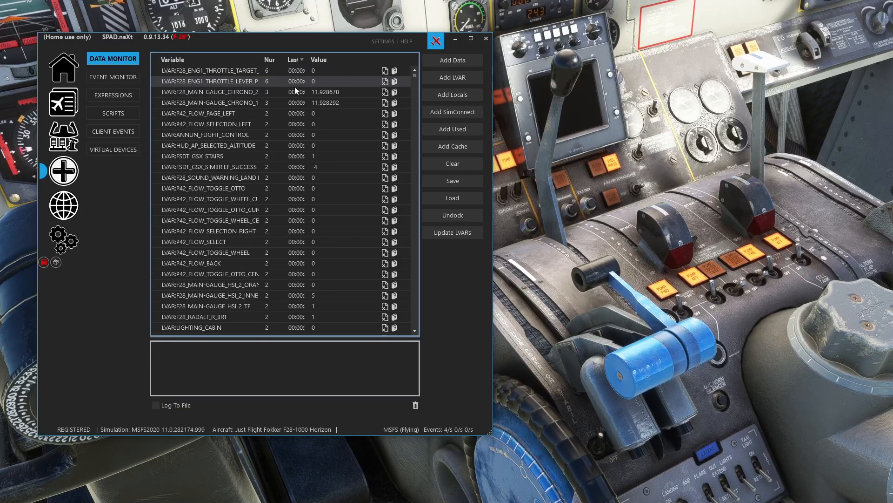
mouse_move(369, 114)
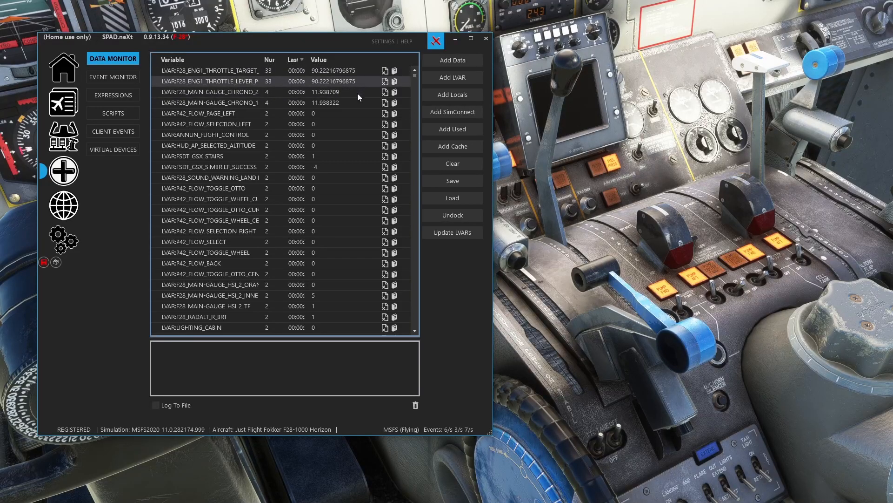
mouse_move(322, 83)
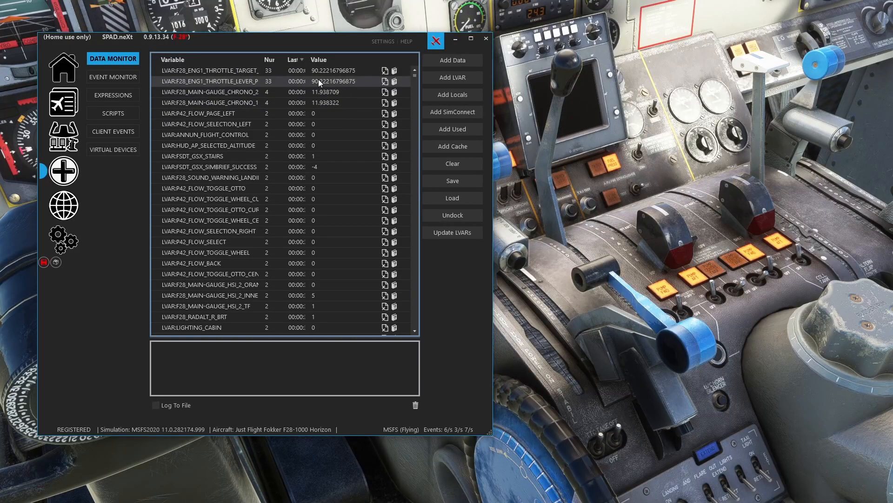
mouse_move(327, 86)
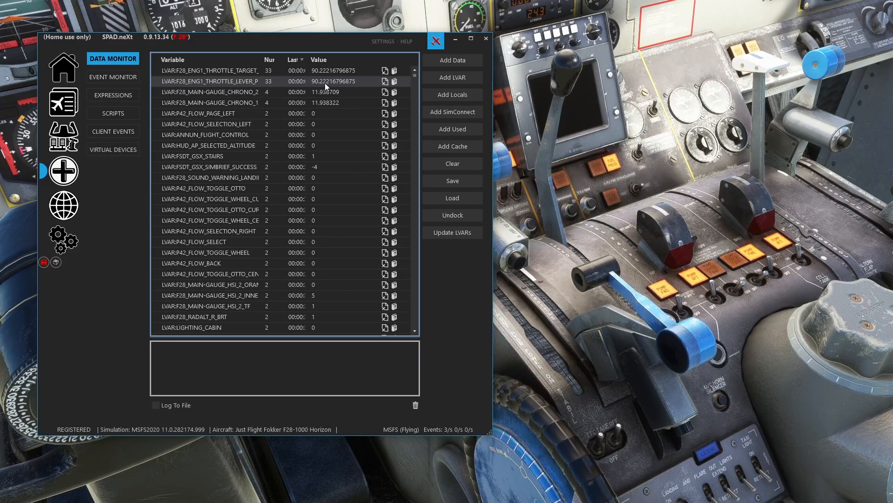
mouse_move(333, 85)
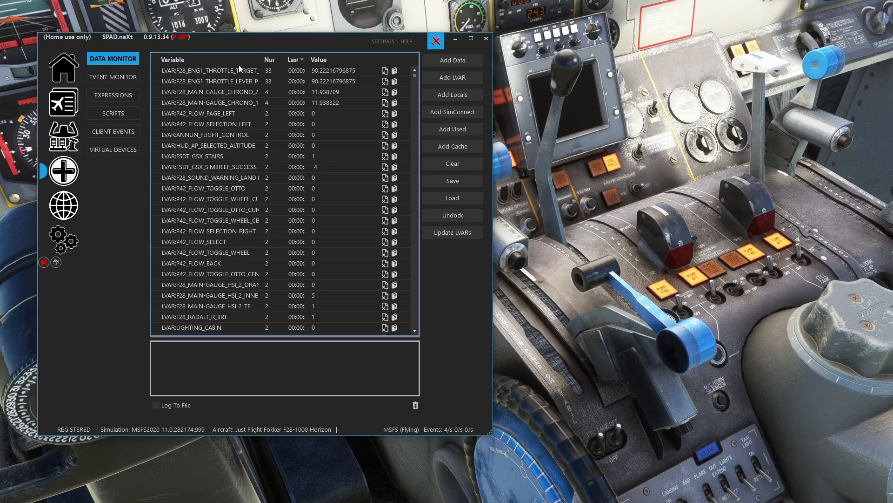
mouse_move(333, 81)
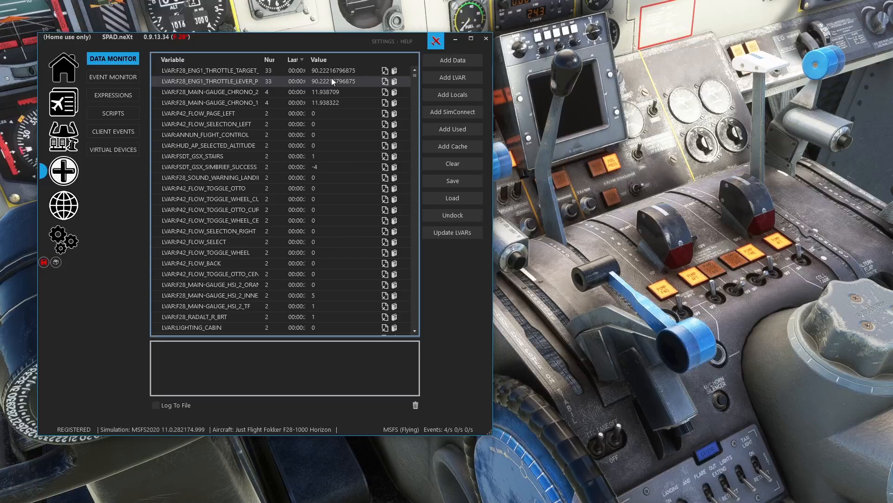
mouse_move(750, 198)
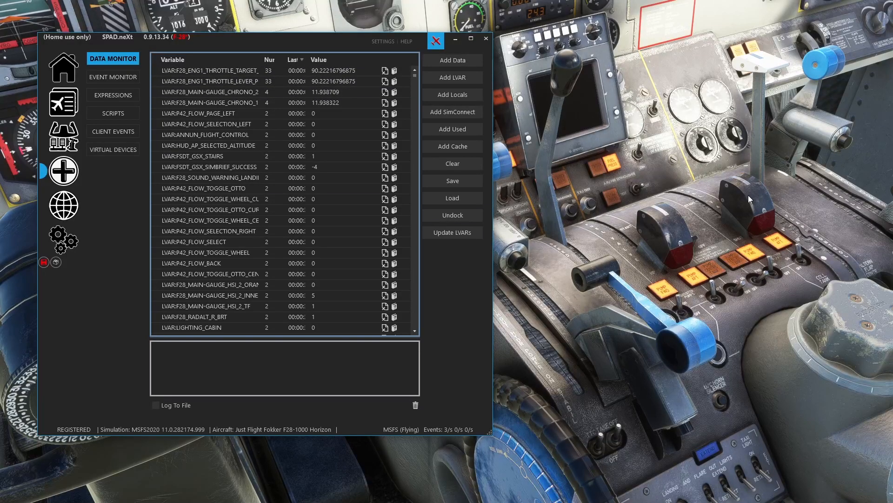
mouse_move(100, 185)
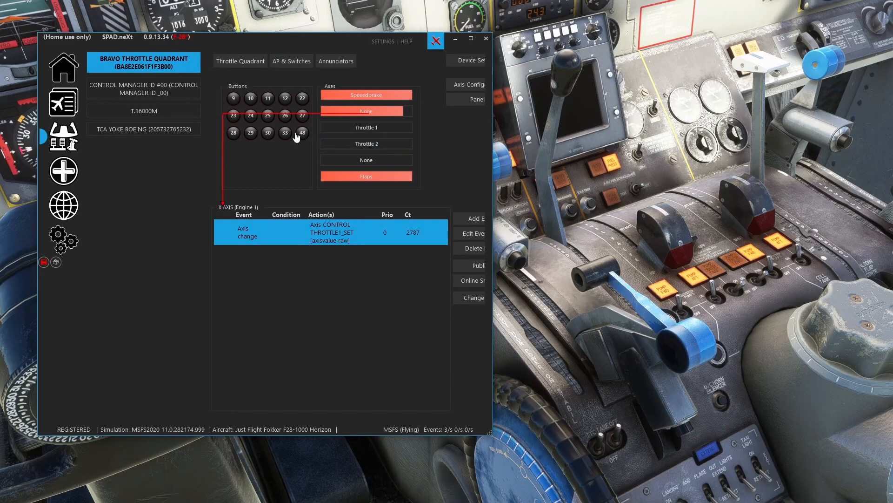
Change the THROTTLE1_SET rescale upper limit to 13125 and save the event
left_click(472, 233)
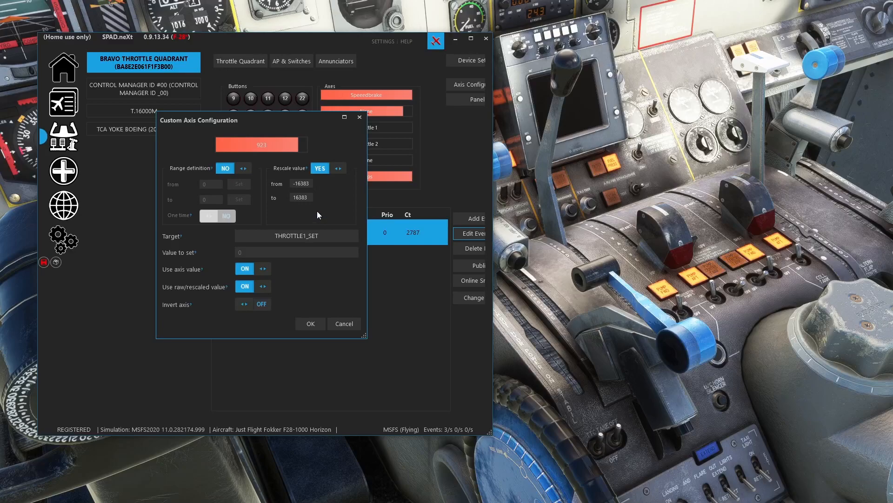
mouse_move(260, 154)
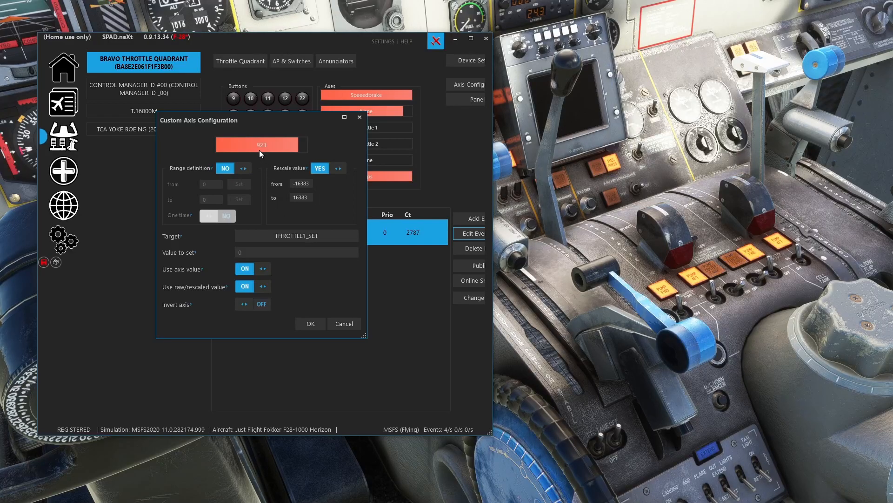
mouse_move(265, 154)
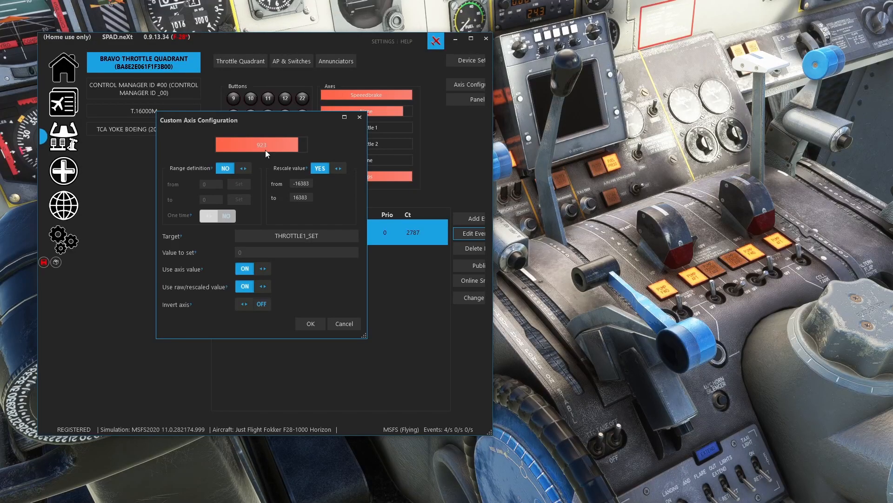
mouse_move(274, 154)
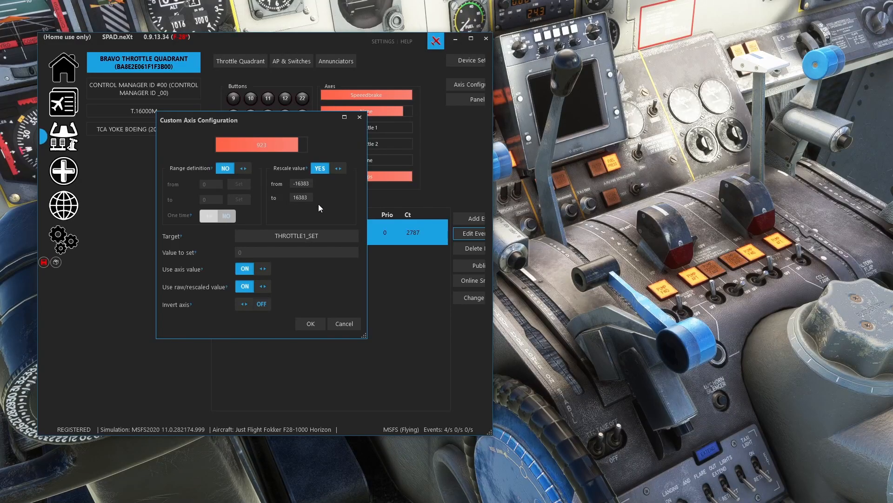
mouse_move(296, 194)
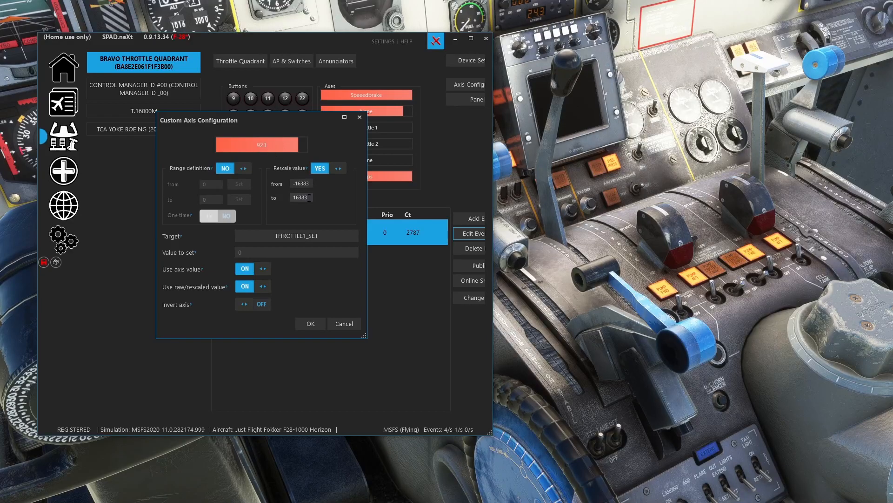
triple_click(300, 196)
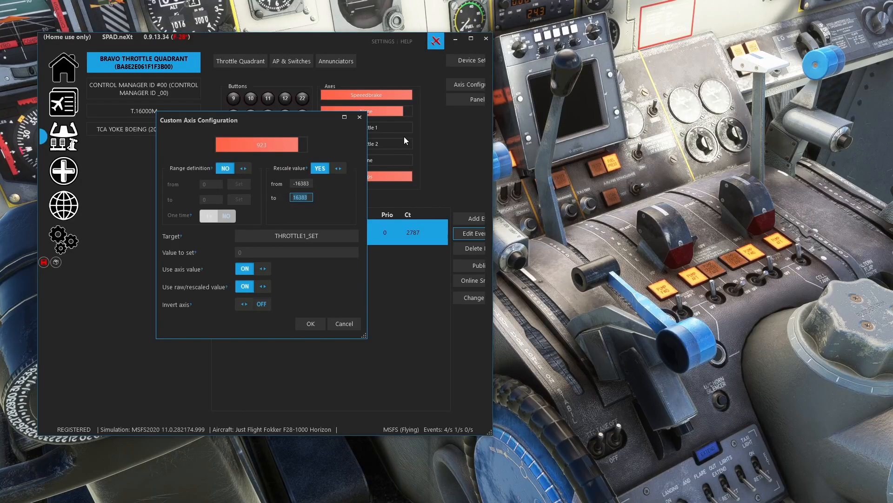
mouse_move(388, 139)
type("13725")
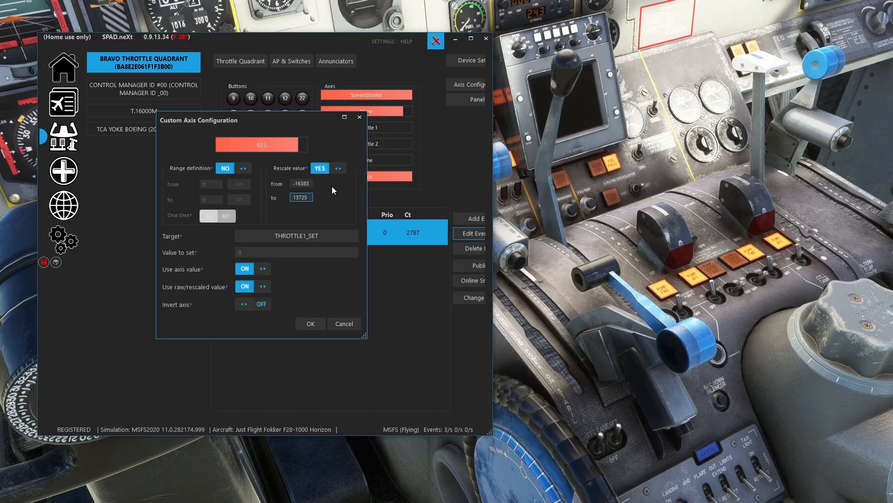
type("131")
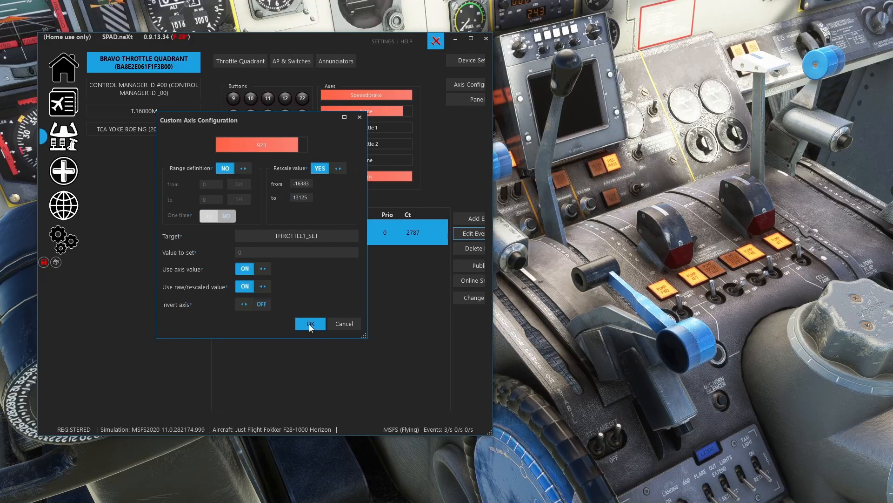
left_click(310, 323)
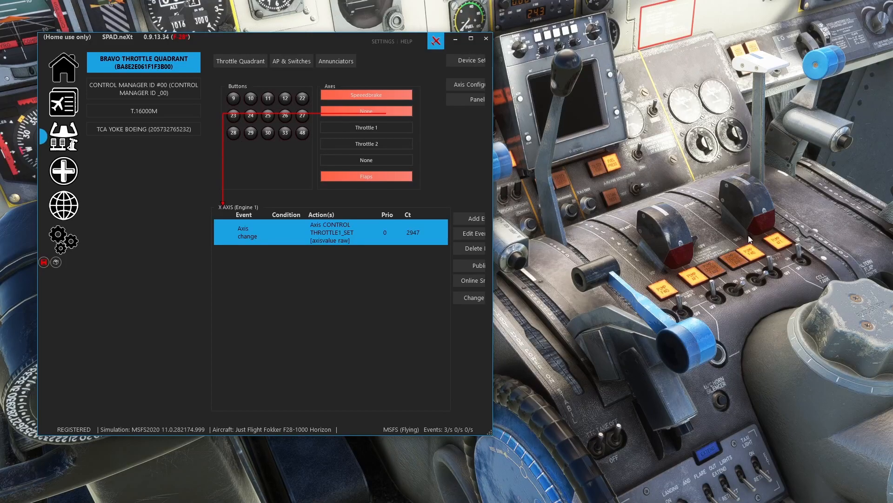
mouse_move(791, 178)
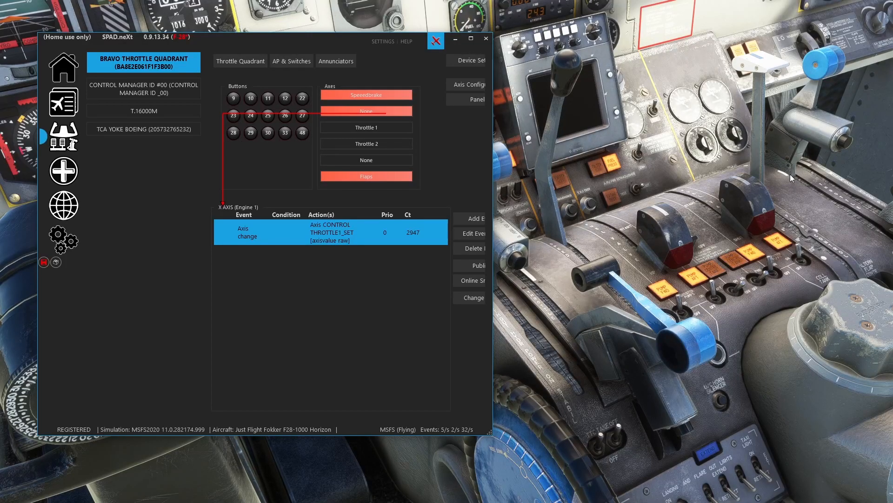
left_click(63, 137)
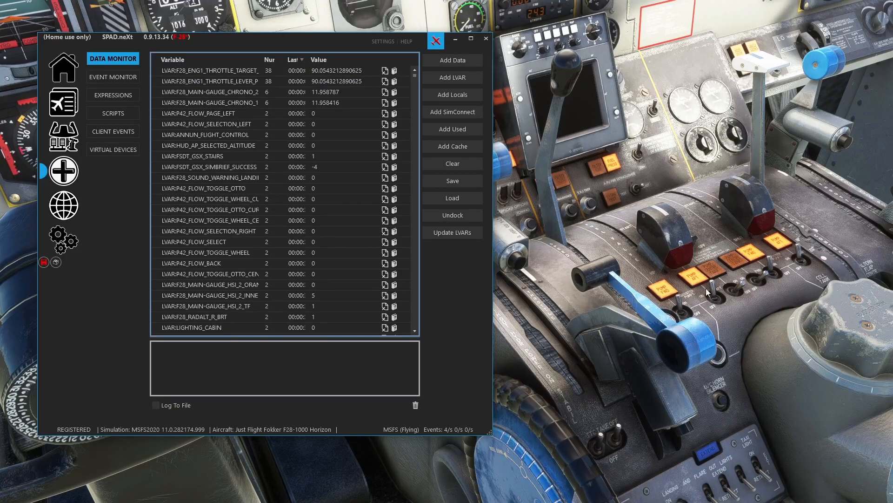
mouse_move(452, 287)
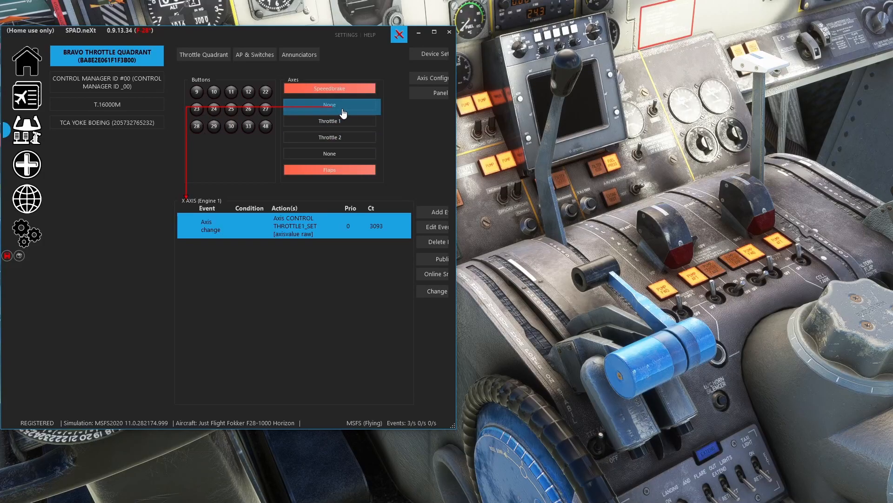
Enable range definition on the Engine 1 THROTTLE1_SET event, limited to axis values 0–800
left_click(436, 227)
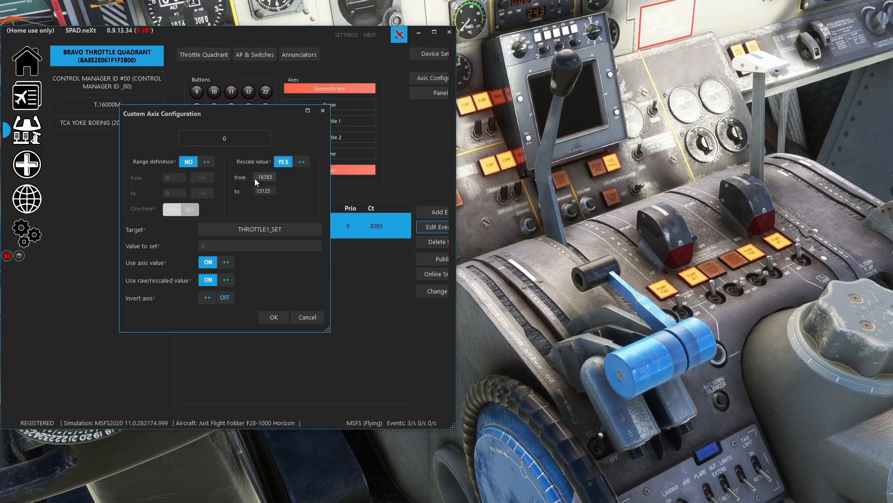
mouse_move(587, 364)
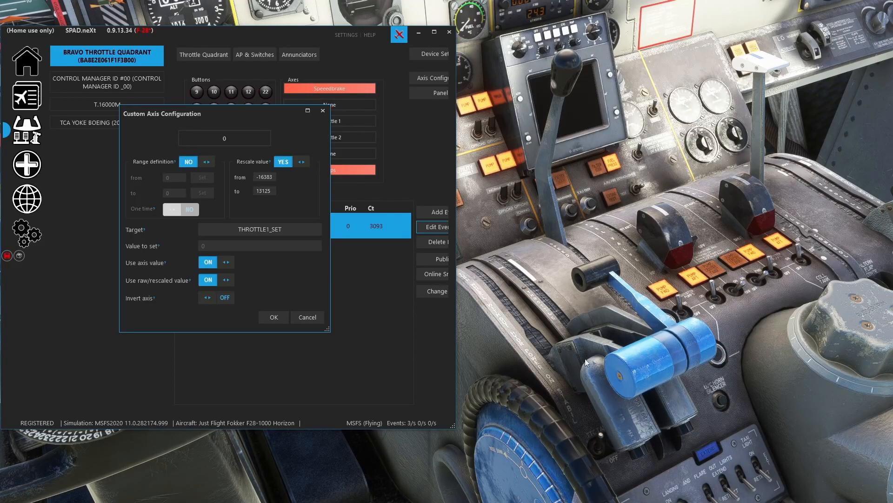
mouse_move(492, 257)
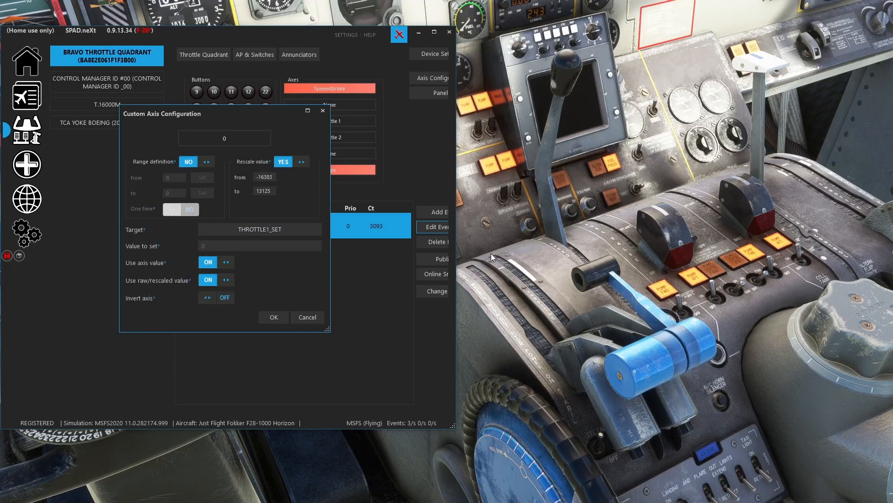
mouse_move(546, 339)
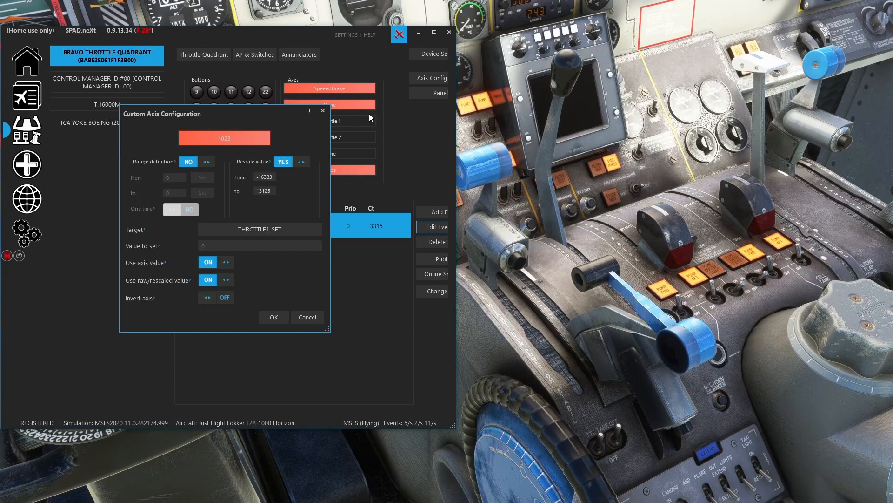
mouse_move(360, 185)
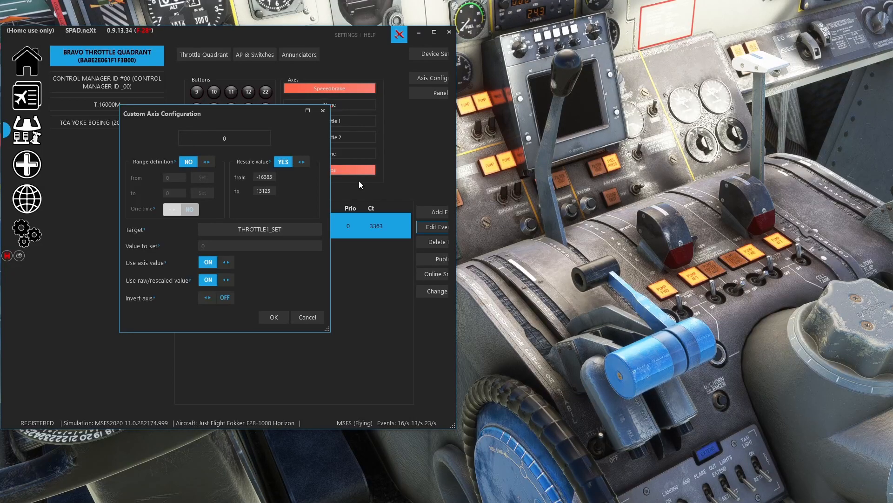
mouse_move(199, 173)
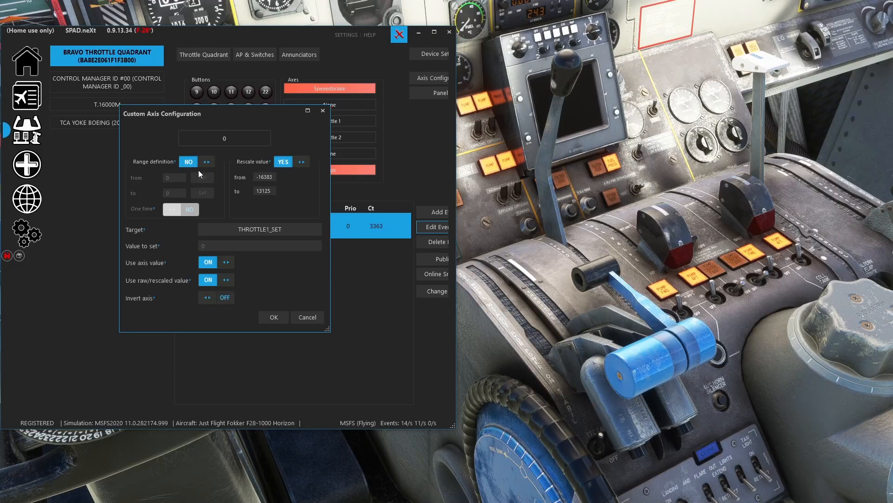
mouse_move(199, 170)
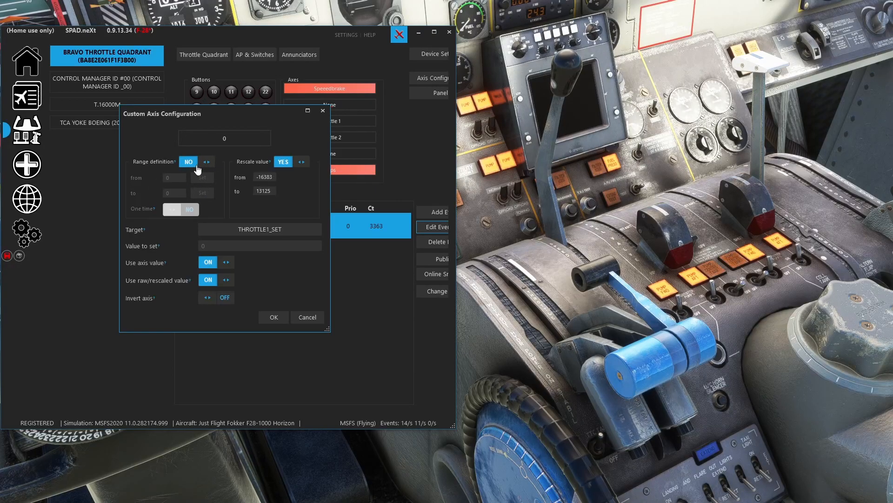
mouse_move(239, 142)
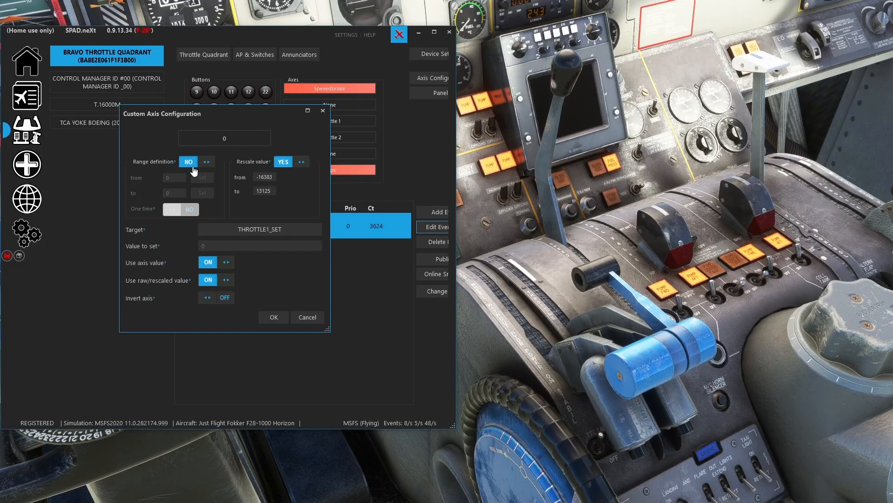
left_click(188, 162)
type("800")
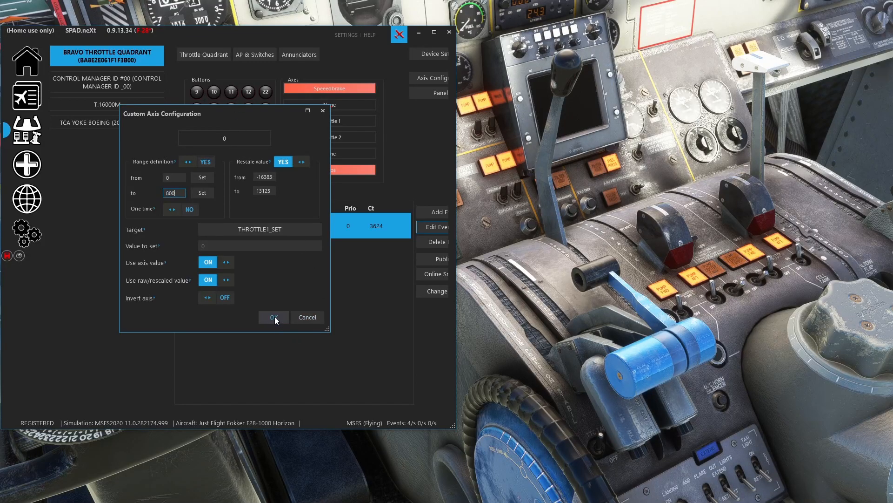
left_click(274, 318)
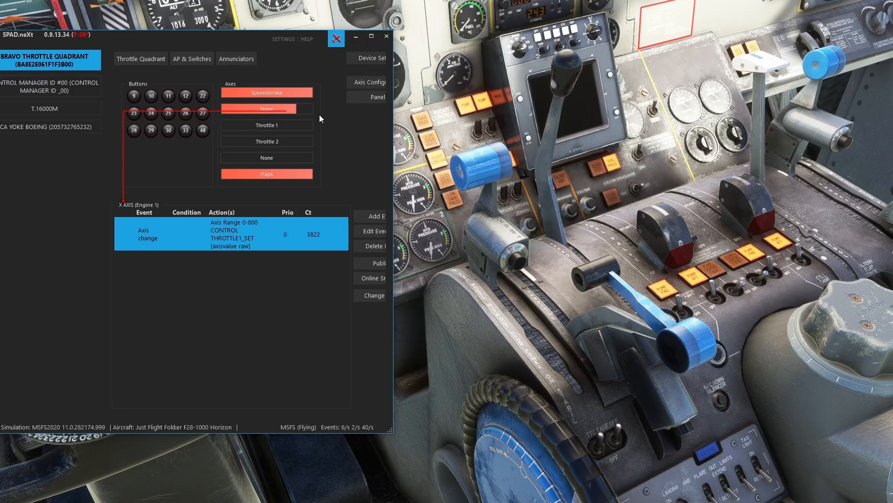
left_click(267, 141)
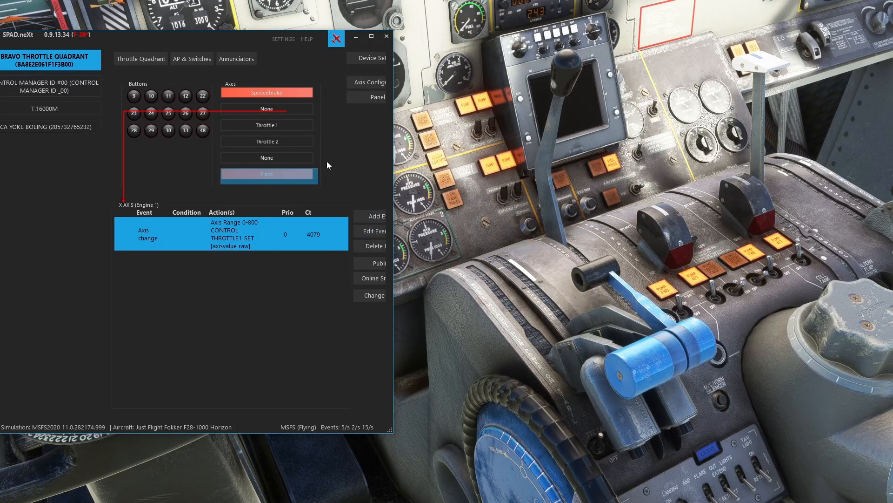
Copy and paste the 0–800 THROTTLE1_SET event, then edit the pasted duplicate
left_click(371, 37)
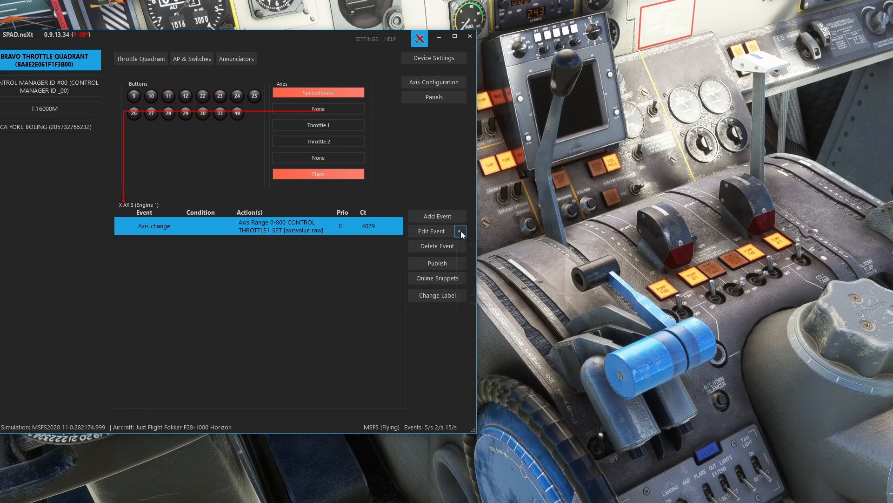
left_click(460, 231)
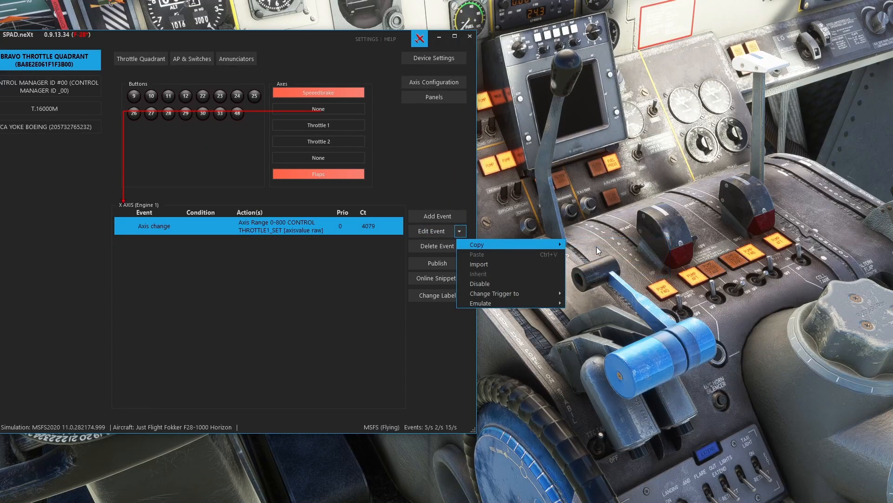
mouse_move(488, 254)
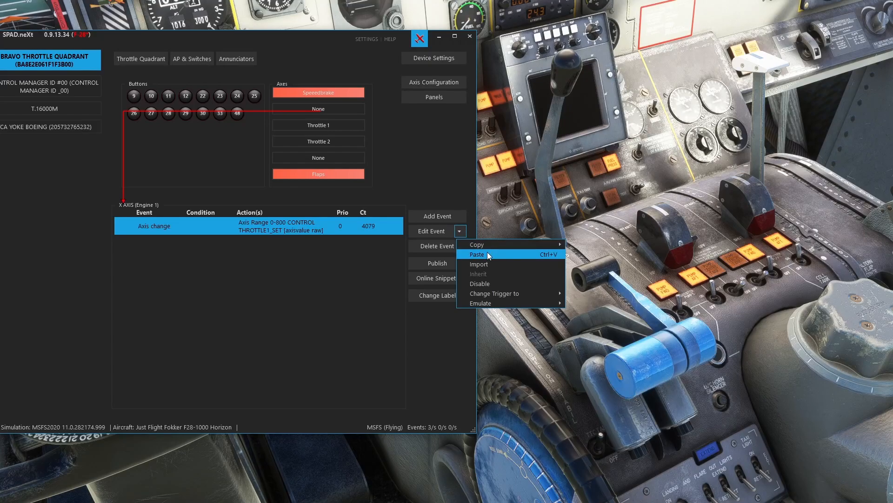
left_click(477, 254)
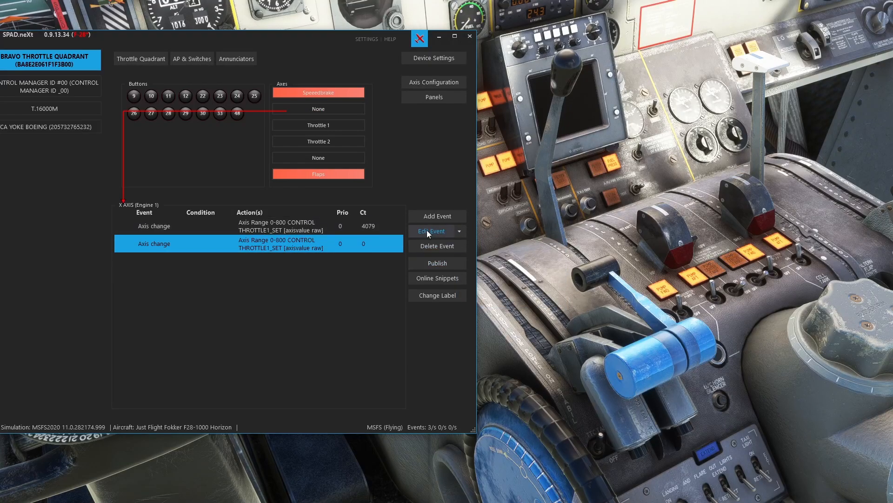
left_click(431, 231)
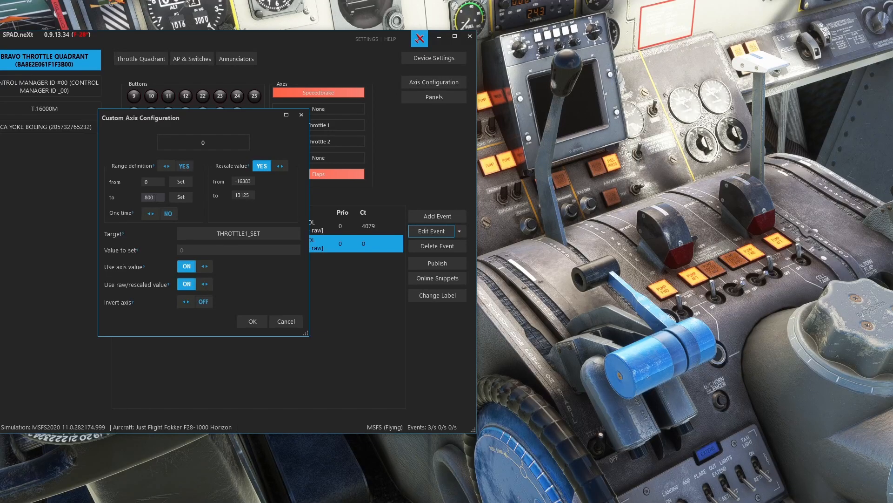
mouse_move(150, 181)
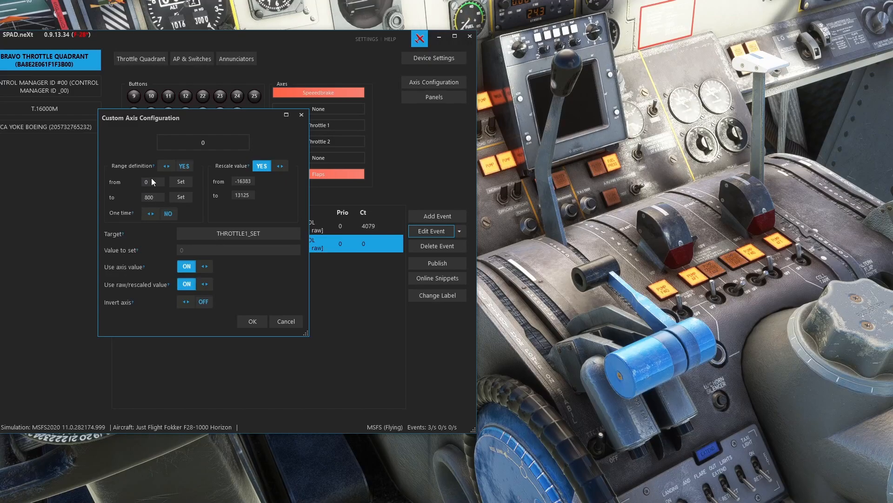
Set the duplicate's axis range to 900–1023, rescaled 13126–16384, and confirm
triple_click(152, 182)
type("900")
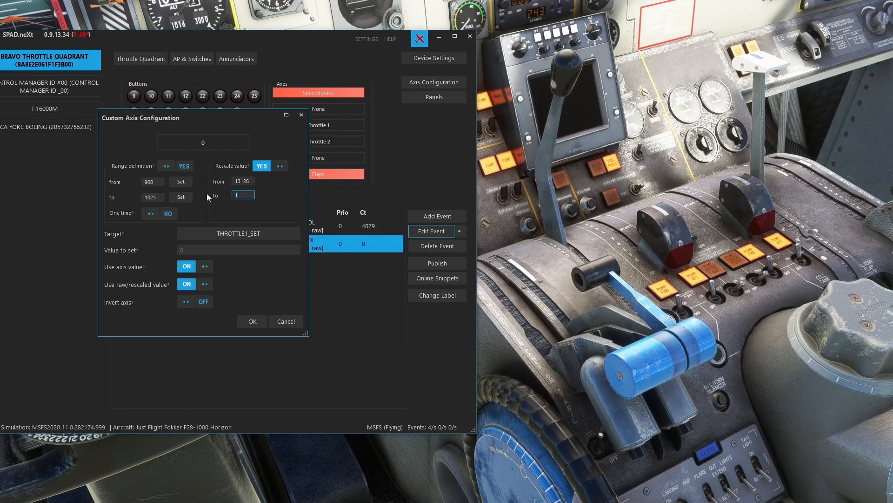
type("16383")
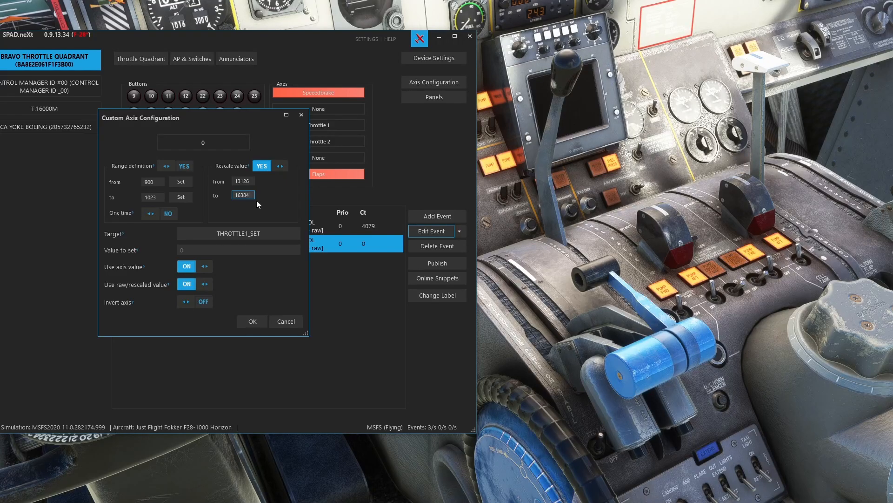
mouse_move(242, 205)
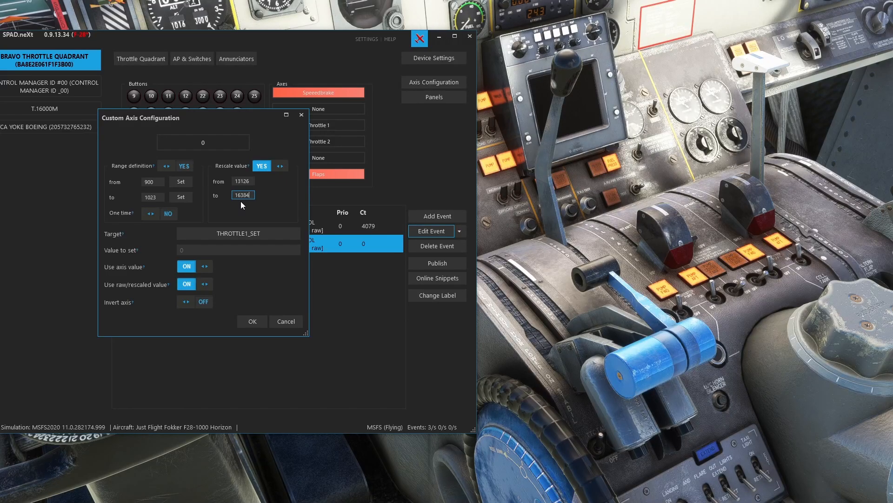
mouse_move(550, 279)
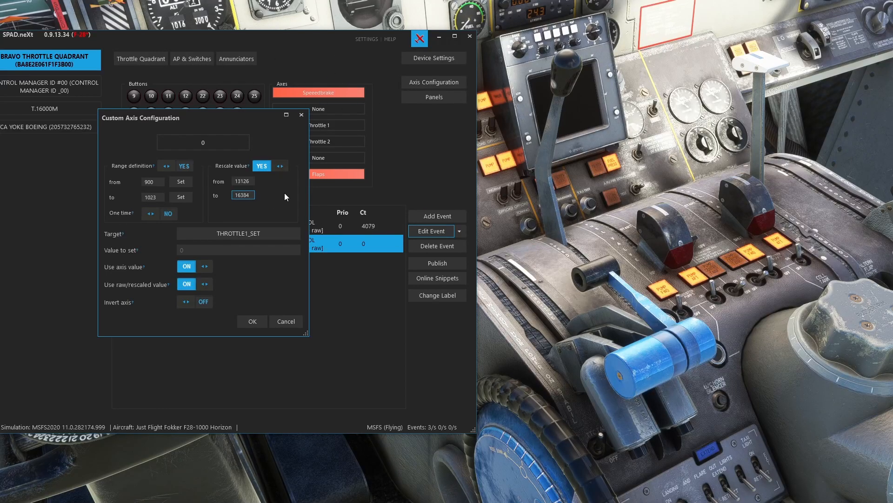
mouse_move(288, 204)
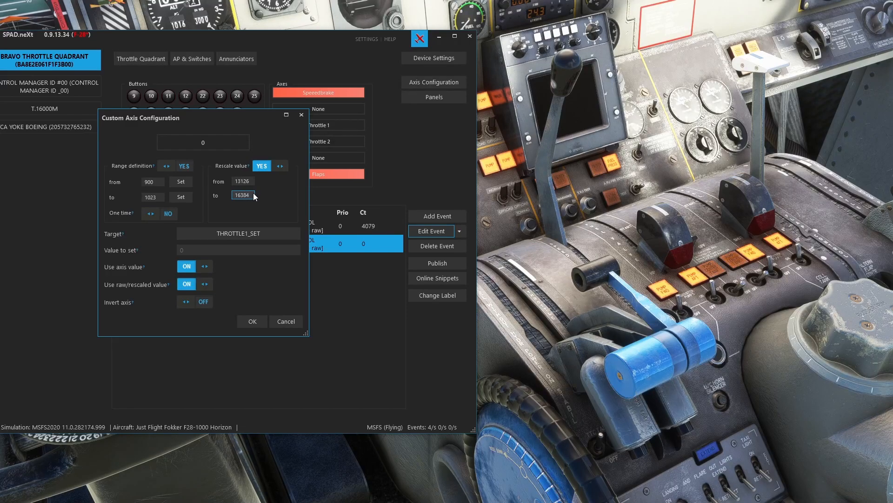
mouse_move(581, 306)
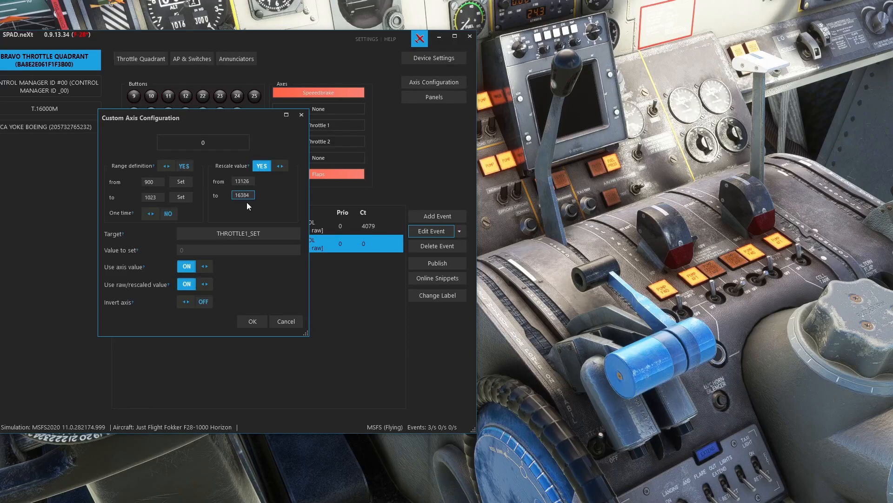
left_click(252, 321)
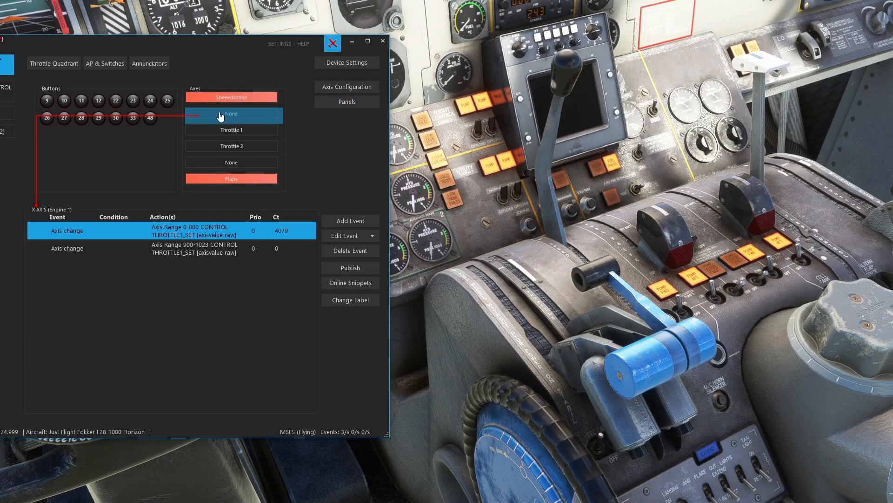
mouse_move(262, 35)
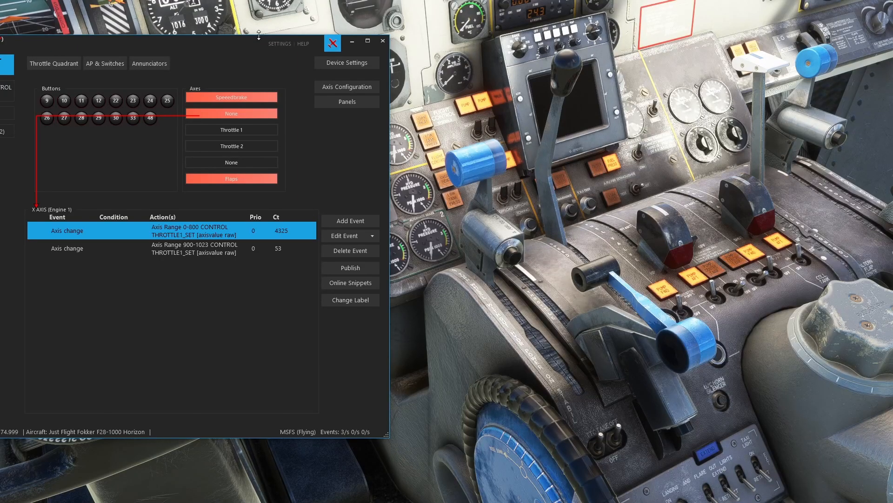
mouse_move(471, 258)
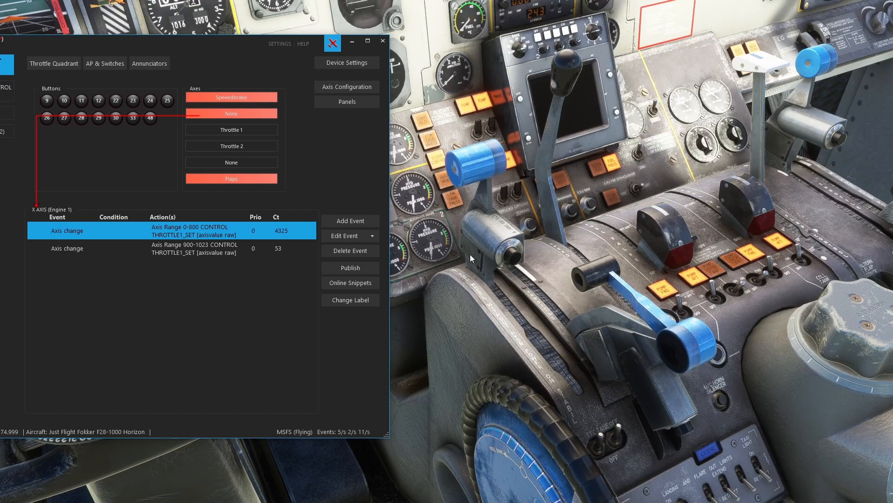
mouse_move(480, 272)
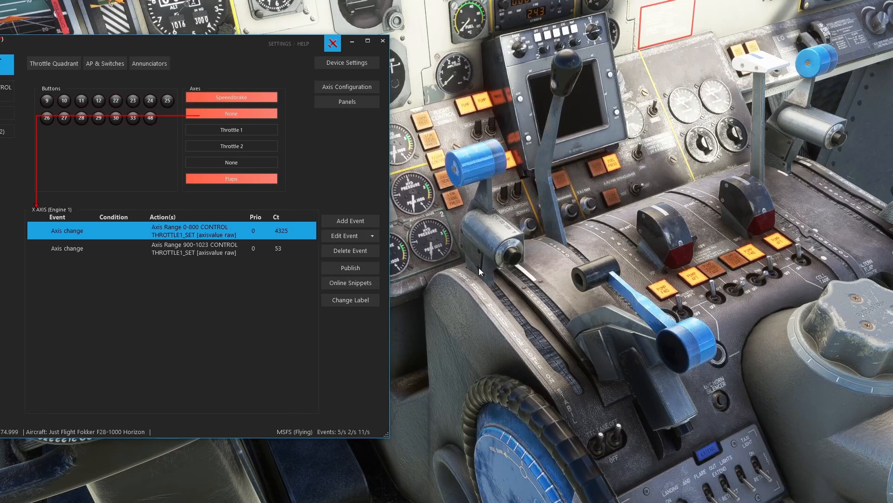
mouse_move(482, 195)
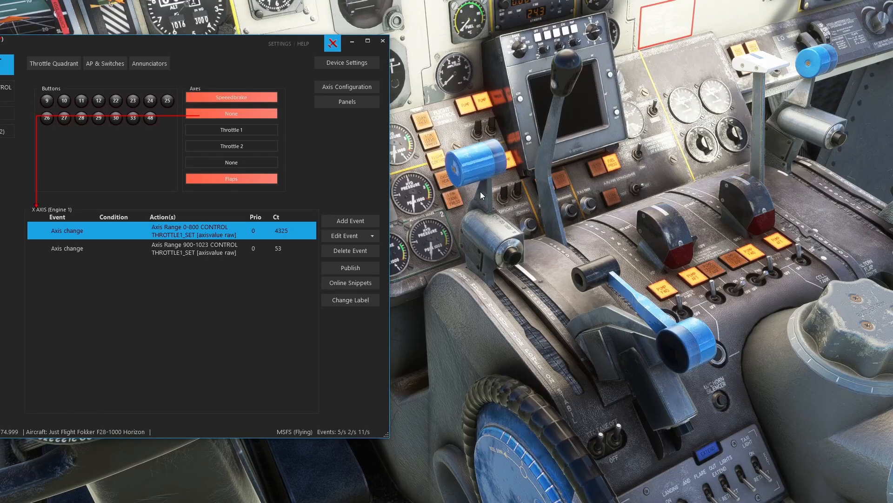
mouse_move(530, 210)
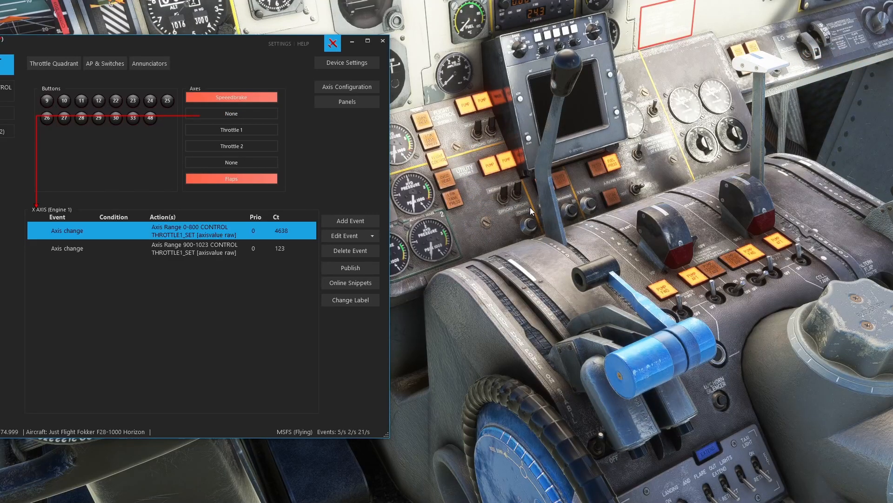
mouse_move(224, 47)
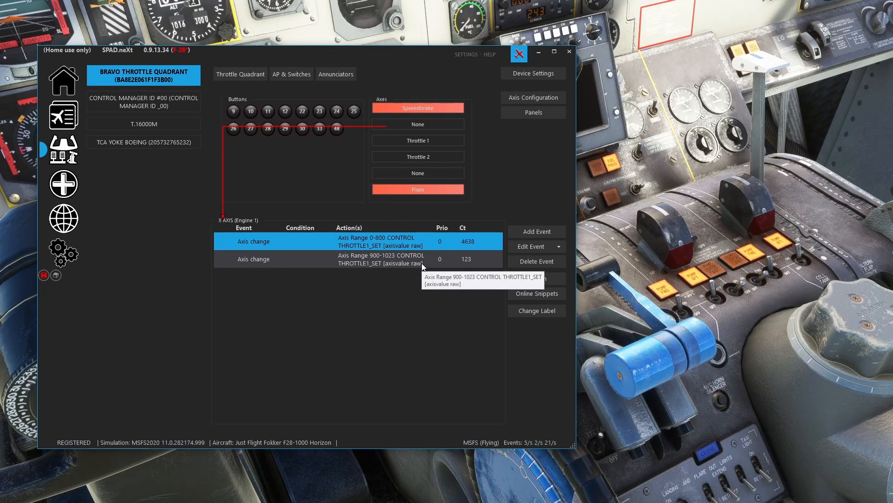
left_click(357, 259)
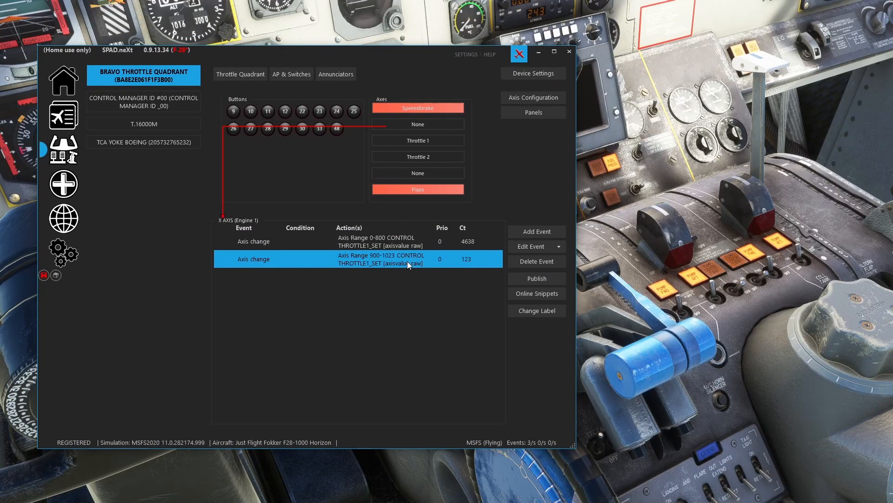
mouse_move(419, 54)
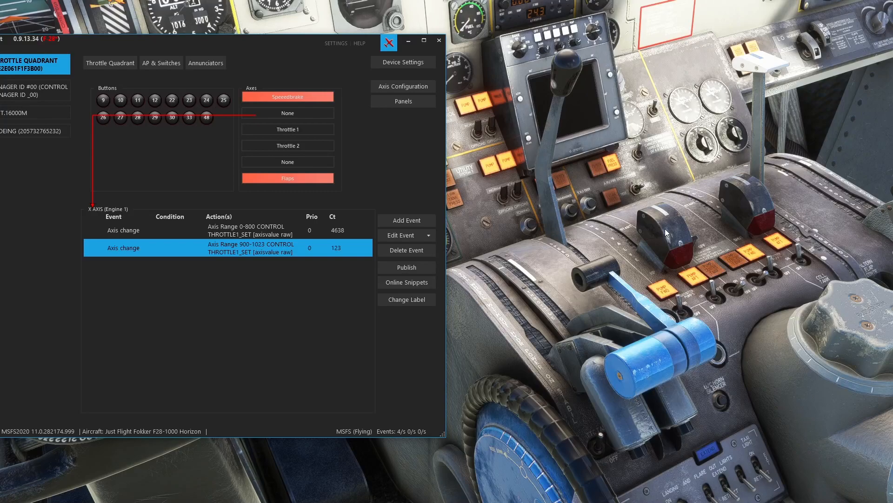
mouse_move(621, 233)
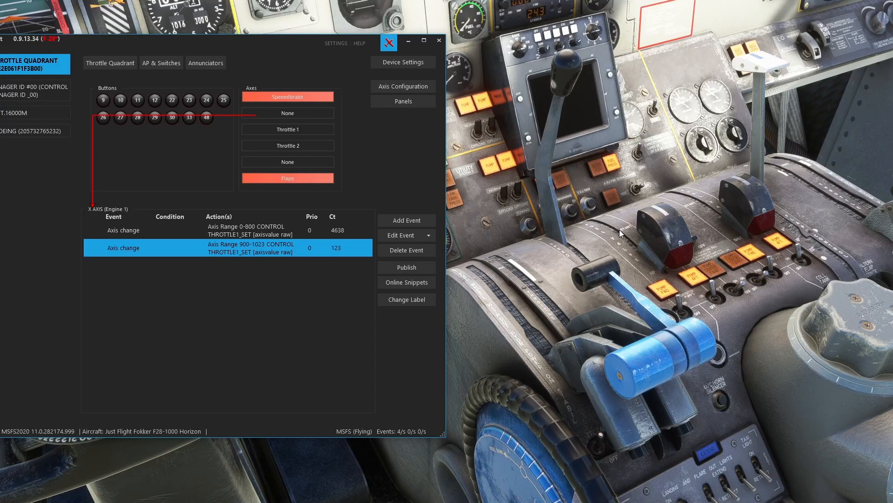
mouse_move(582, 222)
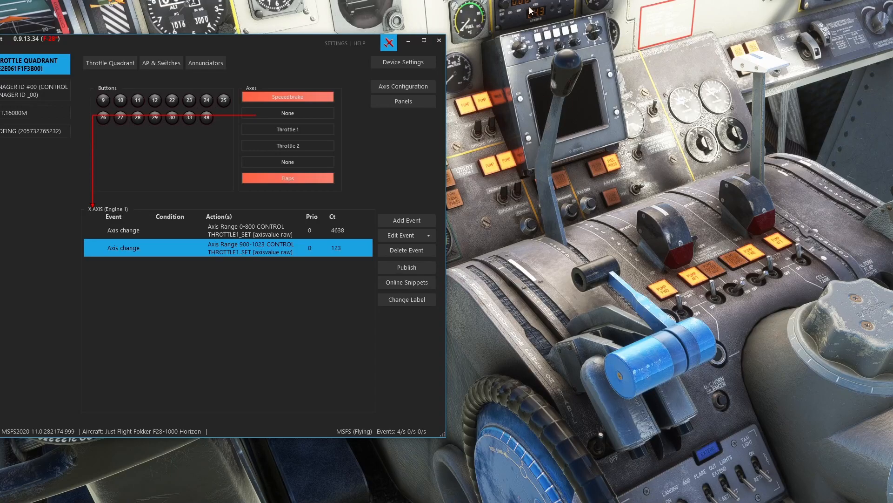
mouse_move(502, 17)
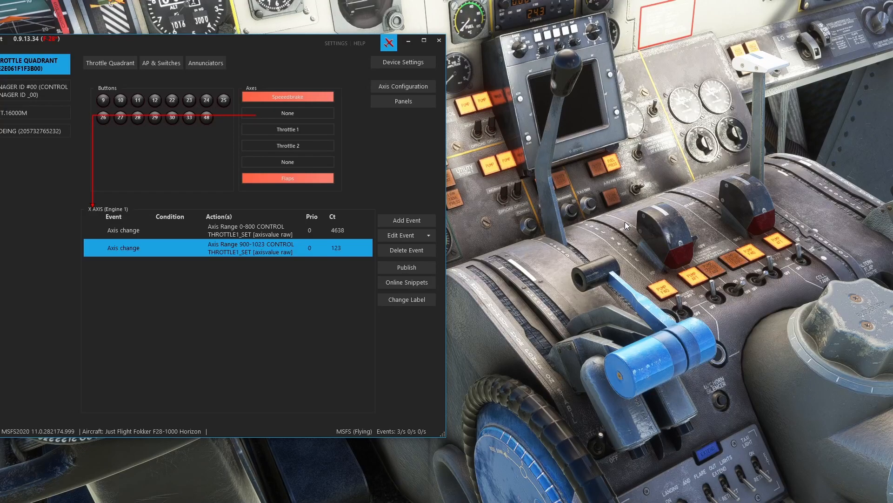
mouse_move(656, 231)
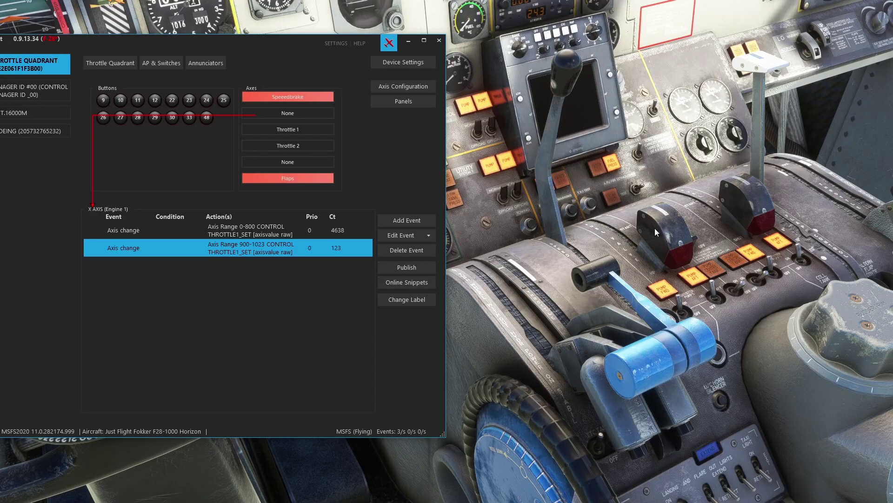
mouse_move(643, 235)
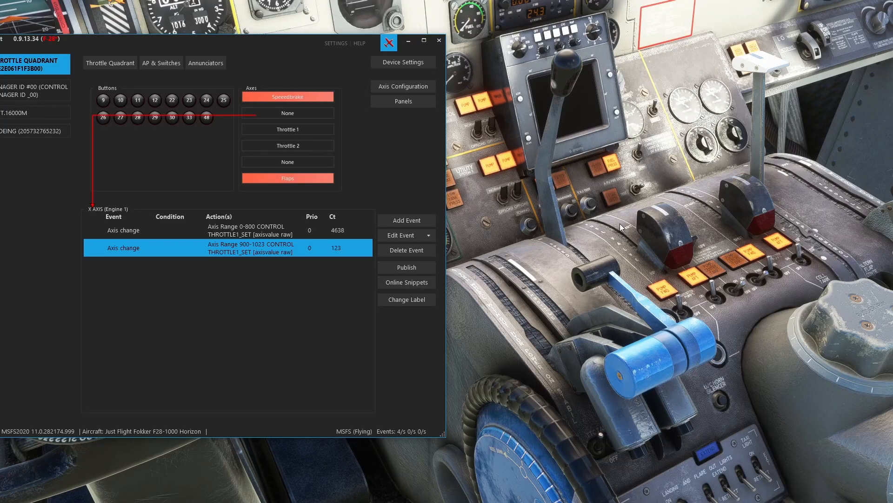
mouse_move(591, 104)
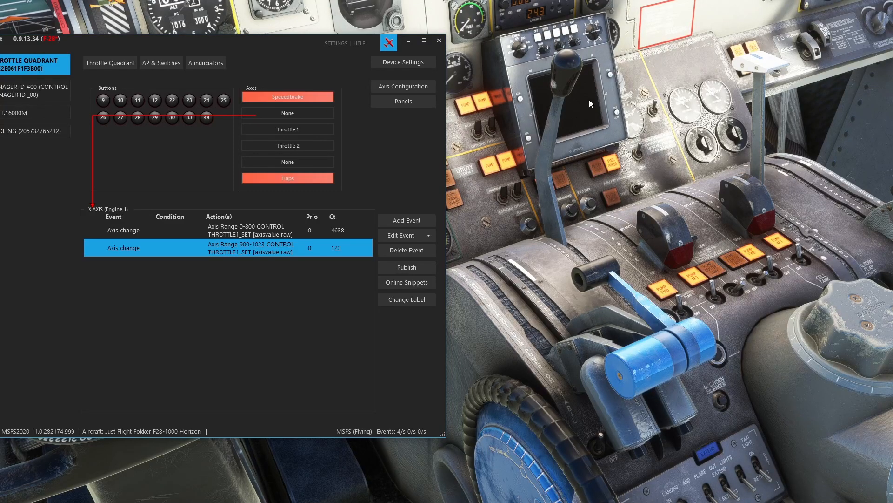
mouse_move(650, 240)
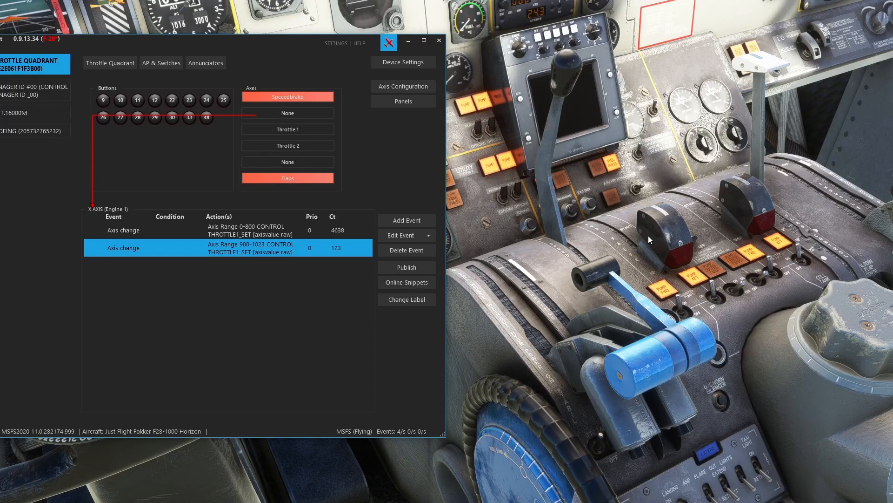
mouse_move(584, 233)
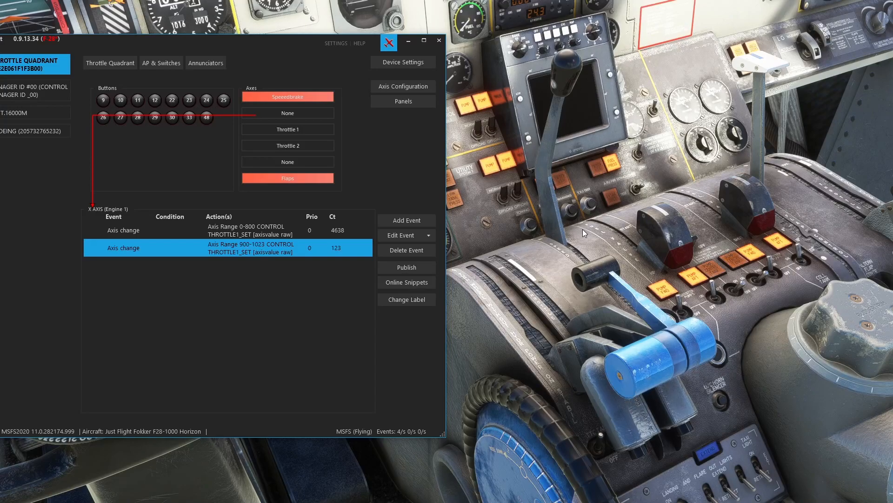
mouse_move(704, 239)
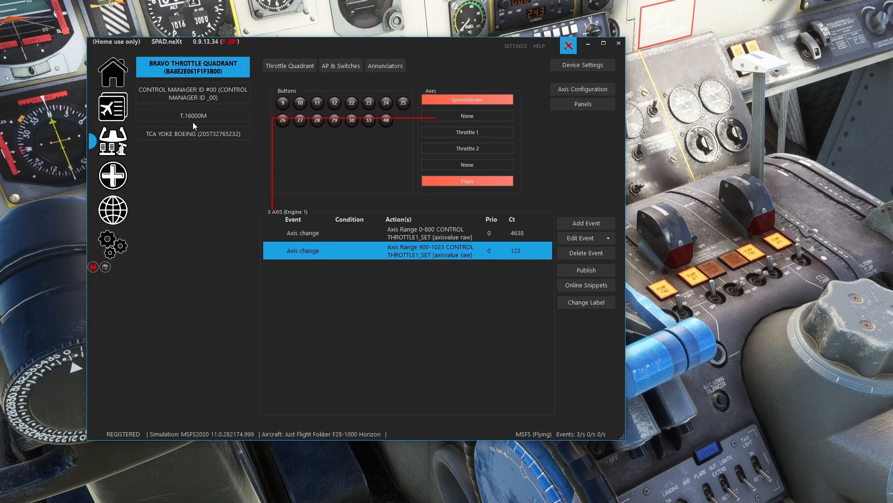
mouse_move(230, 317)
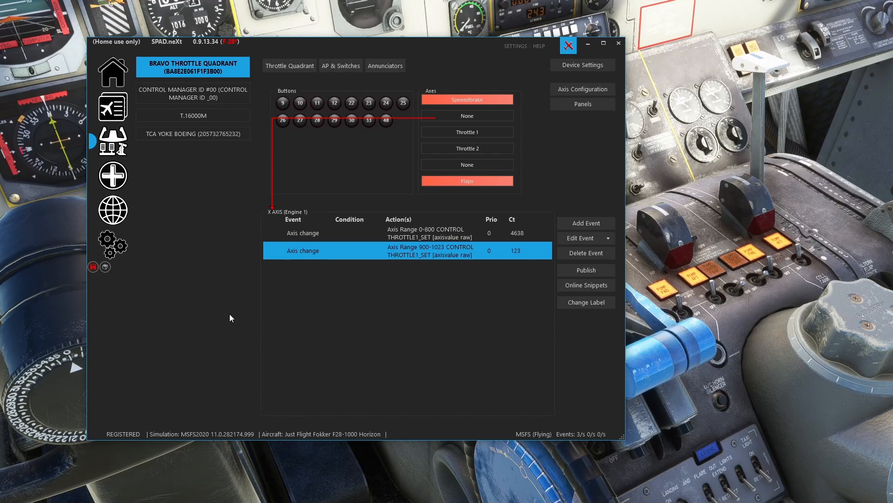
mouse_move(422, 92)
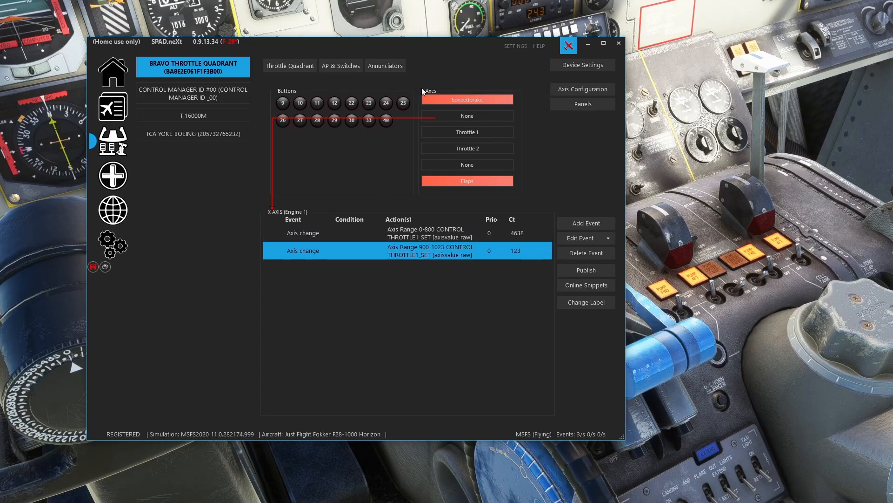
mouse_move(365, 327)
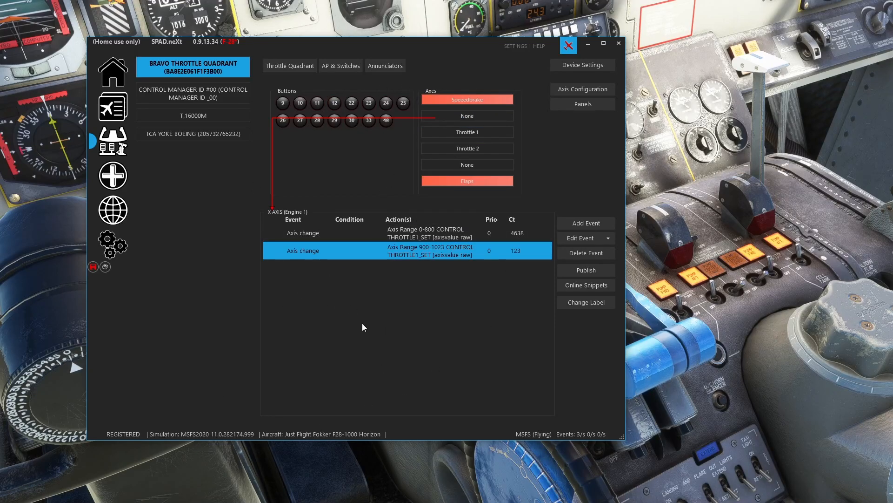
mouse_move(275, 84)
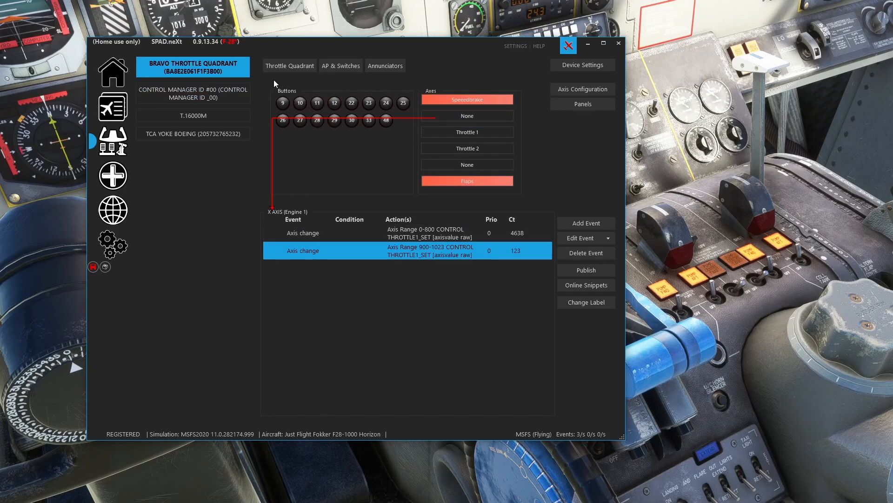
mouse_move(667, 292)
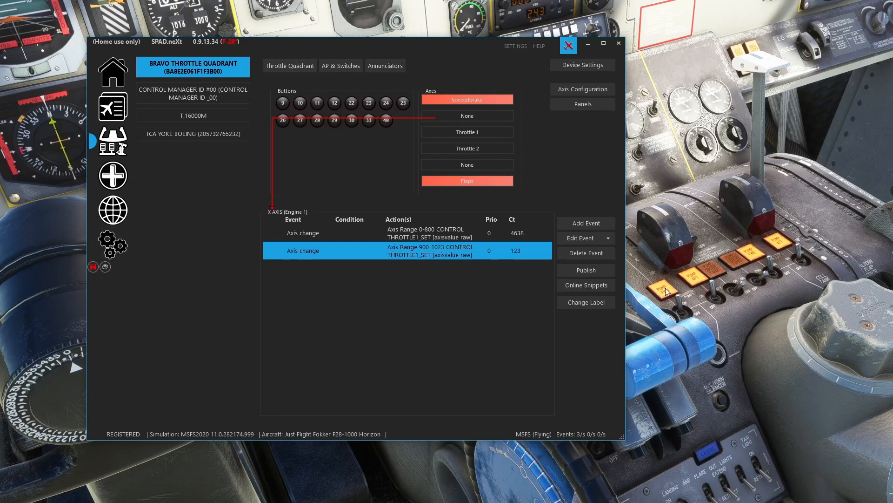
mouse_move(278, 396)
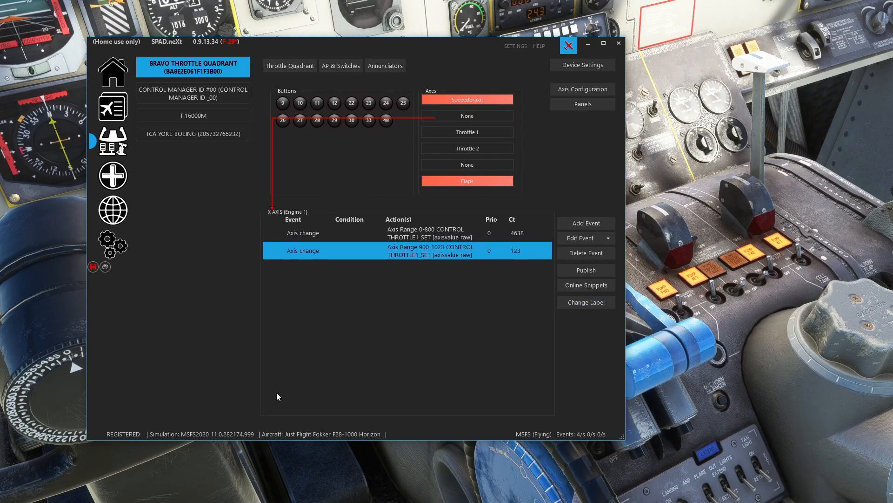
mouse_move(391, 308)
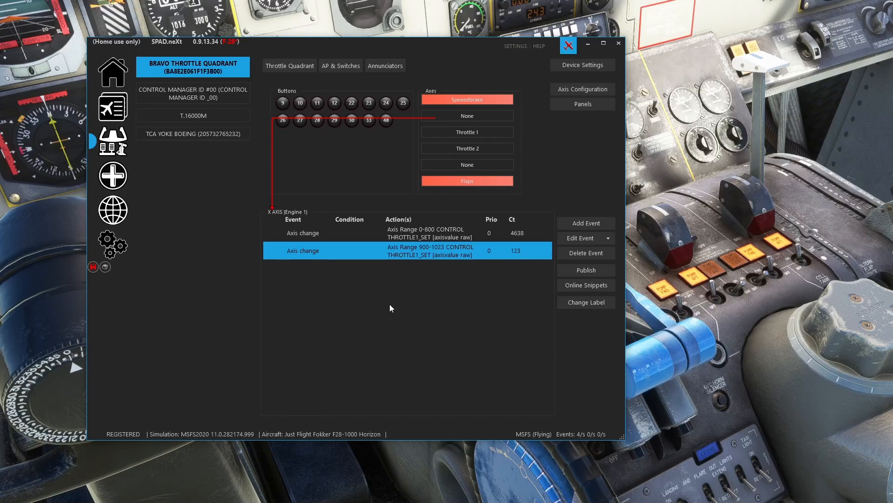
mouse_move(349, 46)
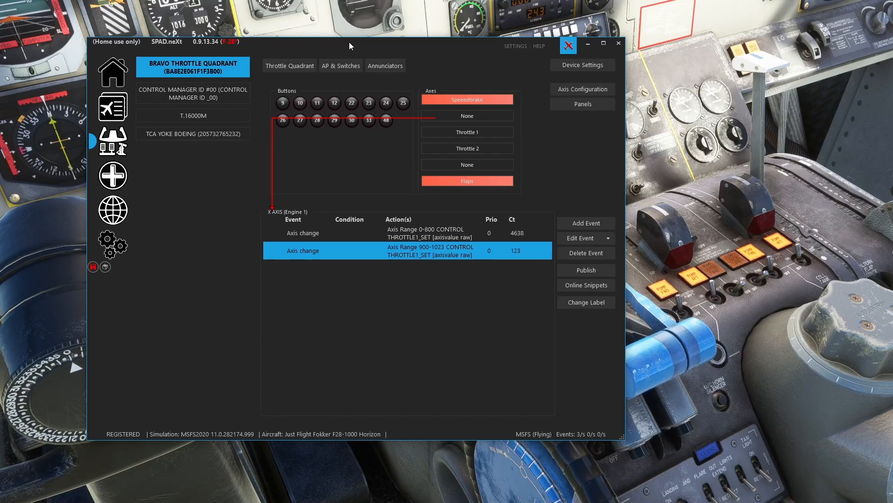
mouse_move(415, 62)
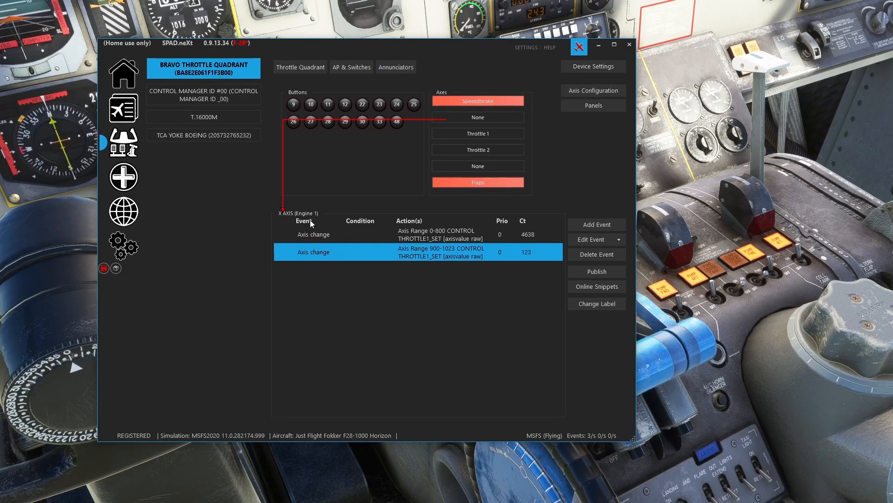
mouse_move(373, 191)
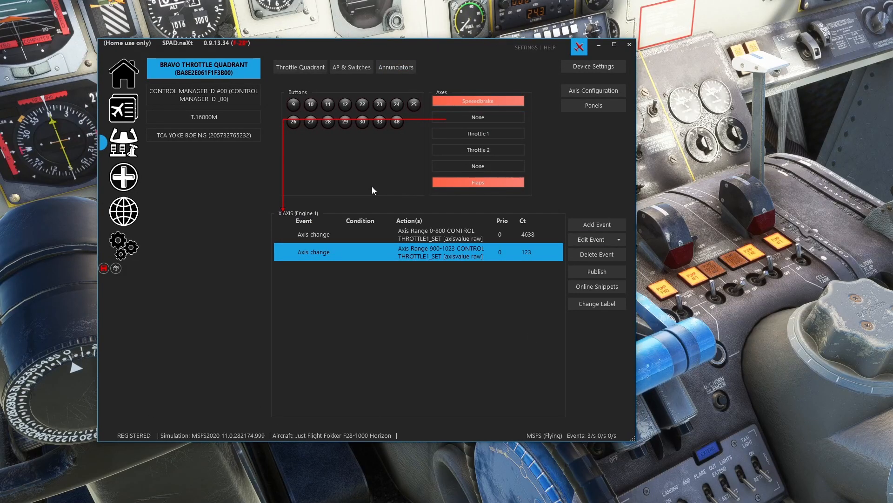
mouse_move(459, 84)
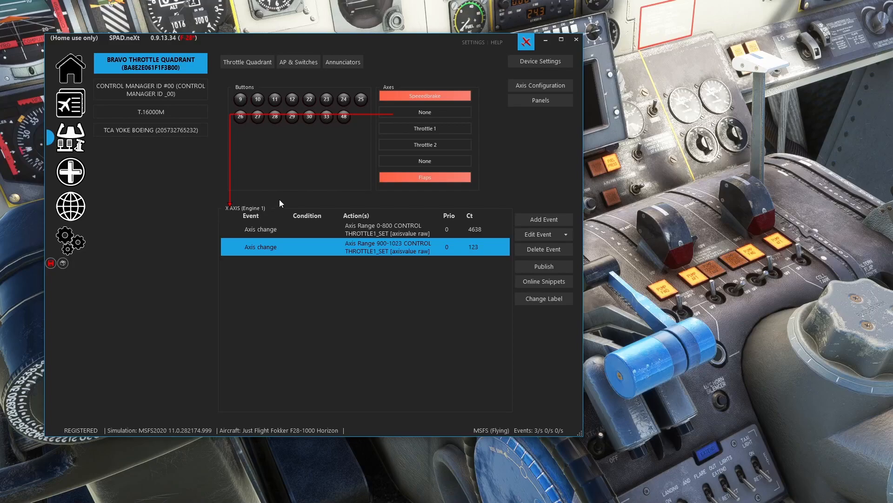
mouse_move(295, 180)
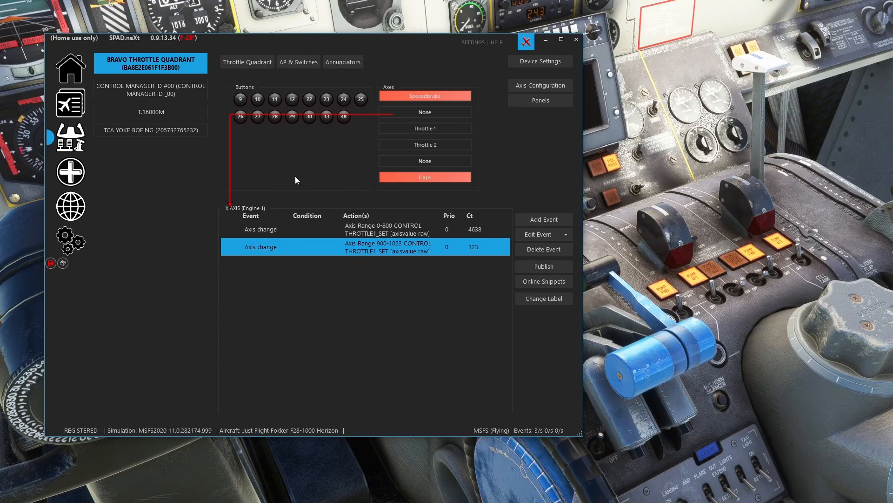
mouse_move(409, 48)
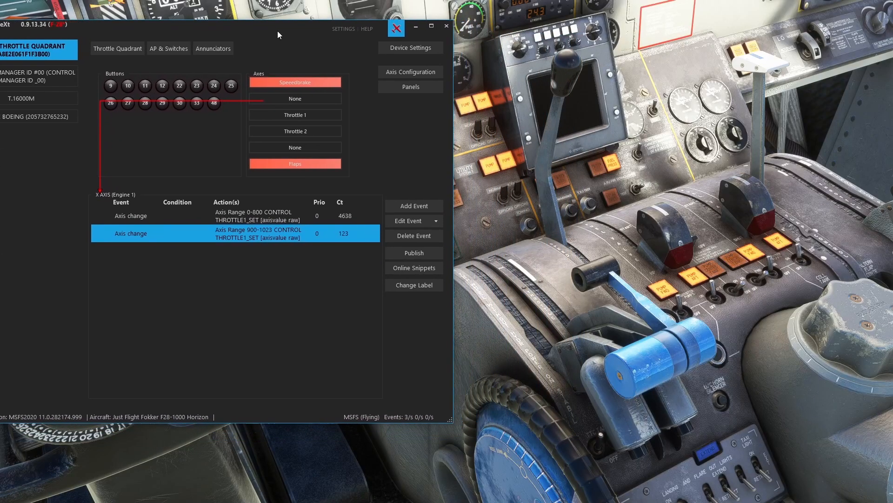
mouse_move(658, 195)
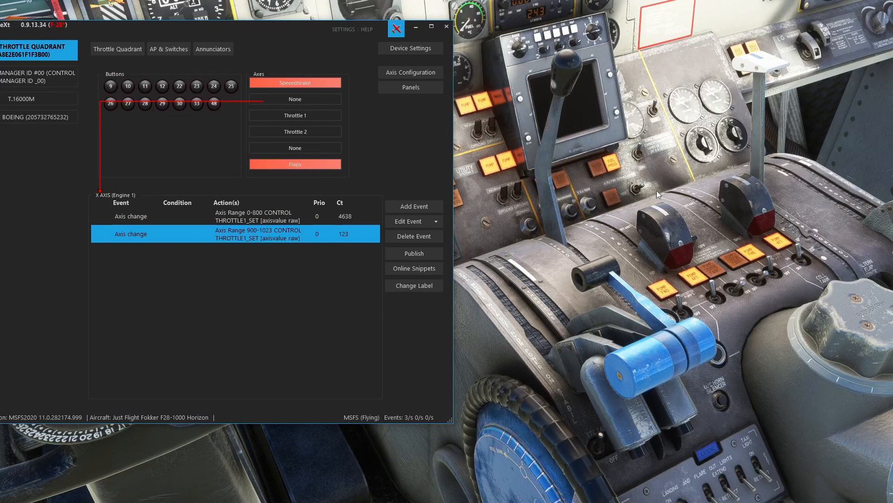
mouse_move(627, 154)
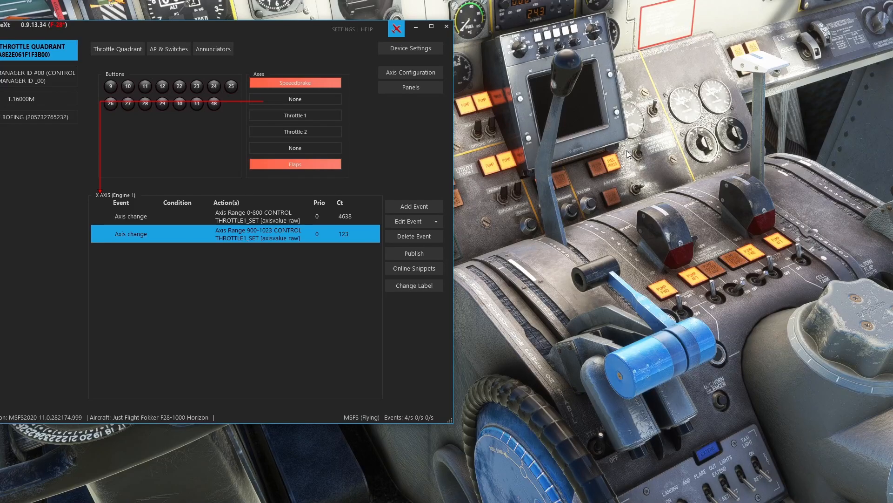
mouse_move(681, 200)
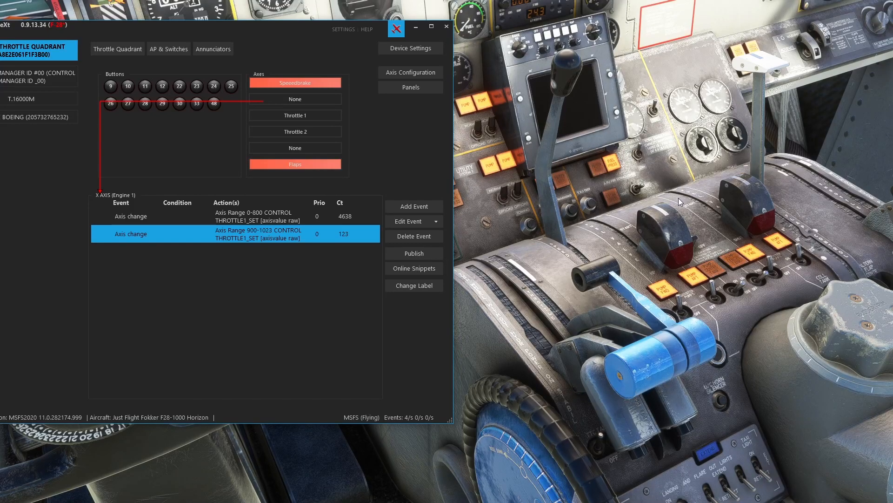
mouse_move(632, 170)
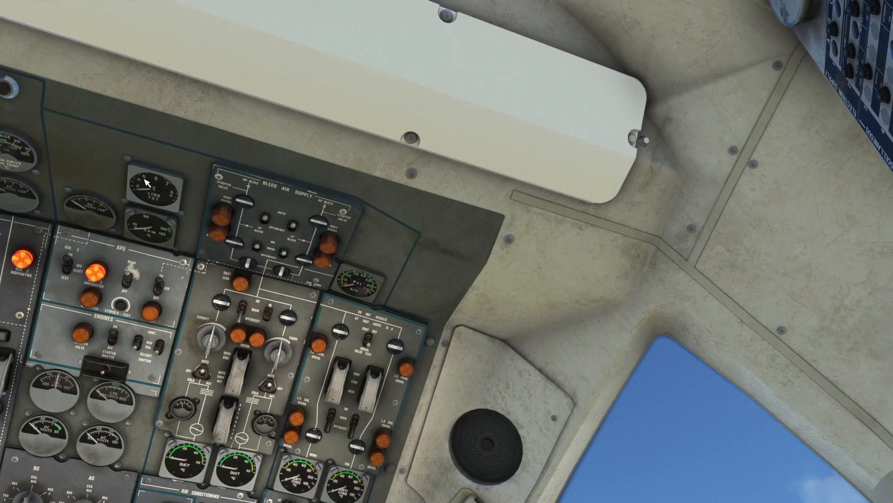
mouse_move(656, 158)
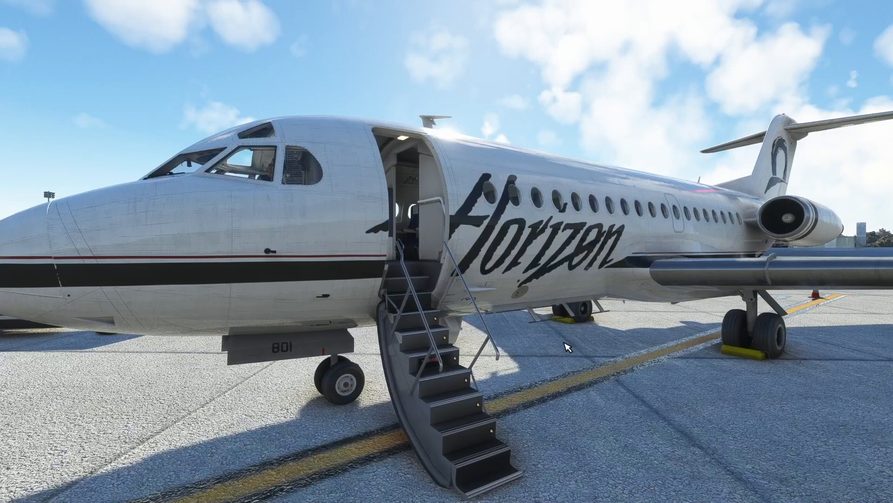
mouse_move(588, 353)
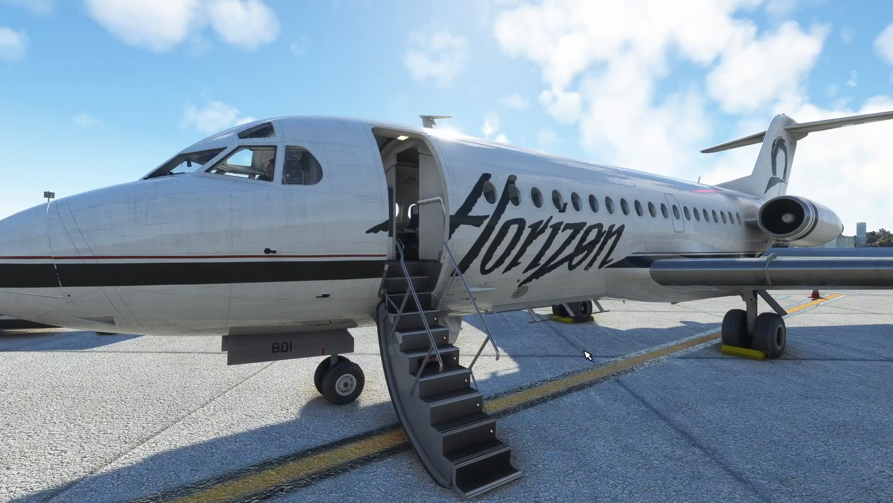